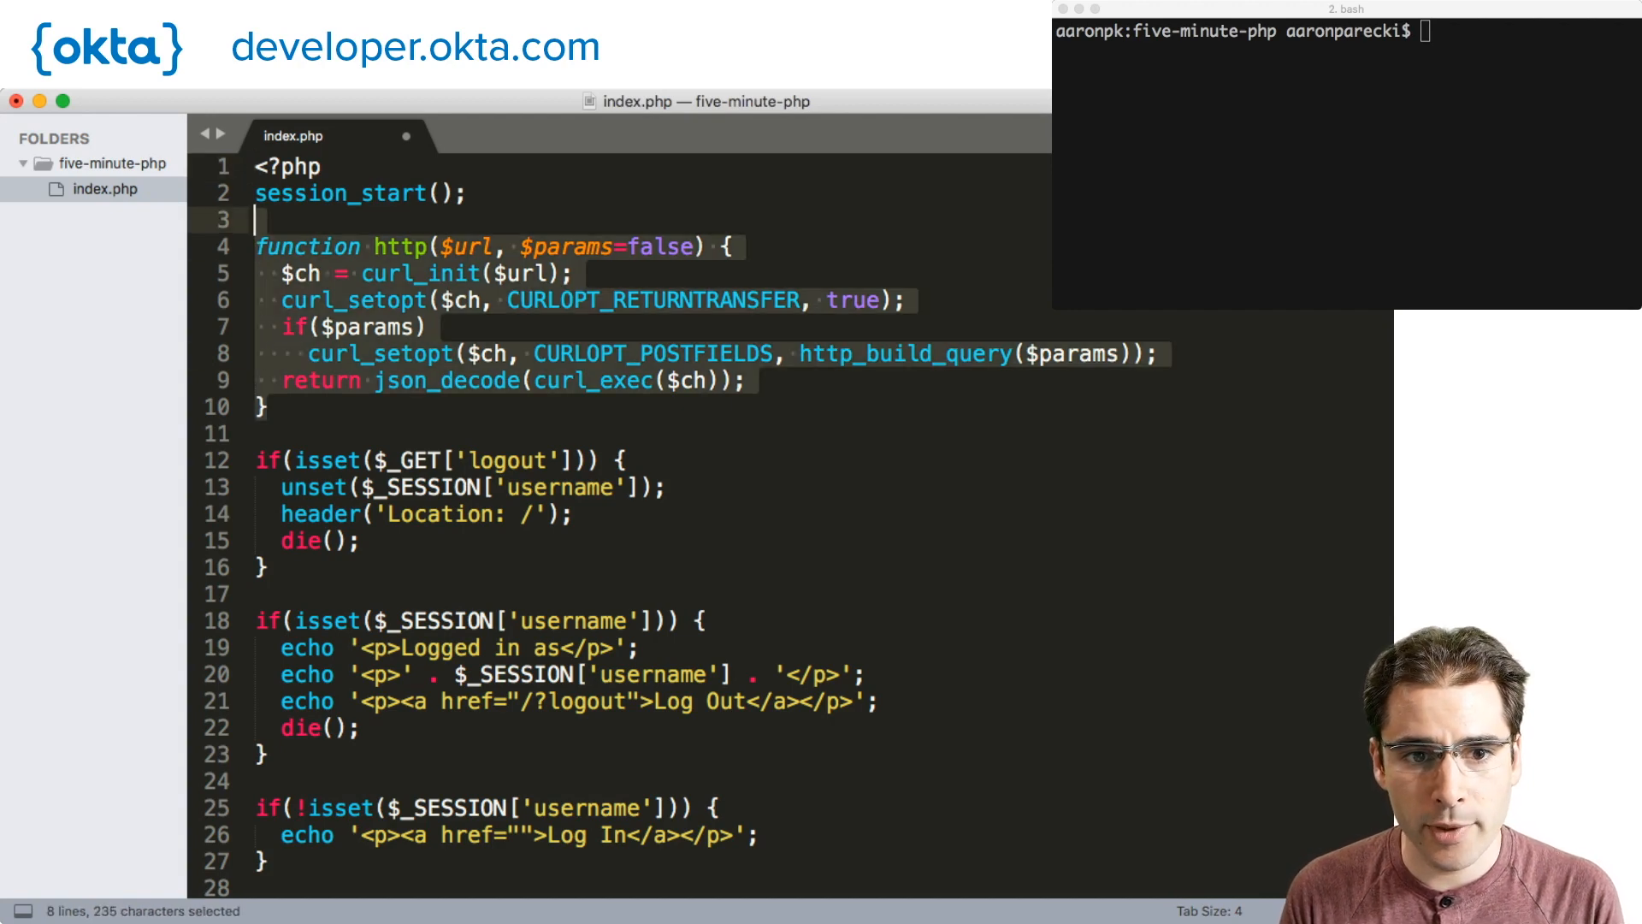
Go over the http helper and logged-in block, then place the cursor after the helper.
click(262, 219)
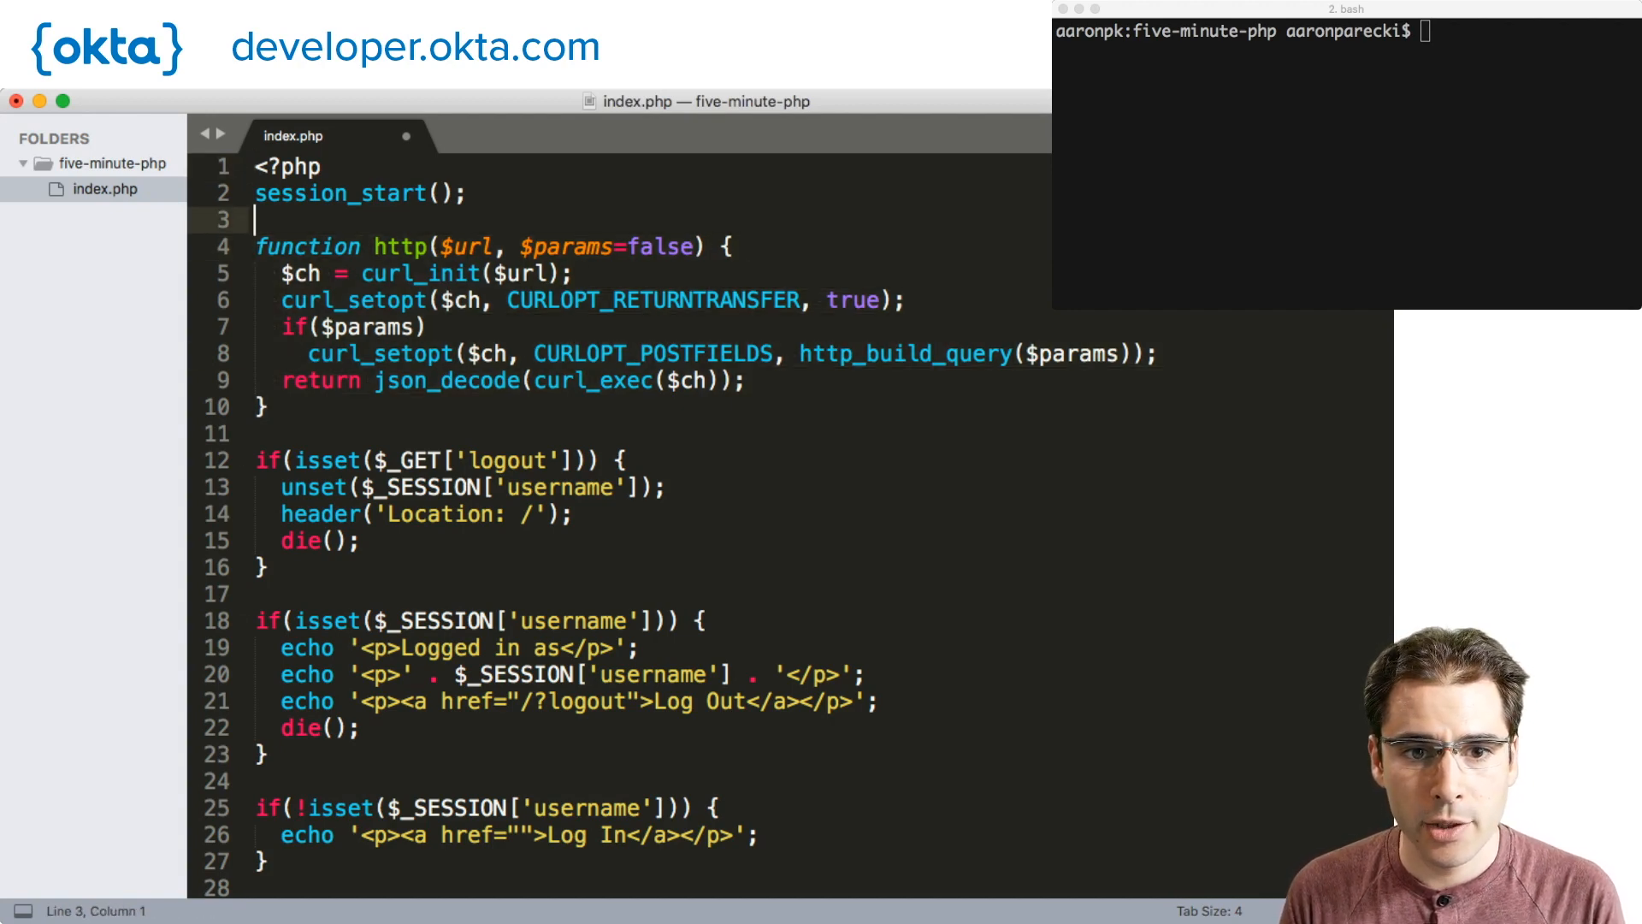
click(694, 246)
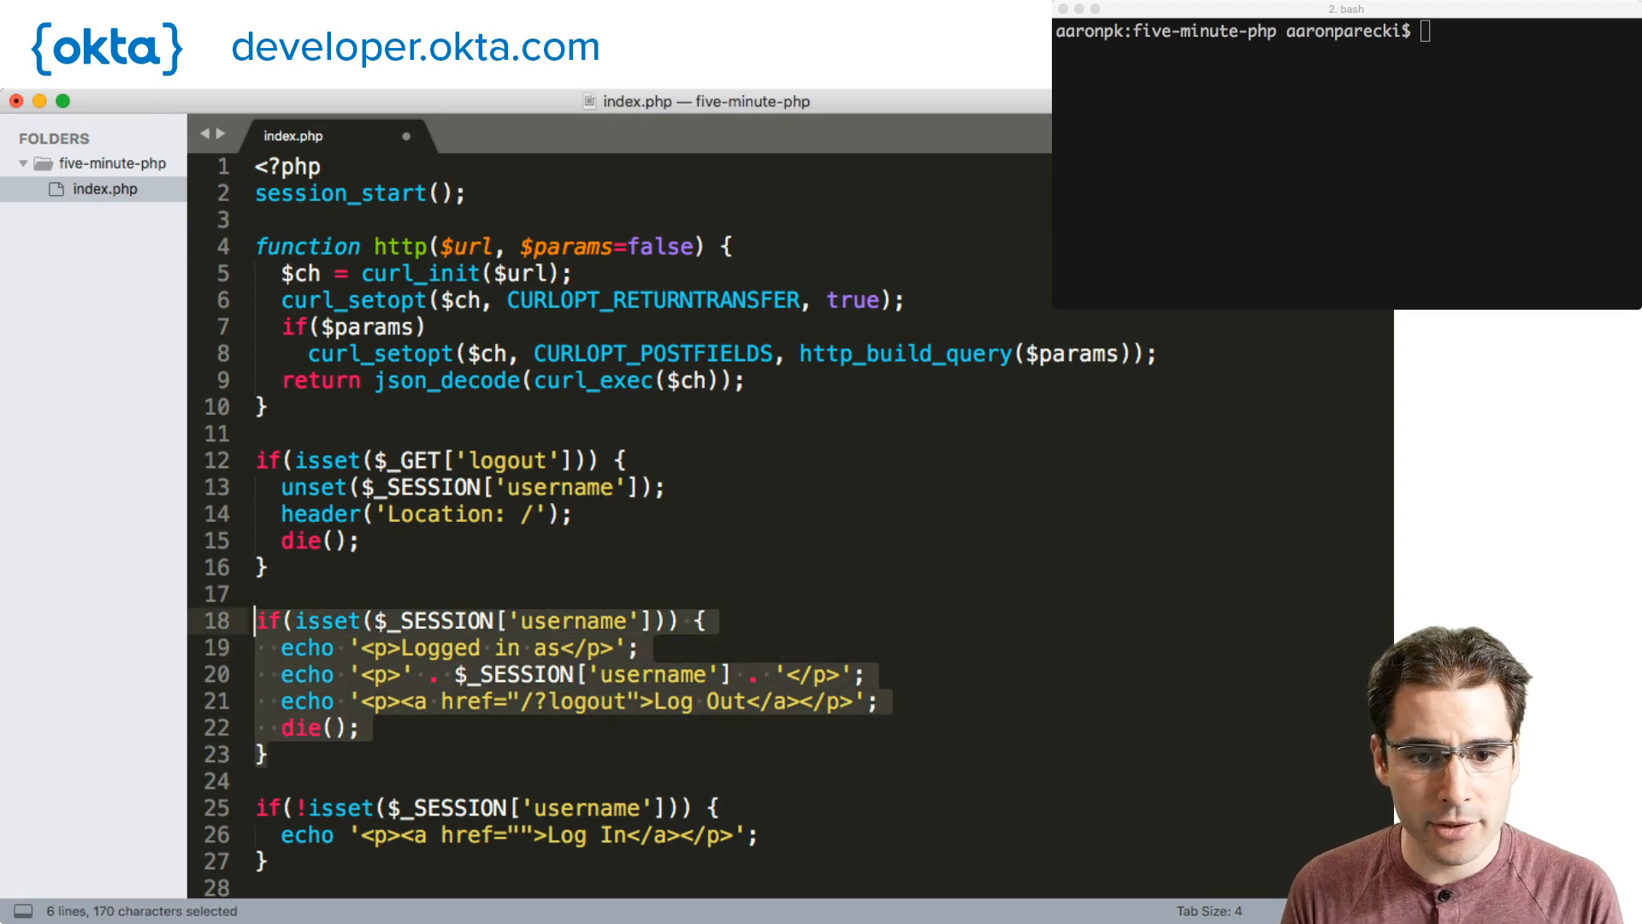
click(479, 808)
text($)
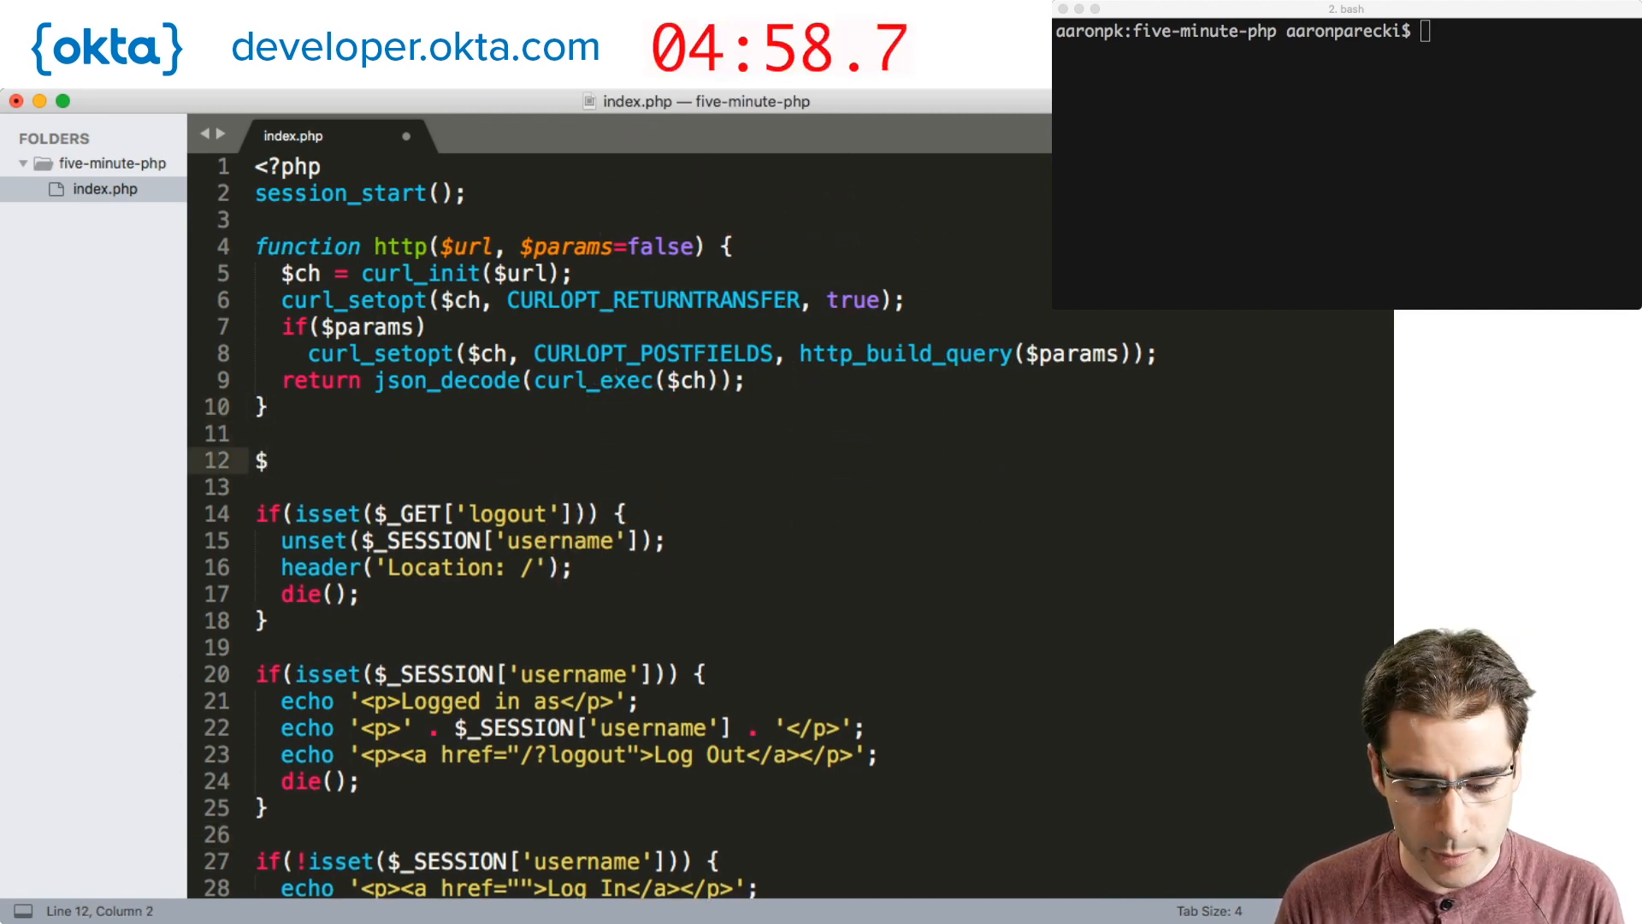
Declare empty $client_id and $client_secret variables and begin the $redirect_uri line.
text(client_id = '';)
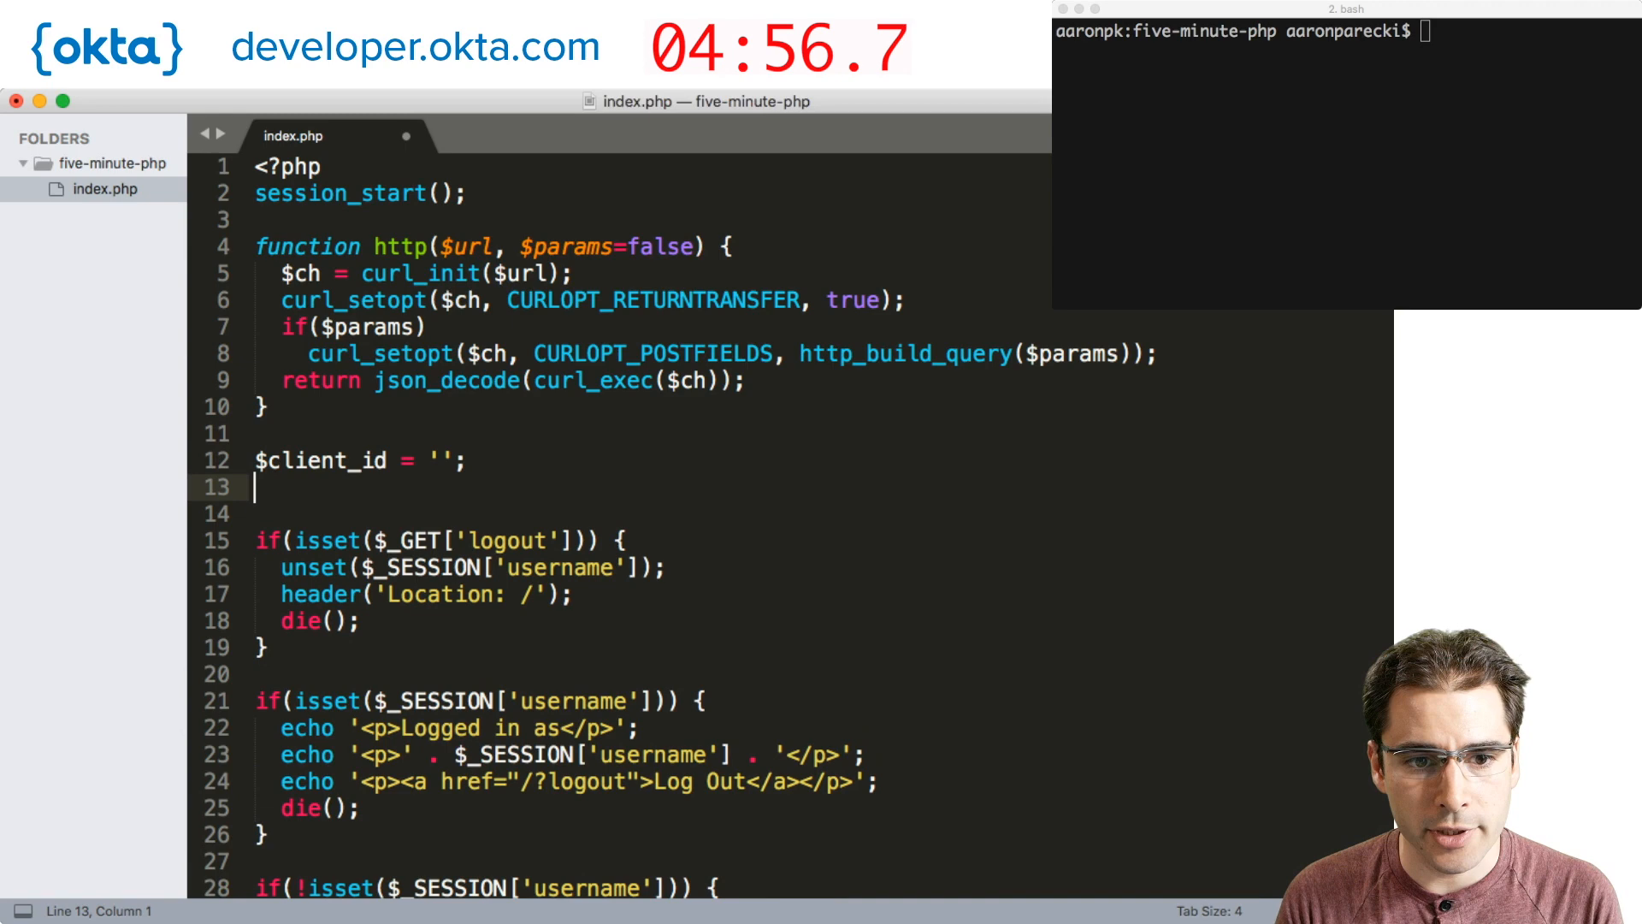
text($client_secret = '';)
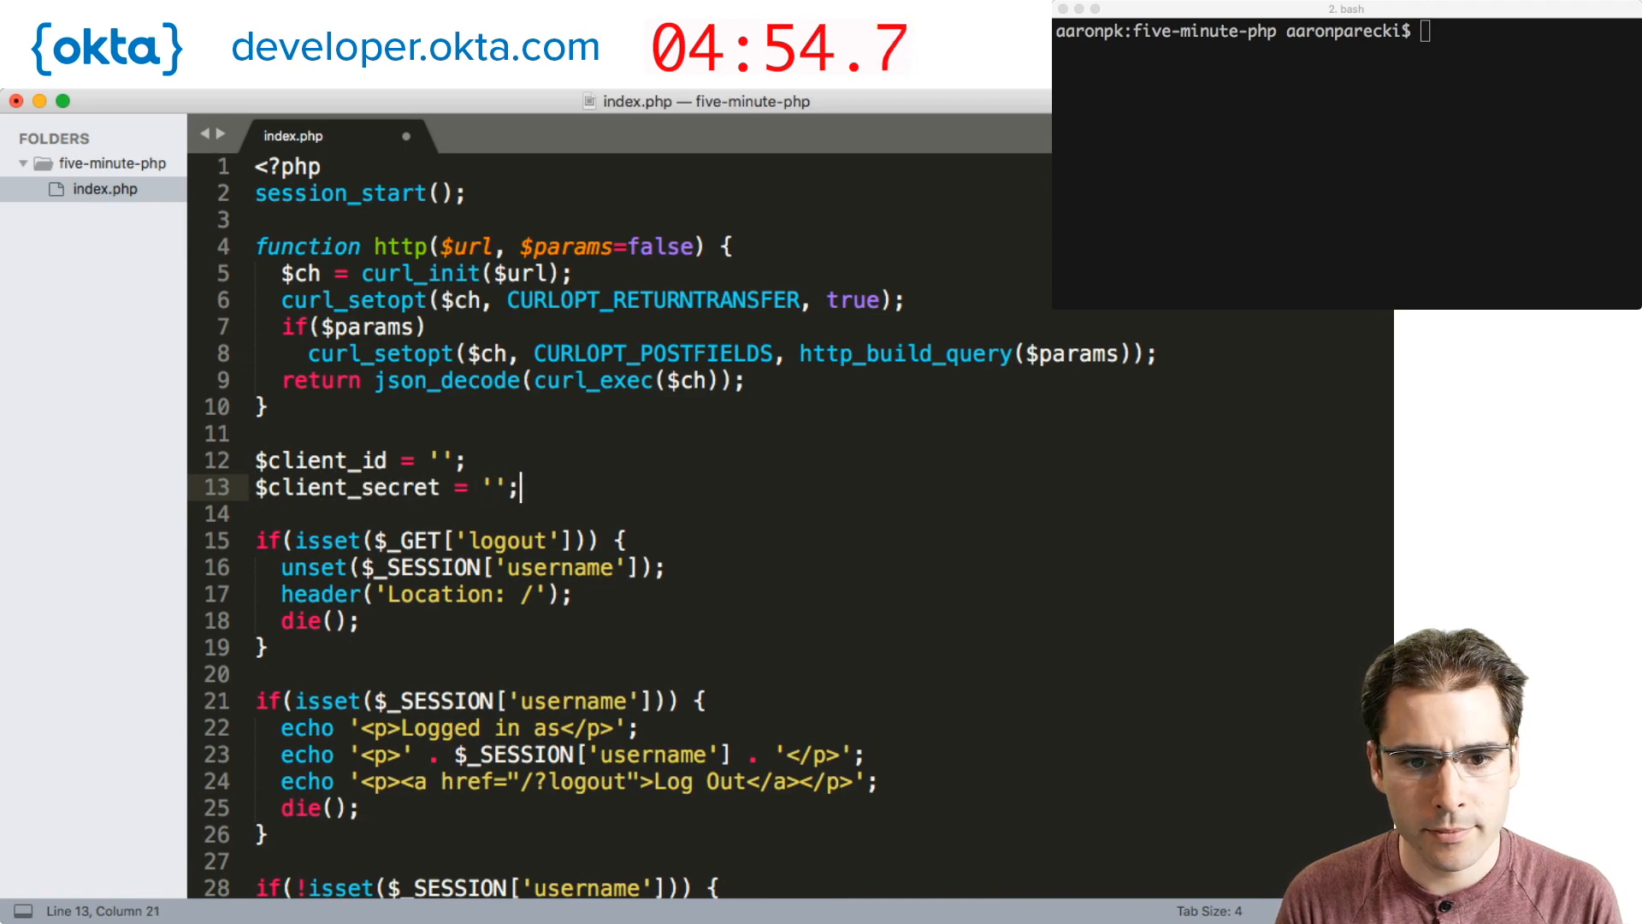
text($redirect_ur)
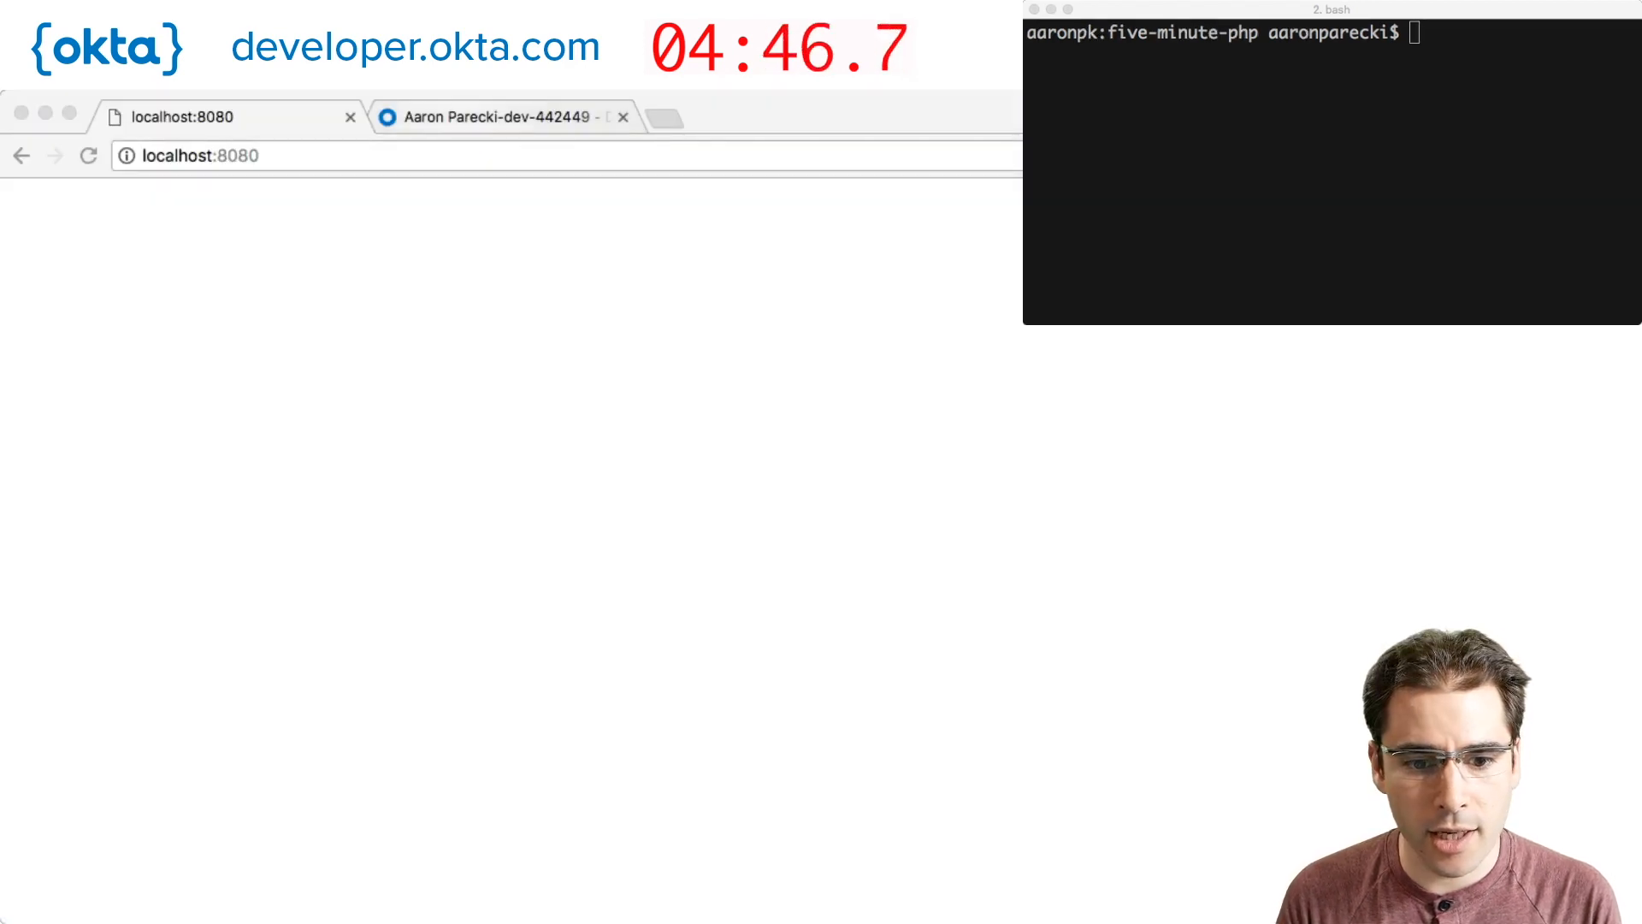
click(503, 116)
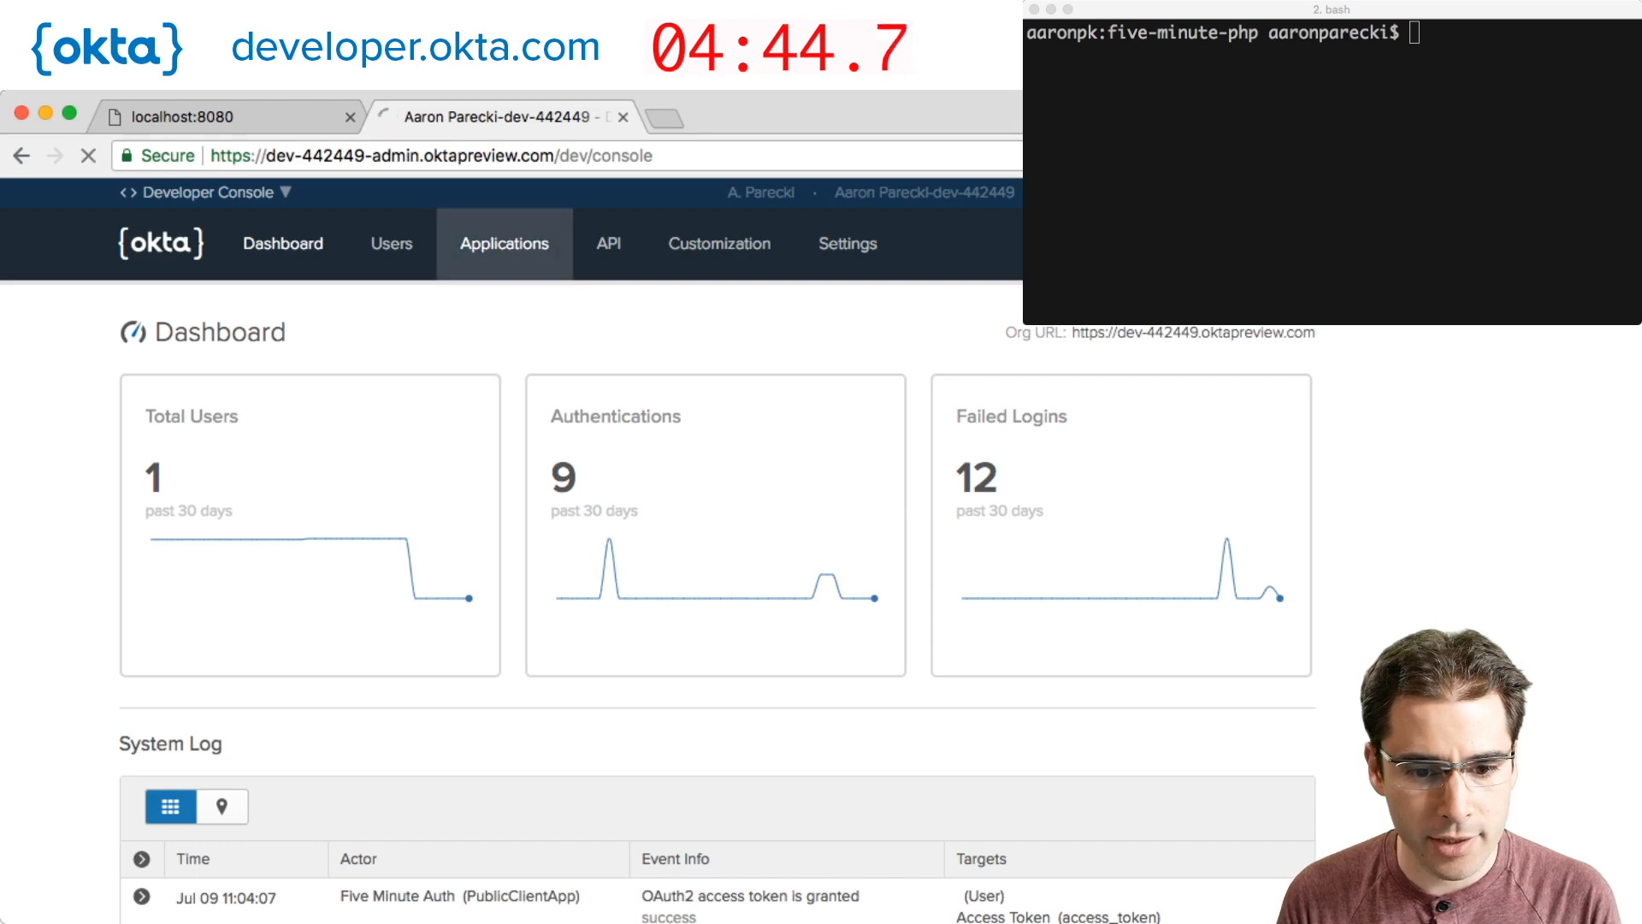
click(504, 242)
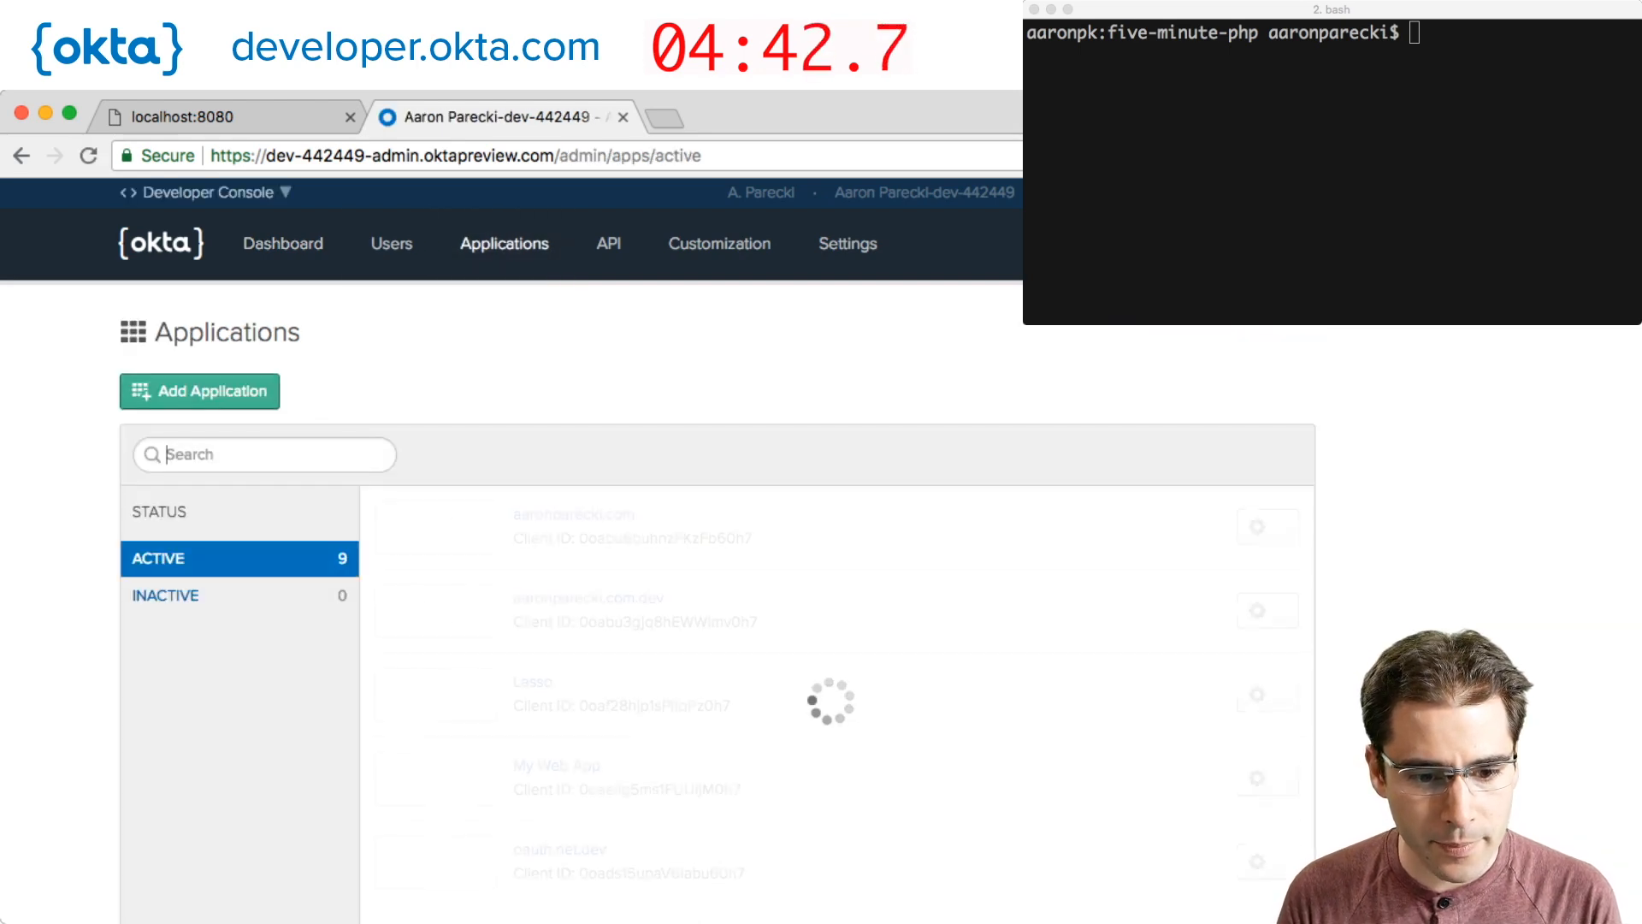
click(199, 391)
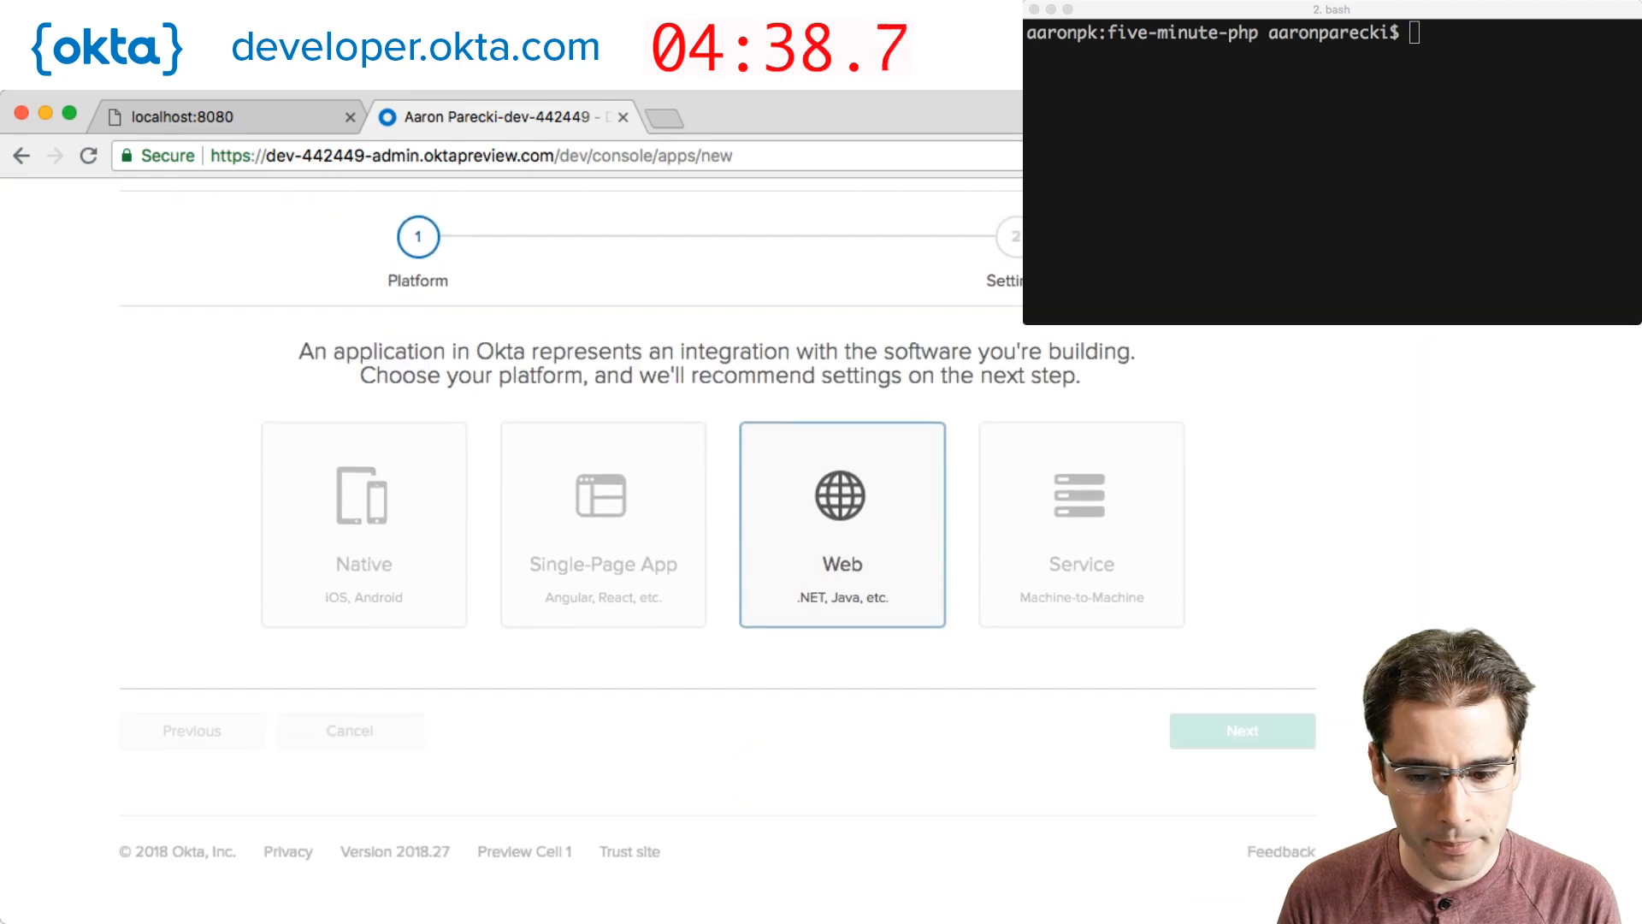
click(1241, 729)
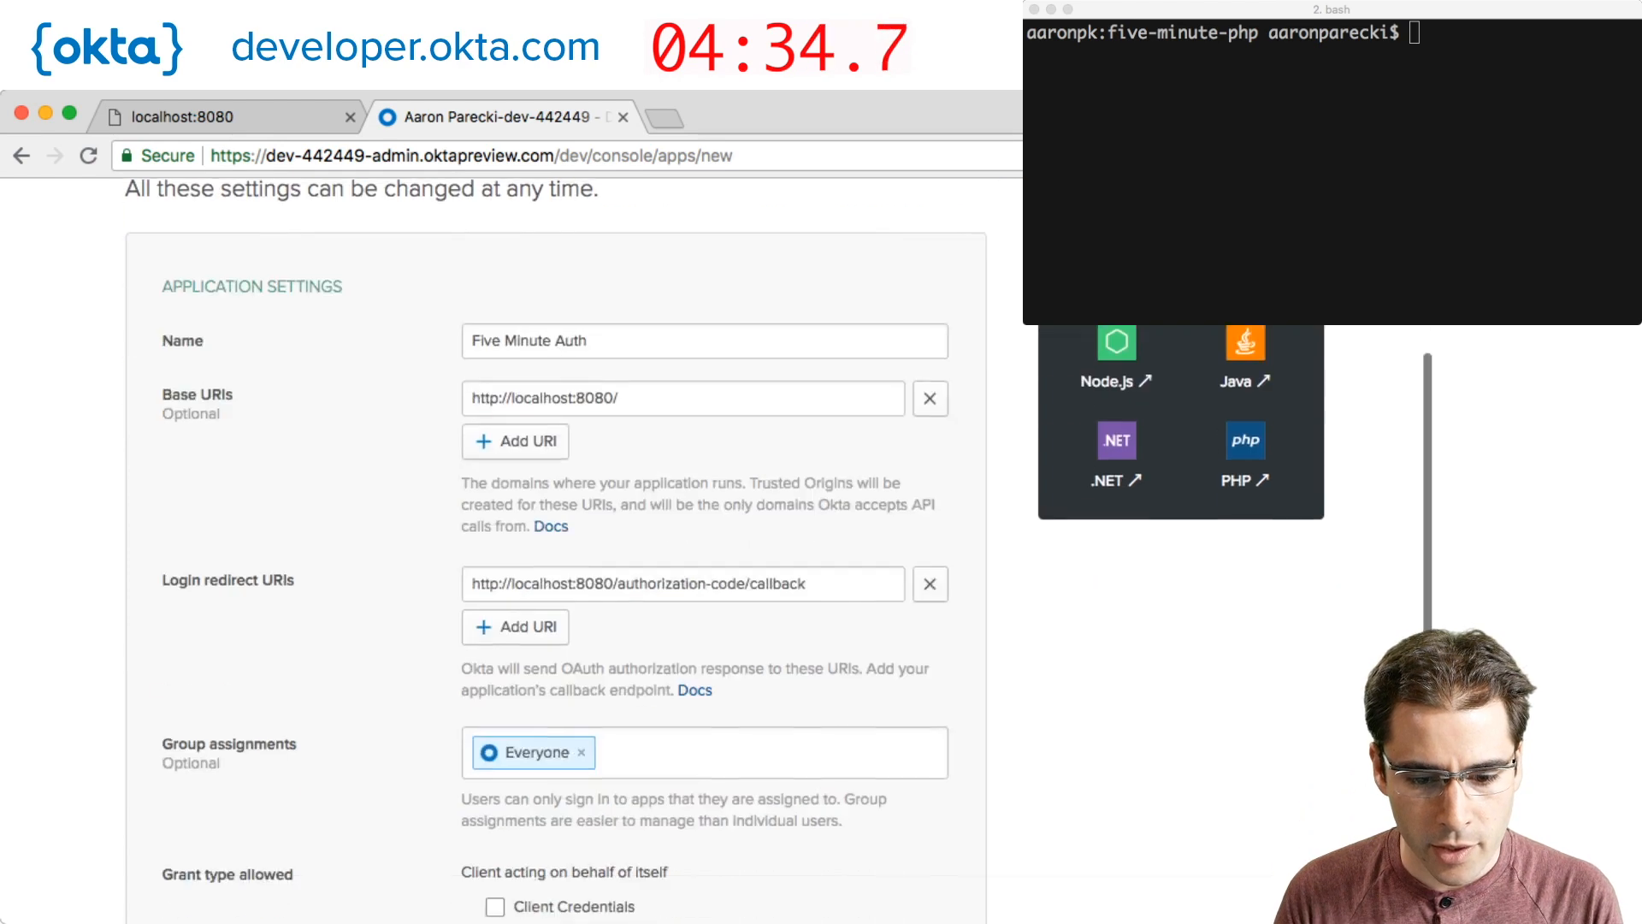
scroll(down, 3)
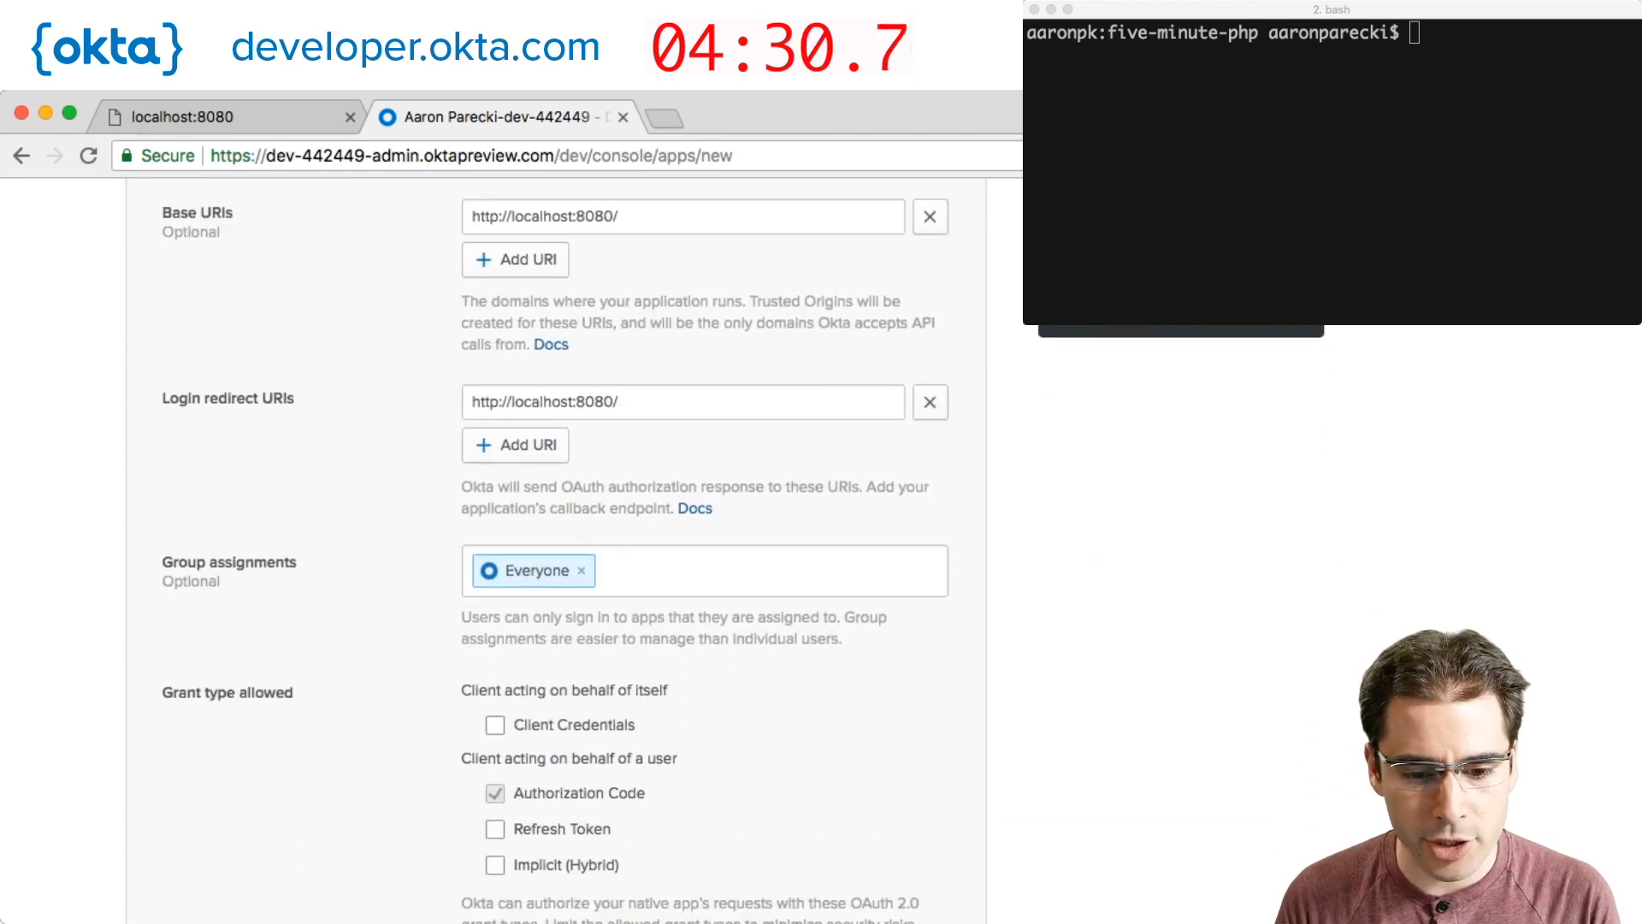
scroll(down, 3)
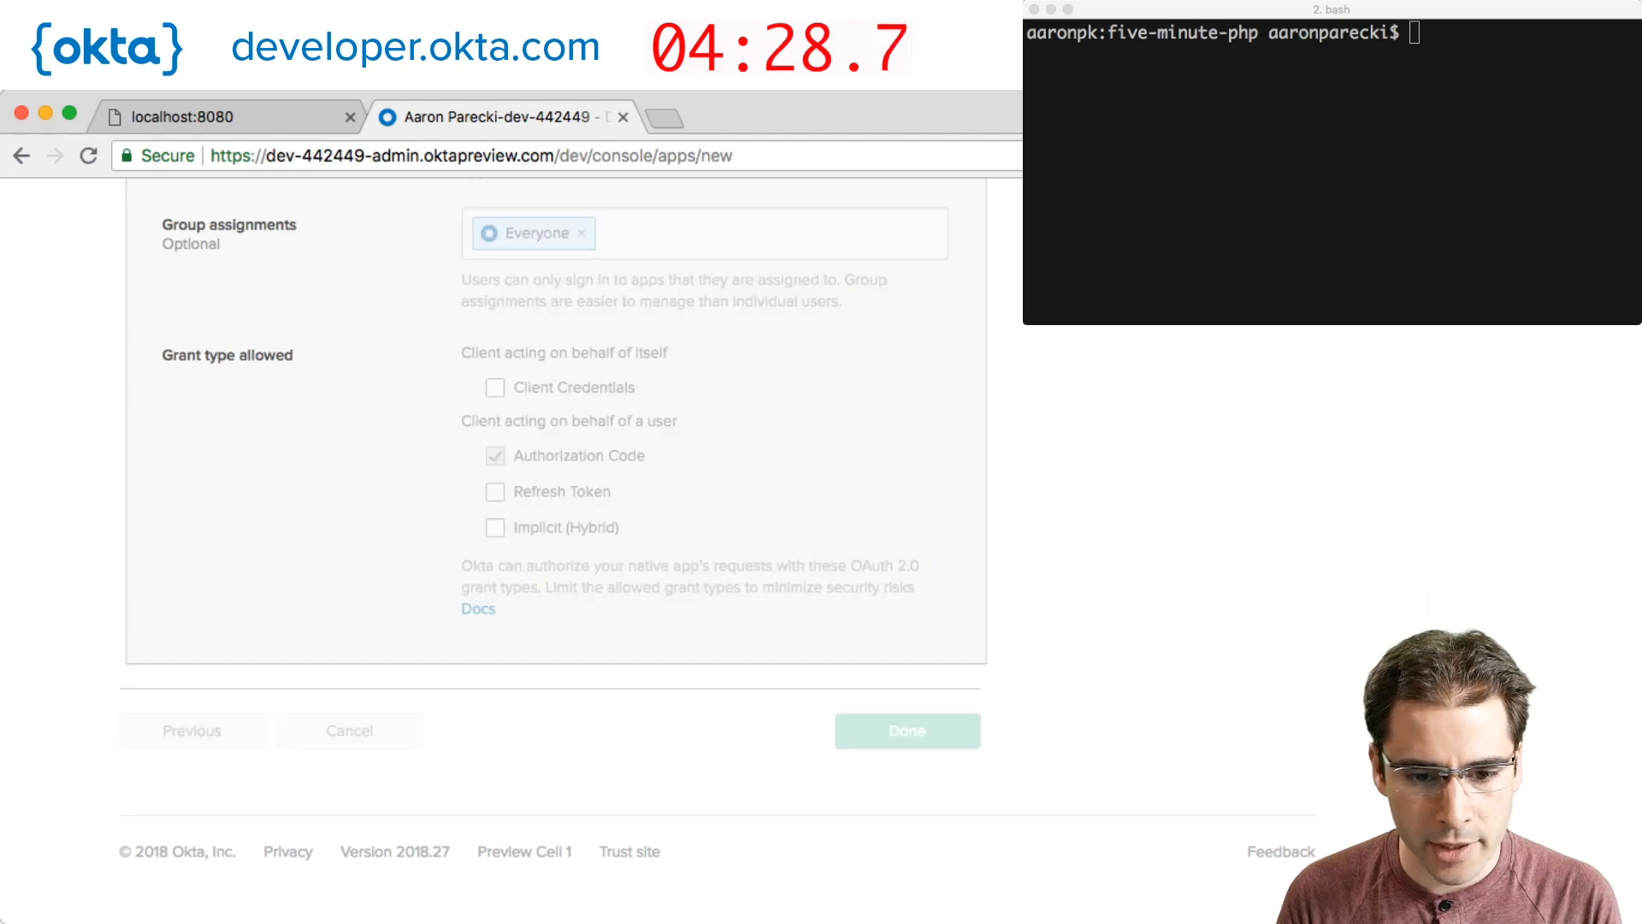
click(905, 730)
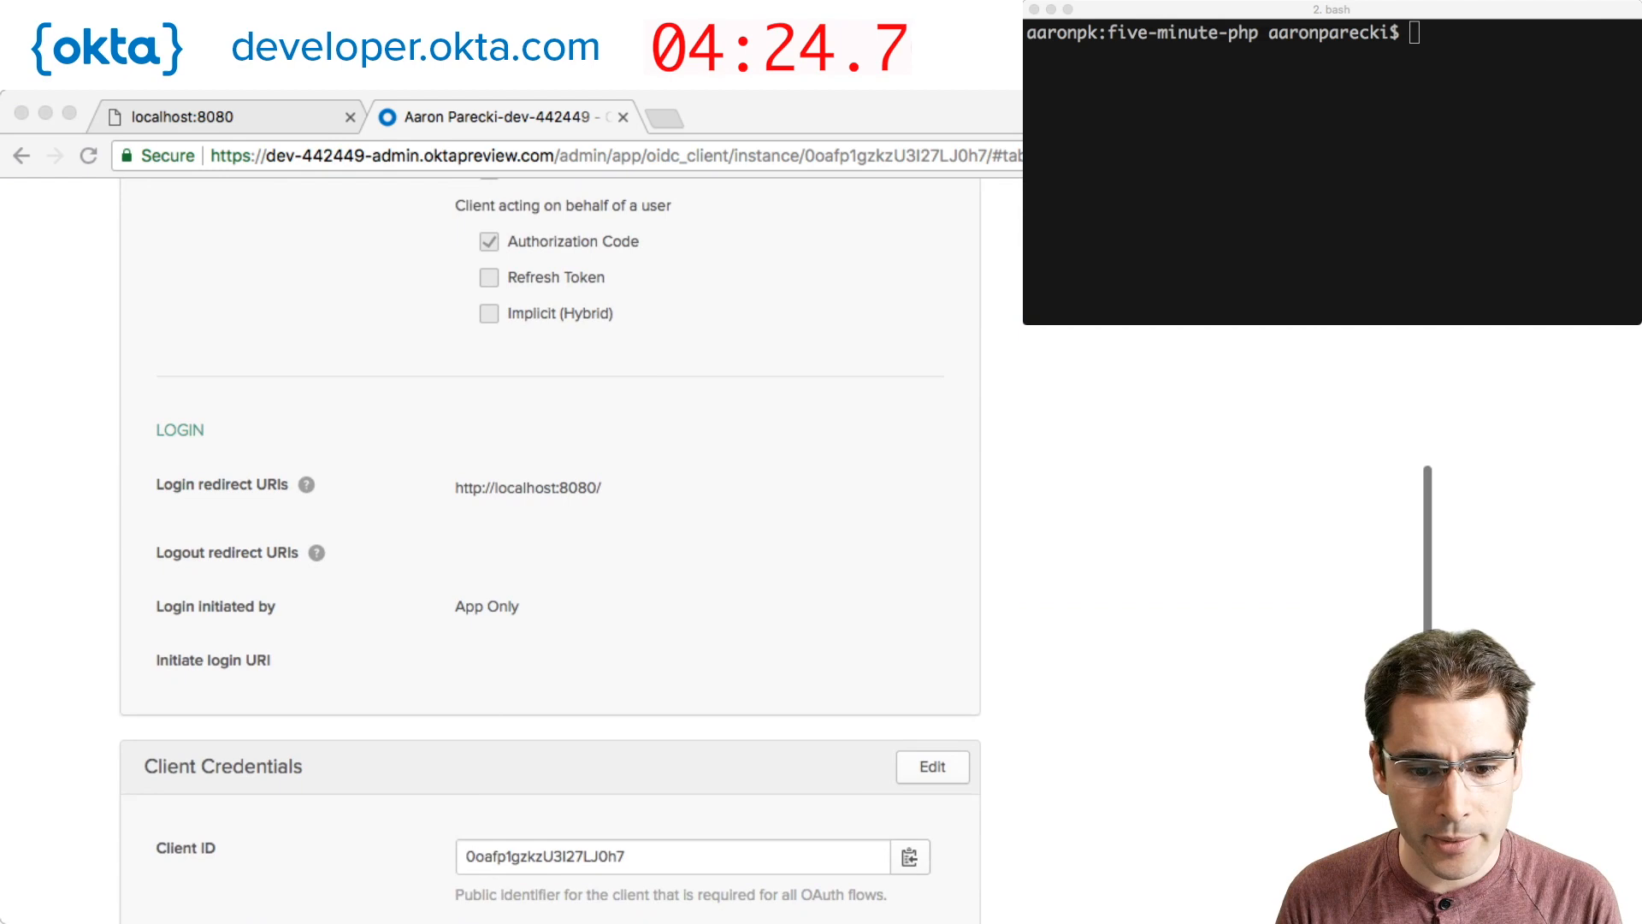
scroll(down, 3)
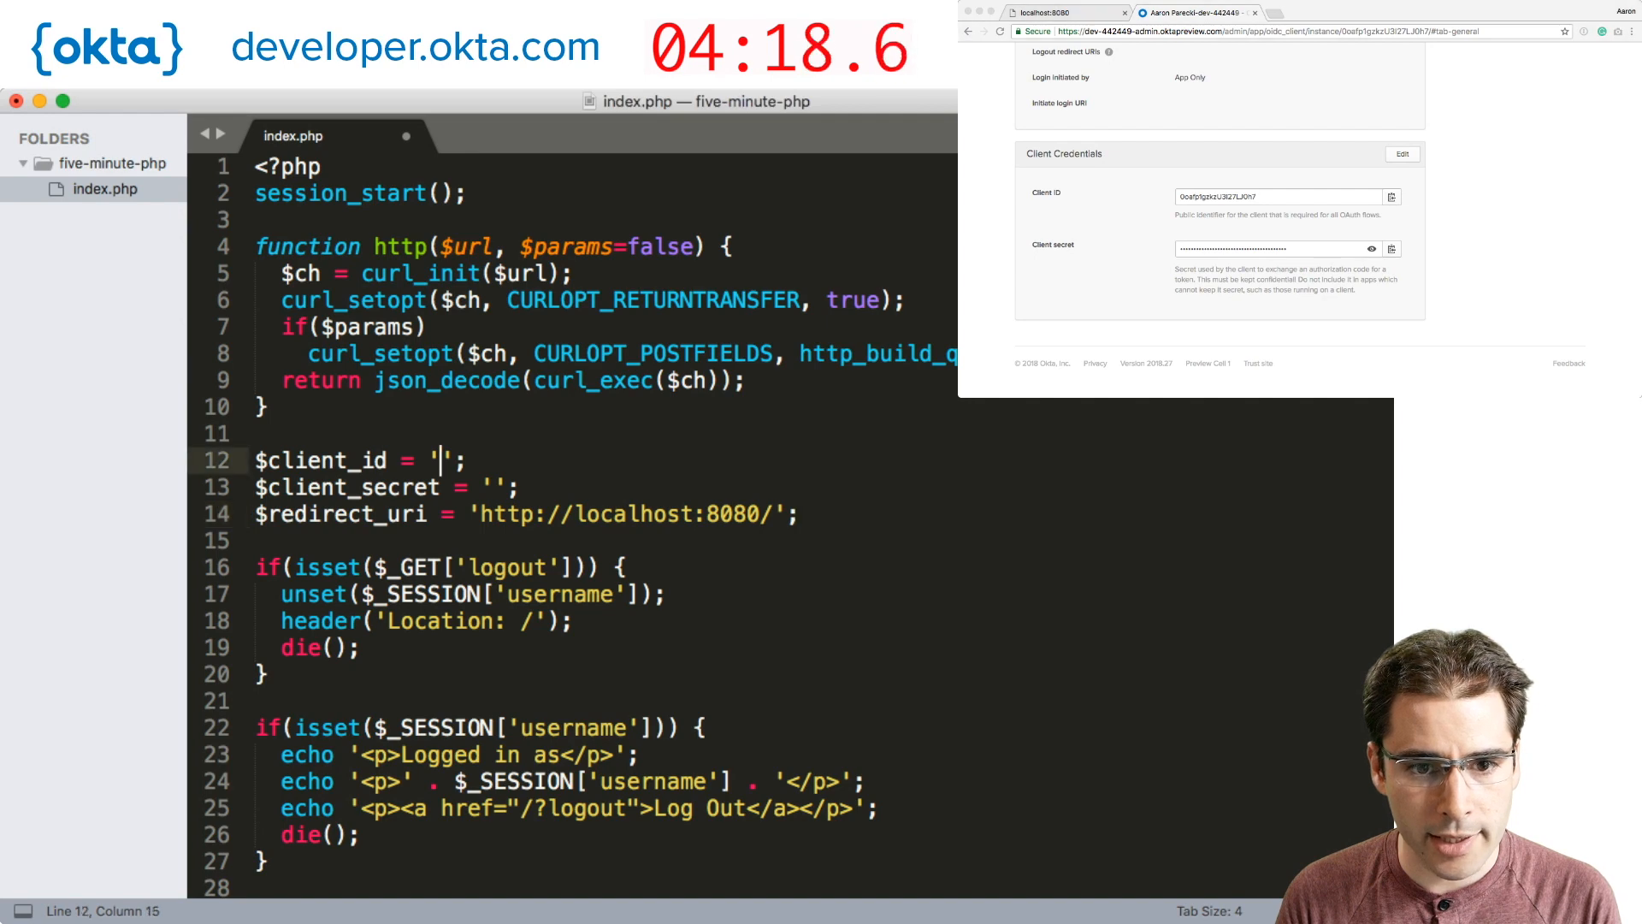
Paste client ID 0oafp1gzkzU3I27LJ0h7 between the $client_id quotes.
text(0oafp1gzkzU3I27LJ0h7)
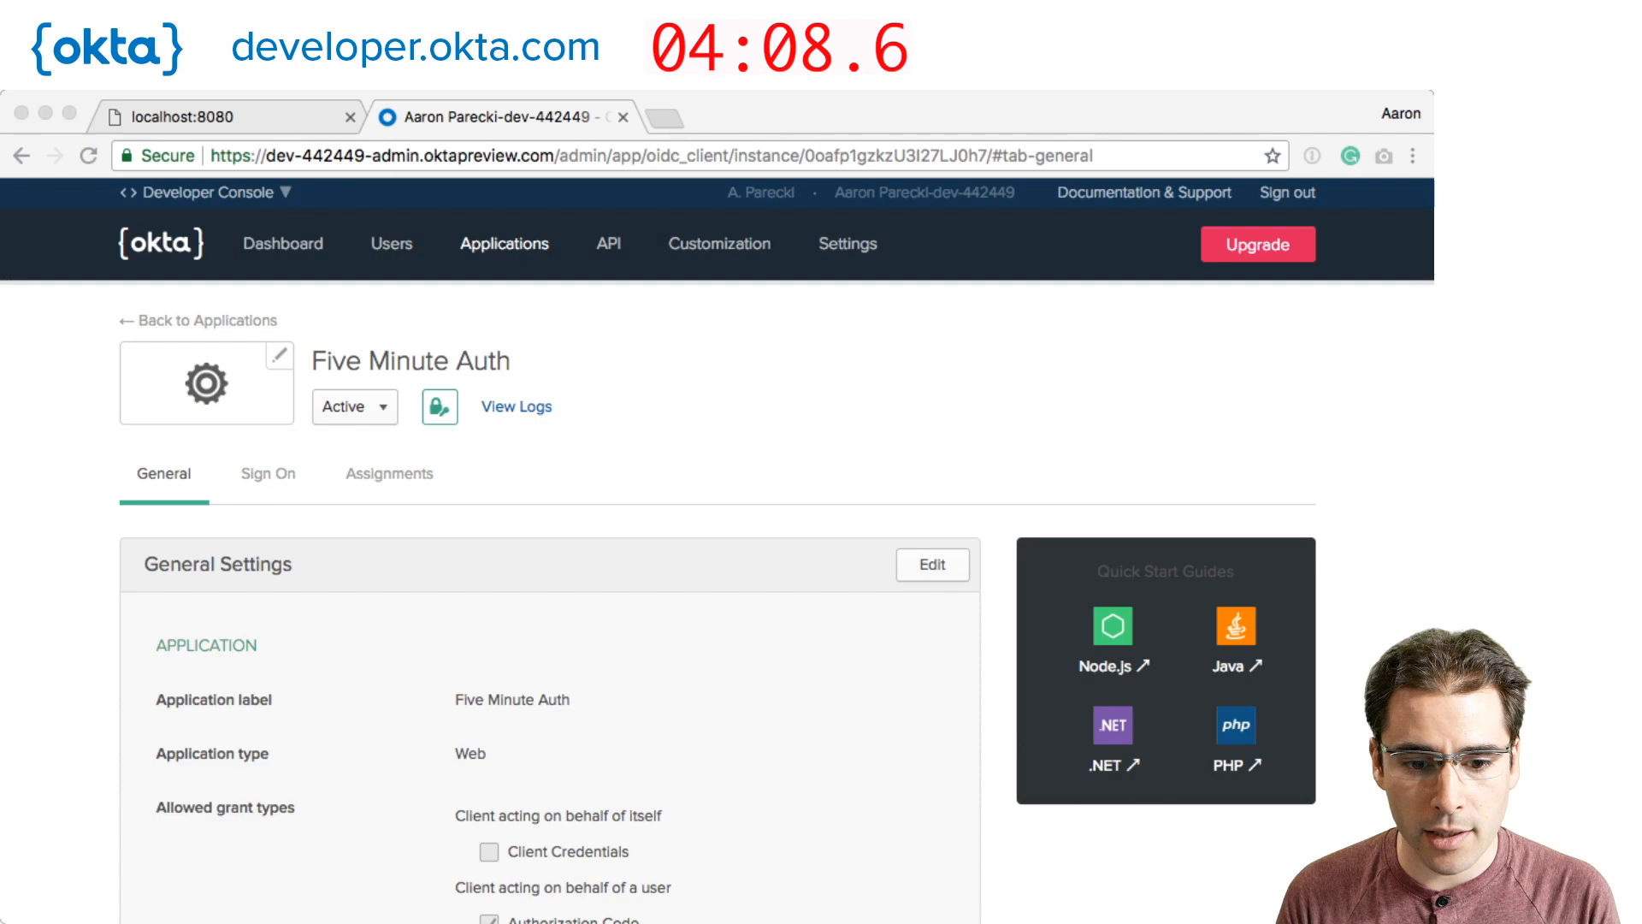
Open the default server's Settings under API > Authorization Servers to find its metadata URI.
click(608, 243)
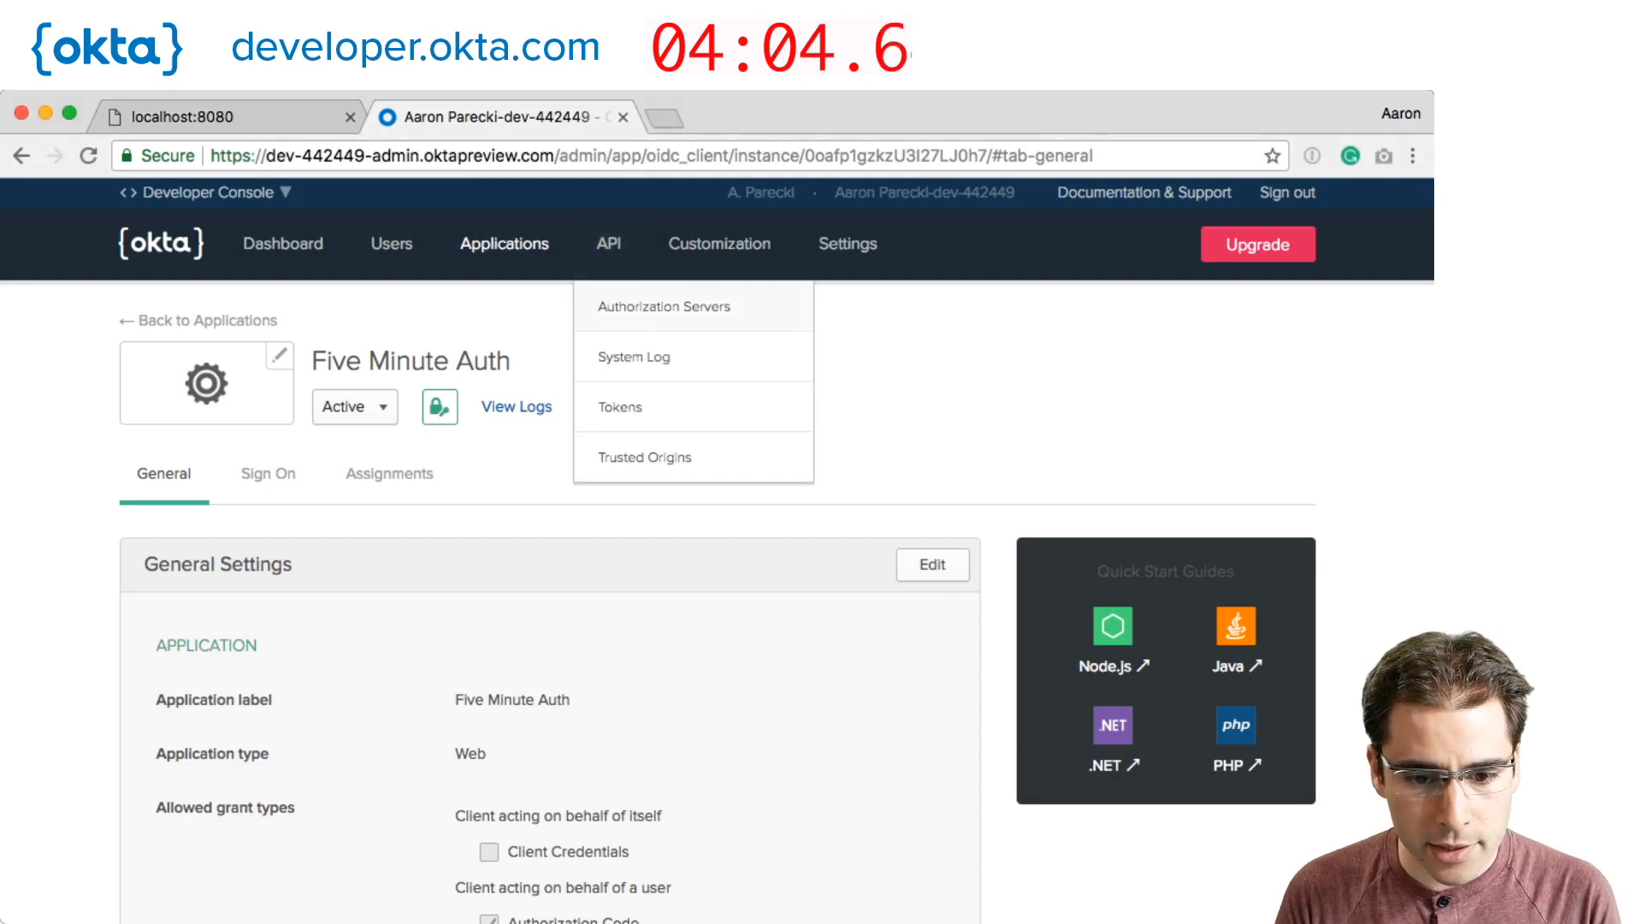
click(663, 306)
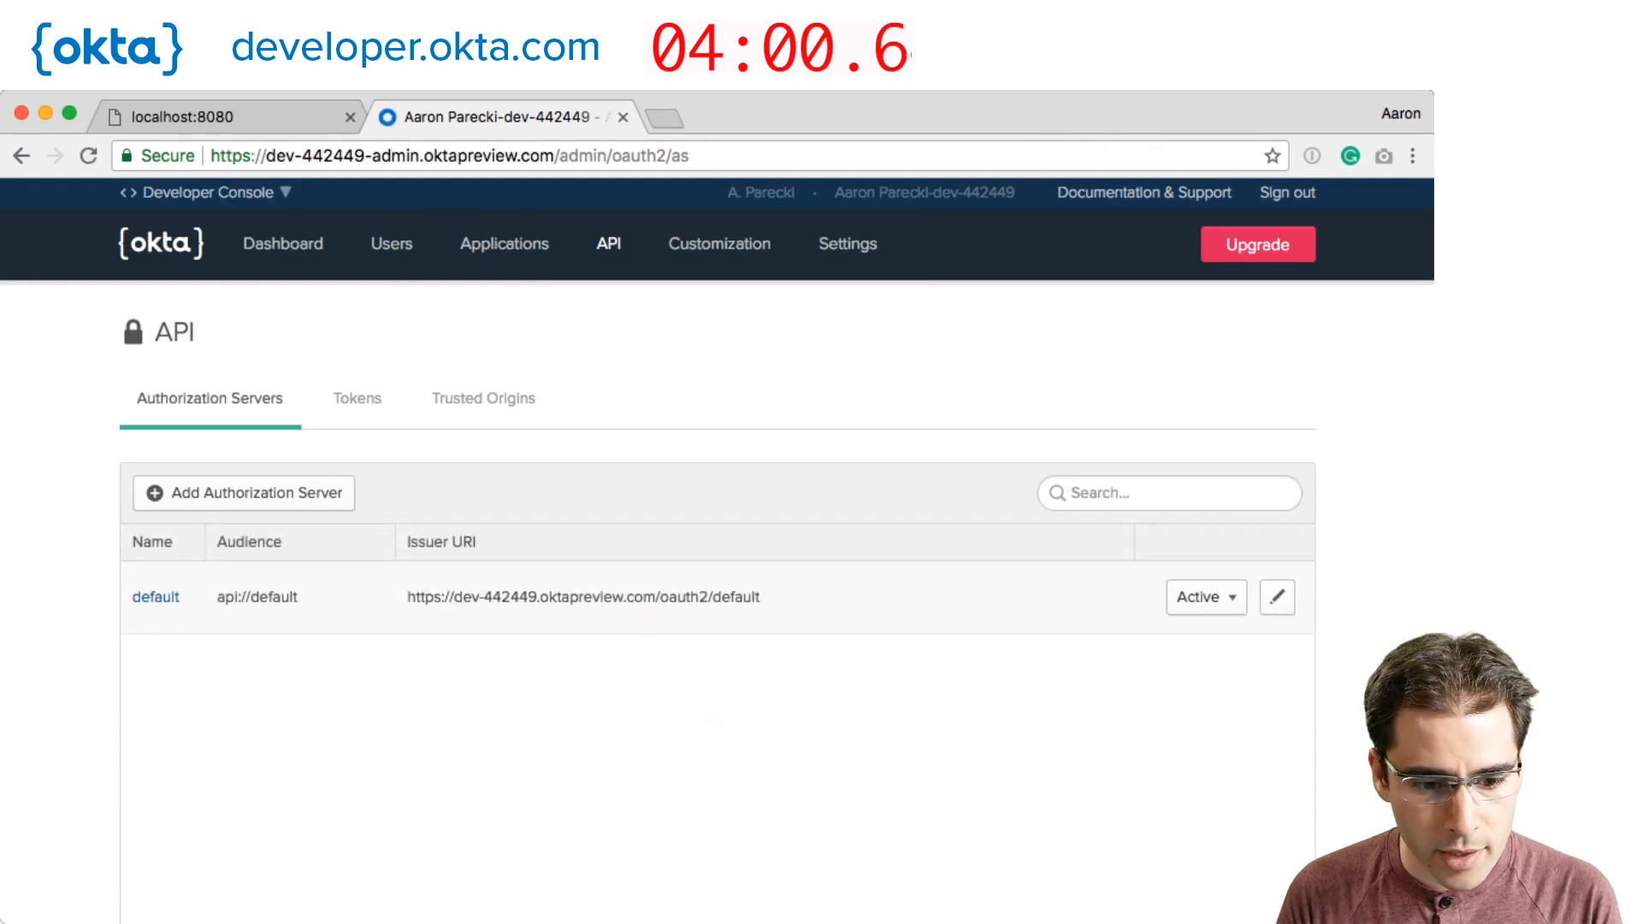
click(155, 596)
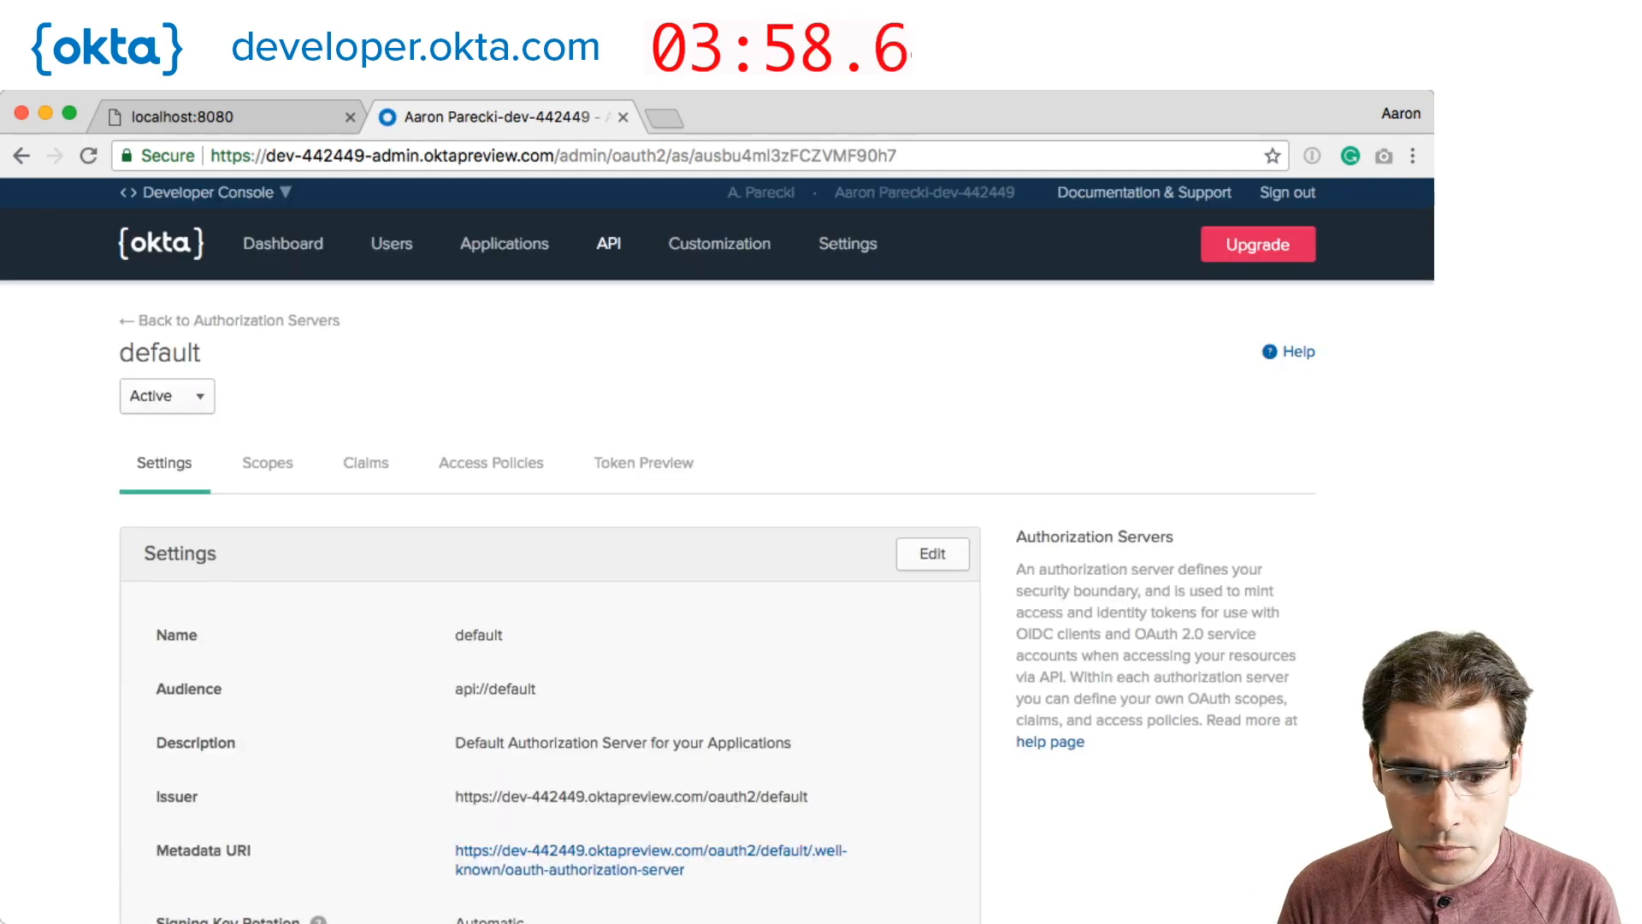
scroll(down, 3)
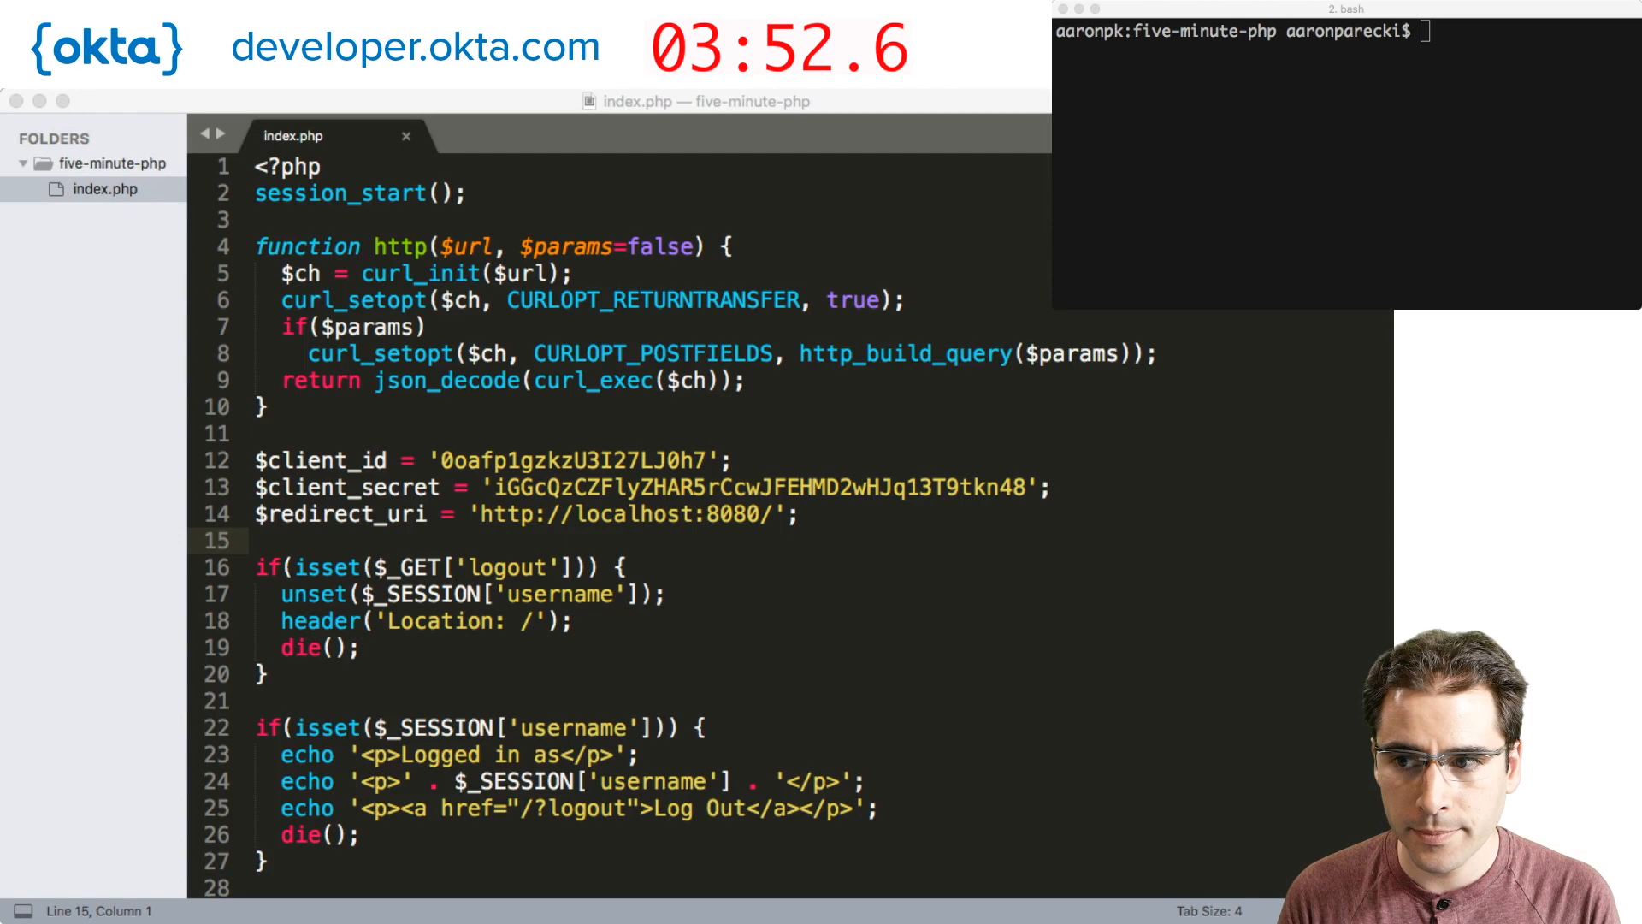
Type a $metadata = http(...) line for the default server's oauth-authorization-server metadata URL.
text($)
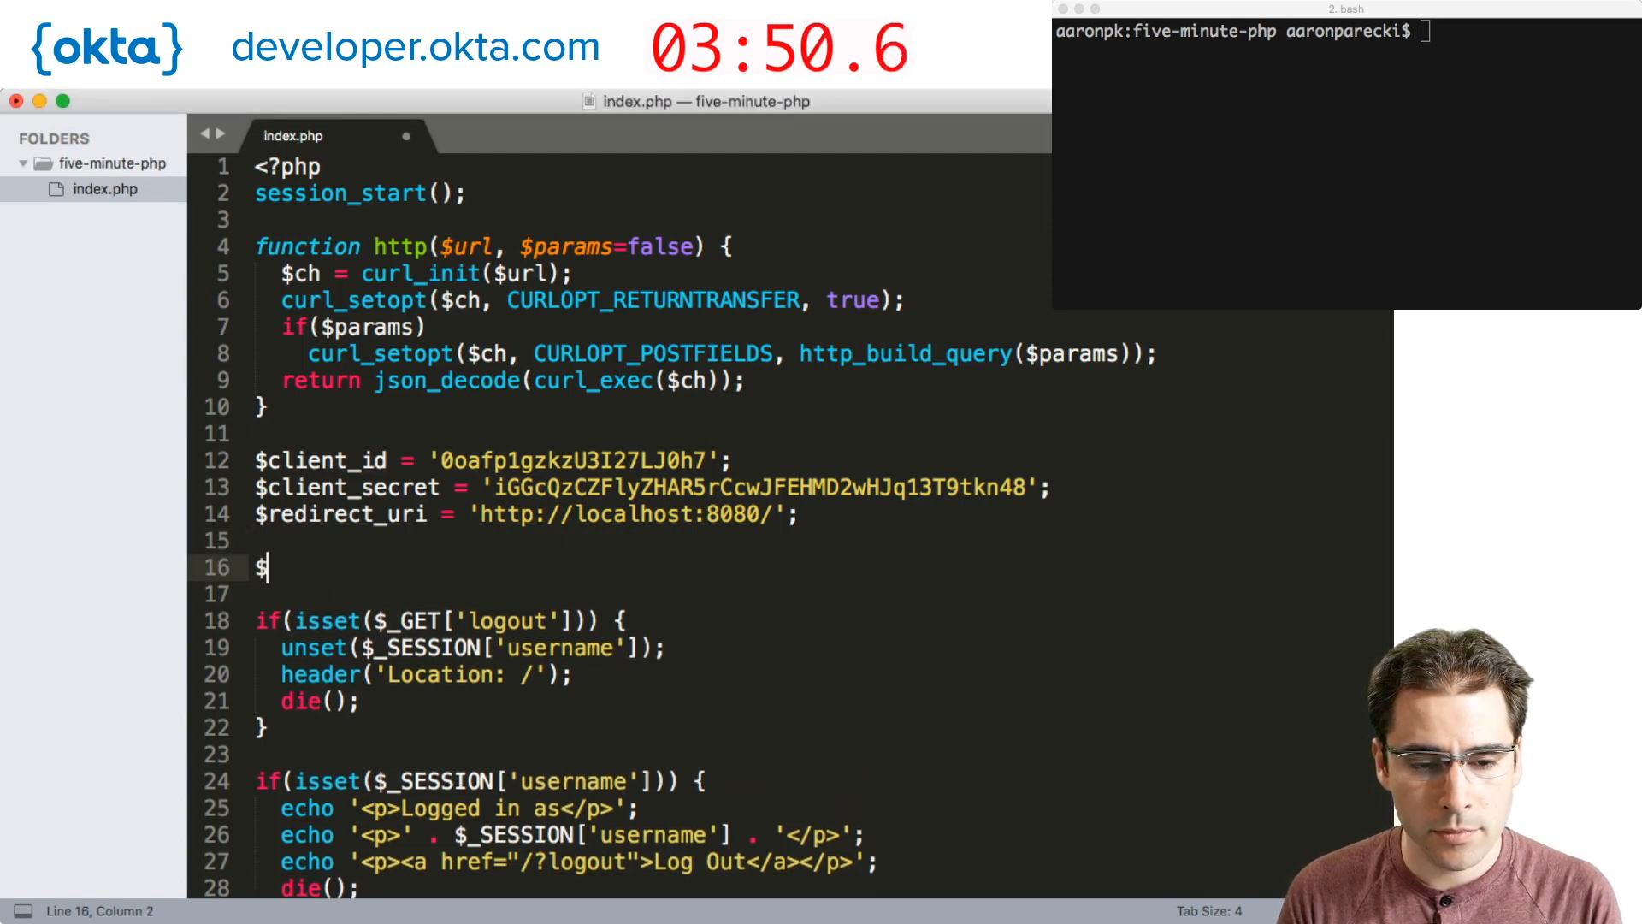
text(metadata = ht)
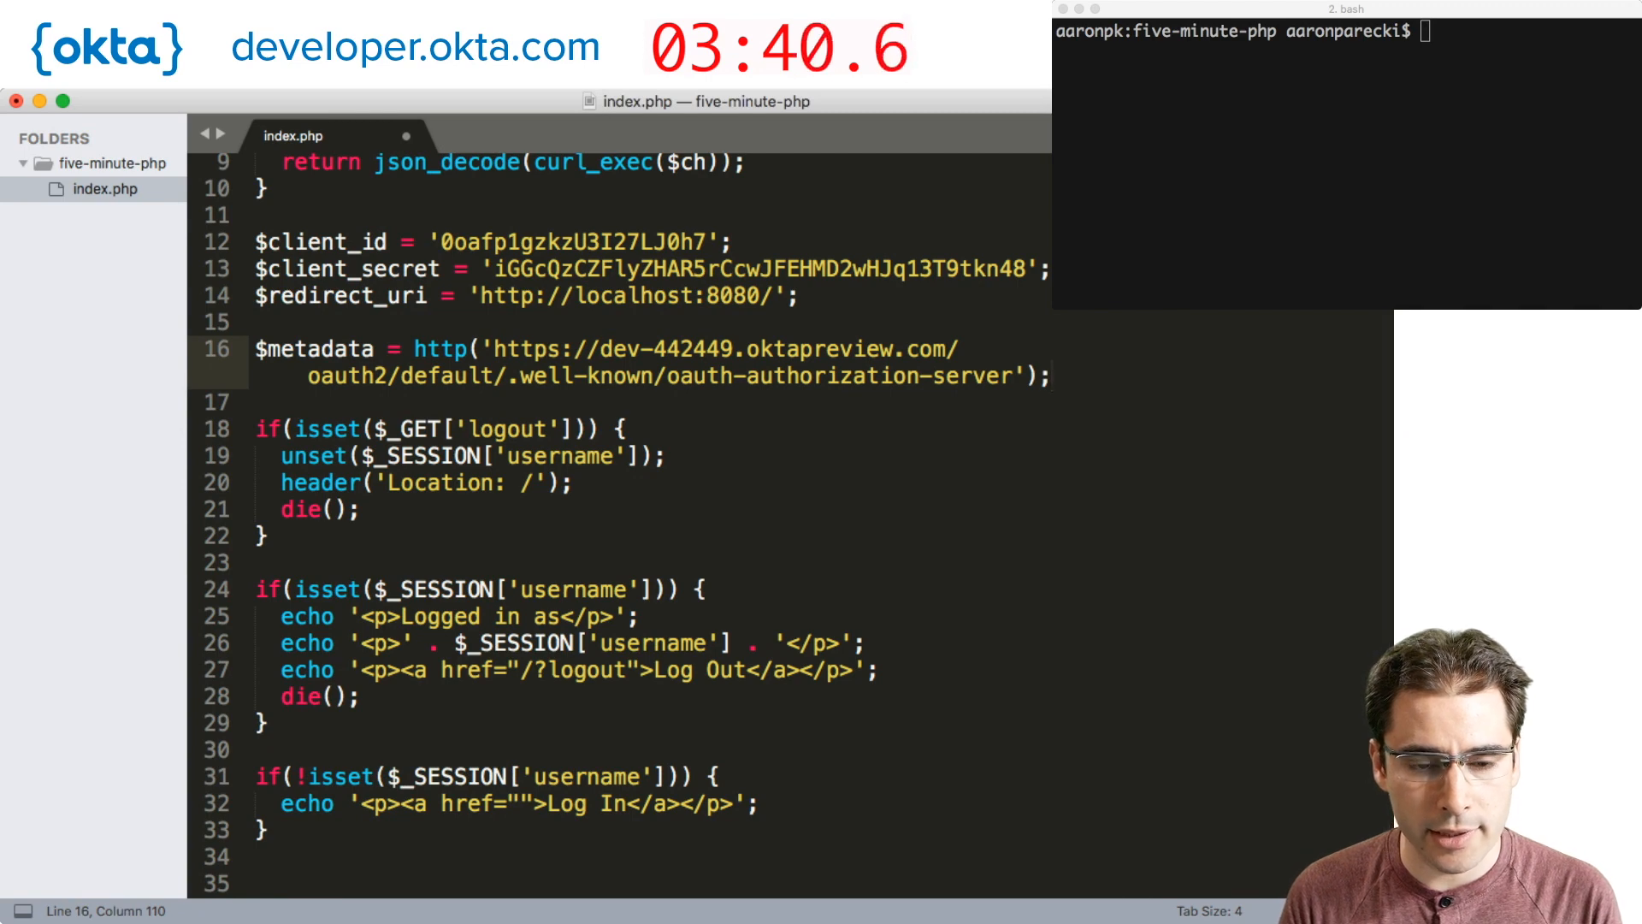
double_click(314, 349)
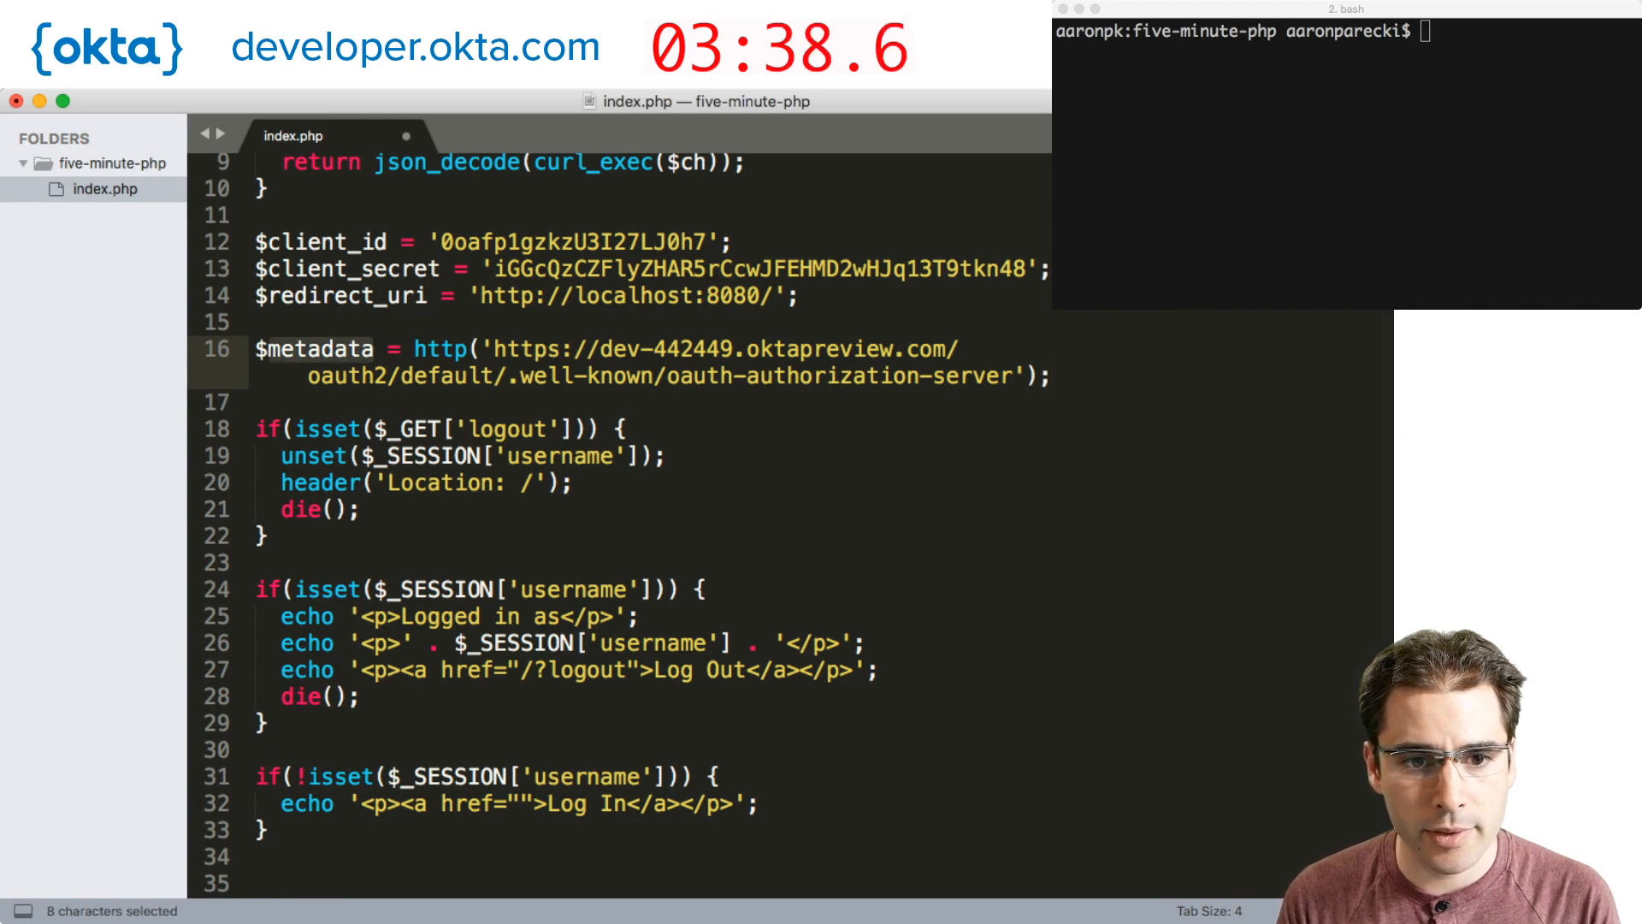
click(262, 400)
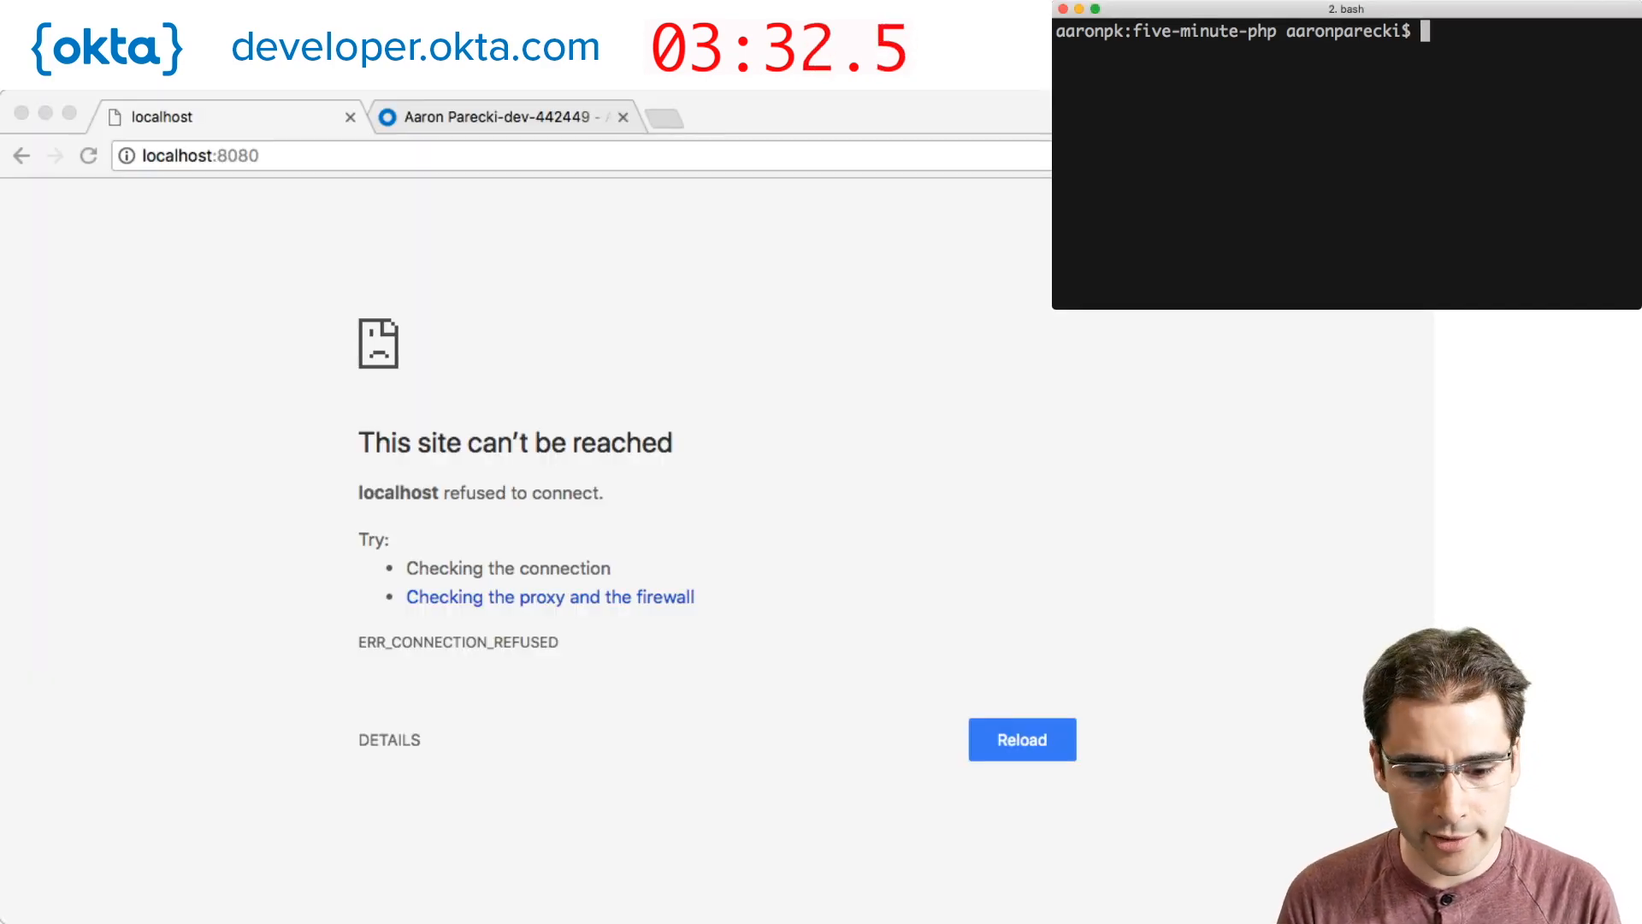
Run php -S 127.0.0.1:8080 and reload localhost:8080 to confirm the page loads.
text(php -S 127.0.0)
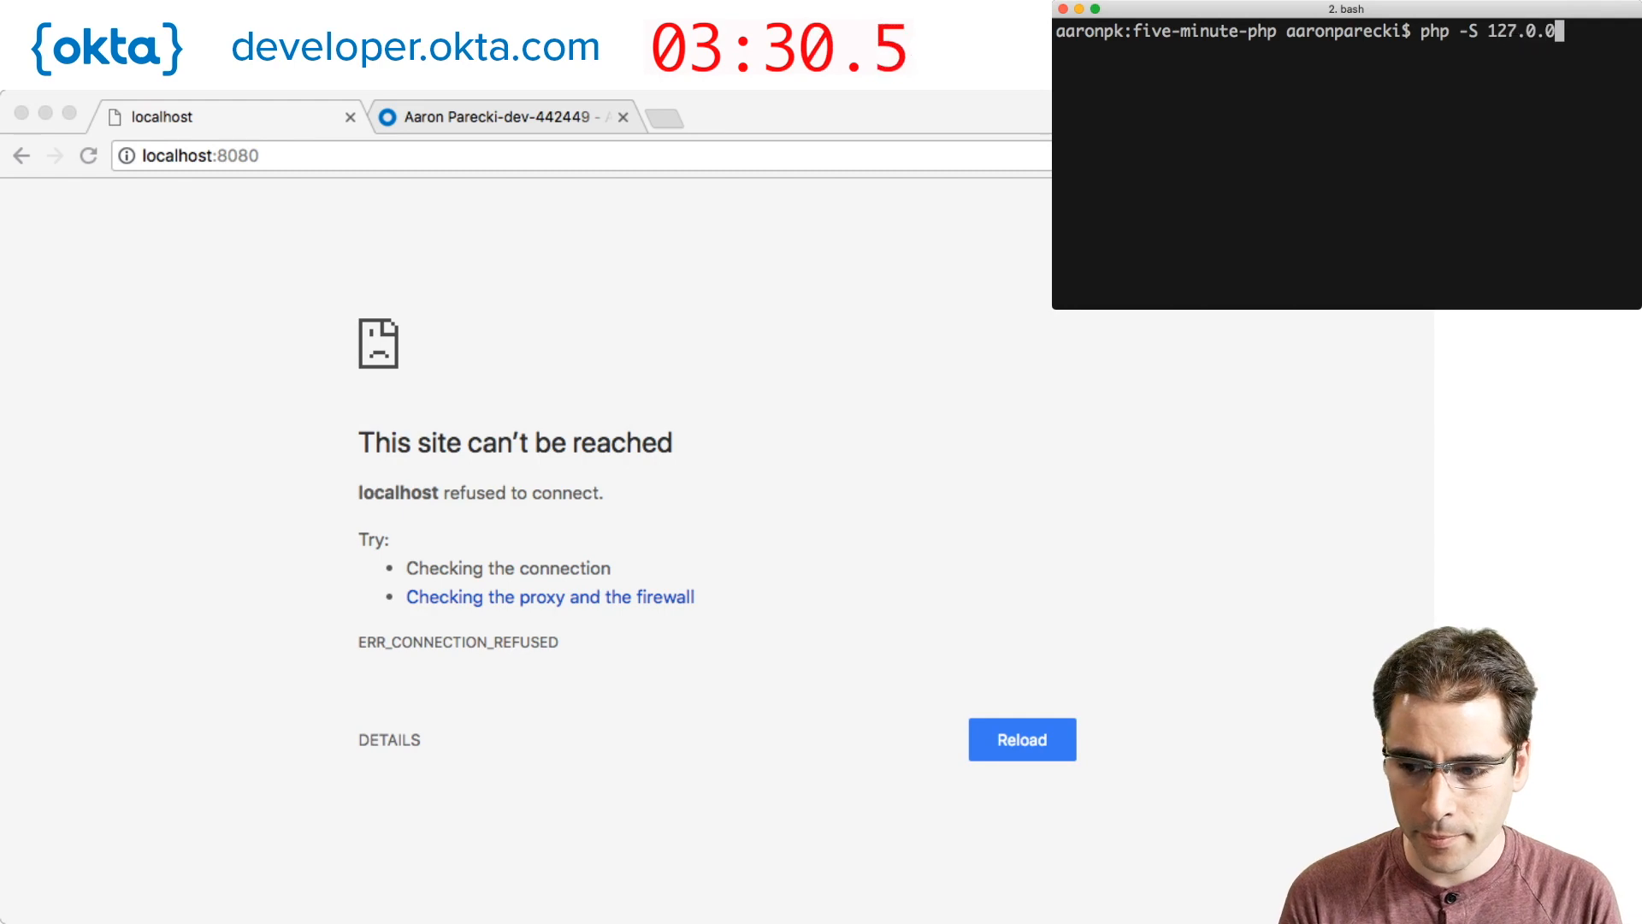
key(Return)
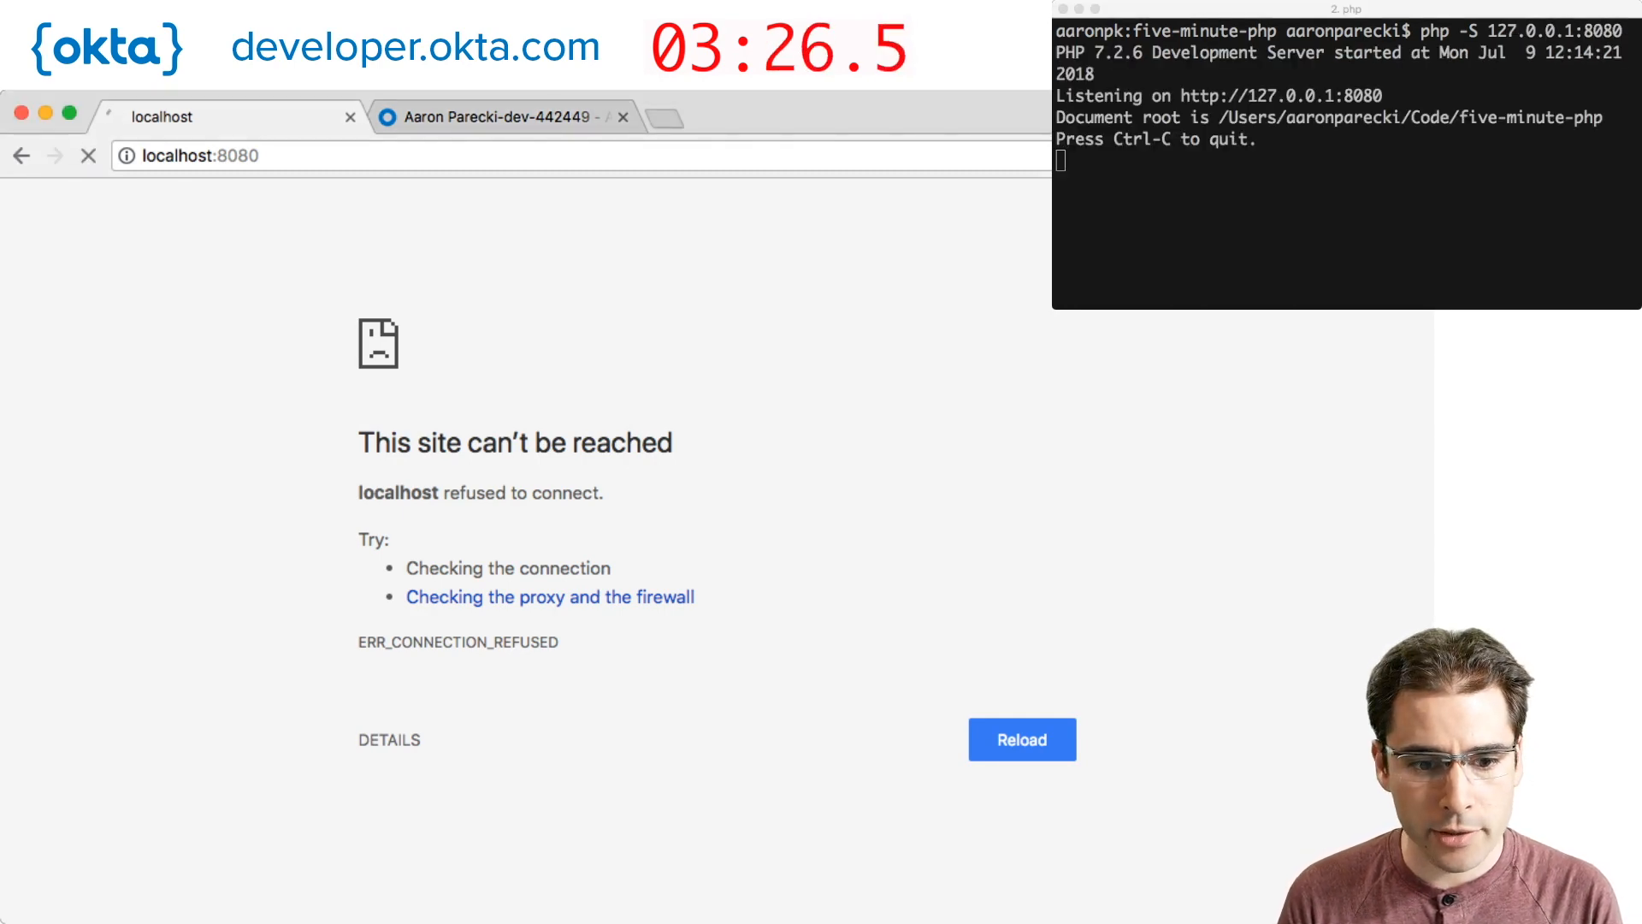
click(1020, 739)
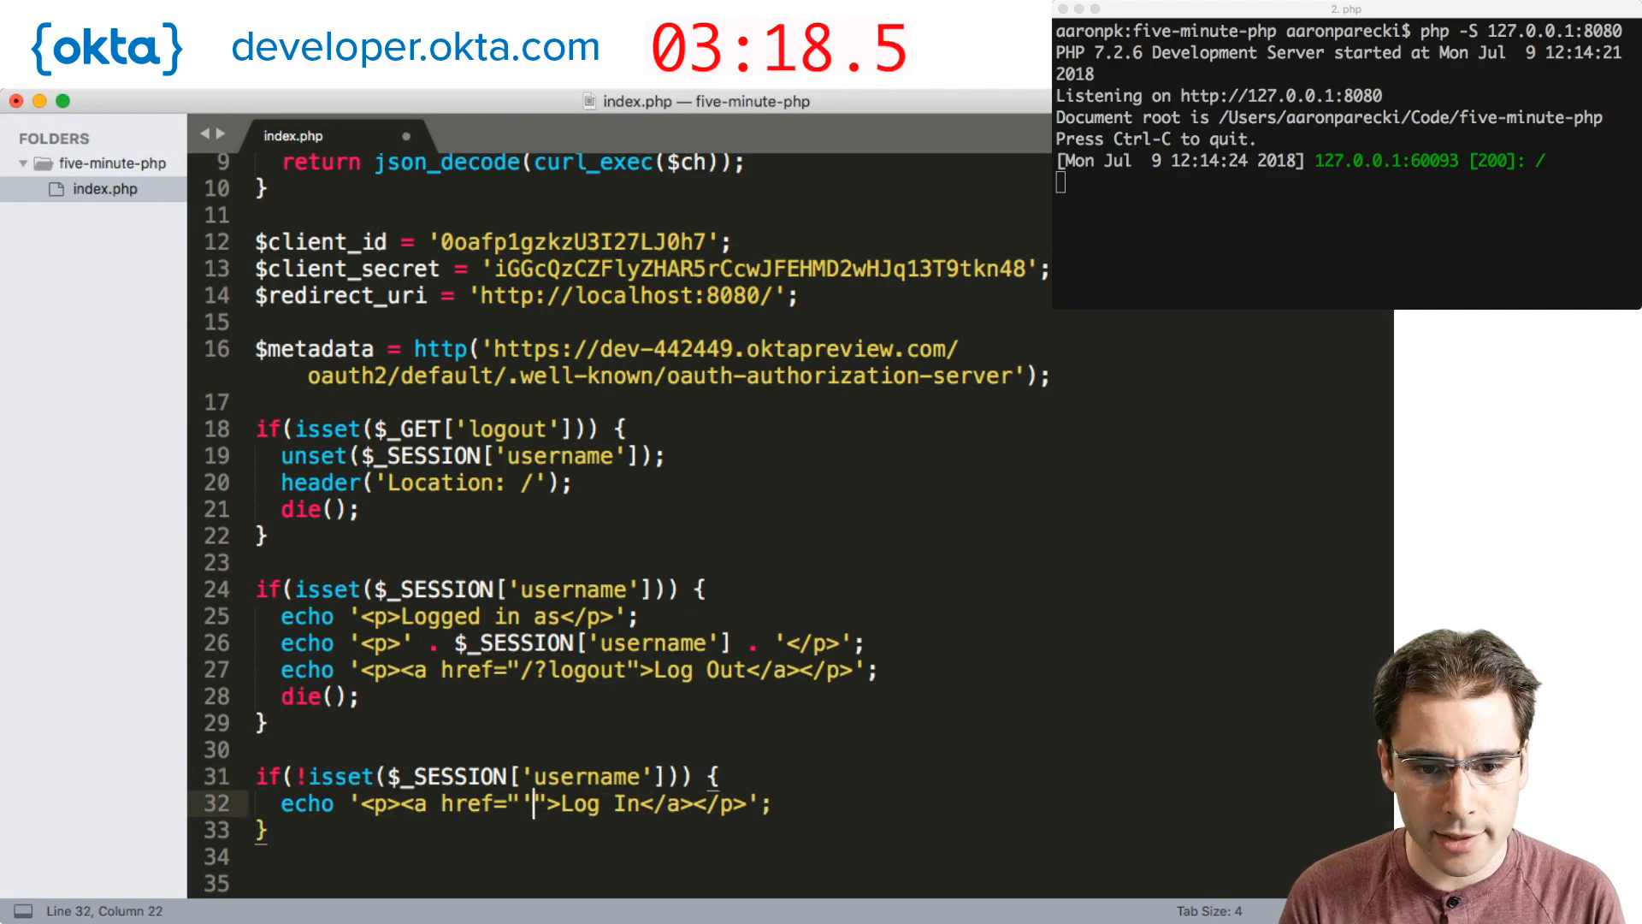
Point the Log In link at $authorize_url and store bin2hex(random_bytes(5)) as session state.
text(.$authorize_url.')
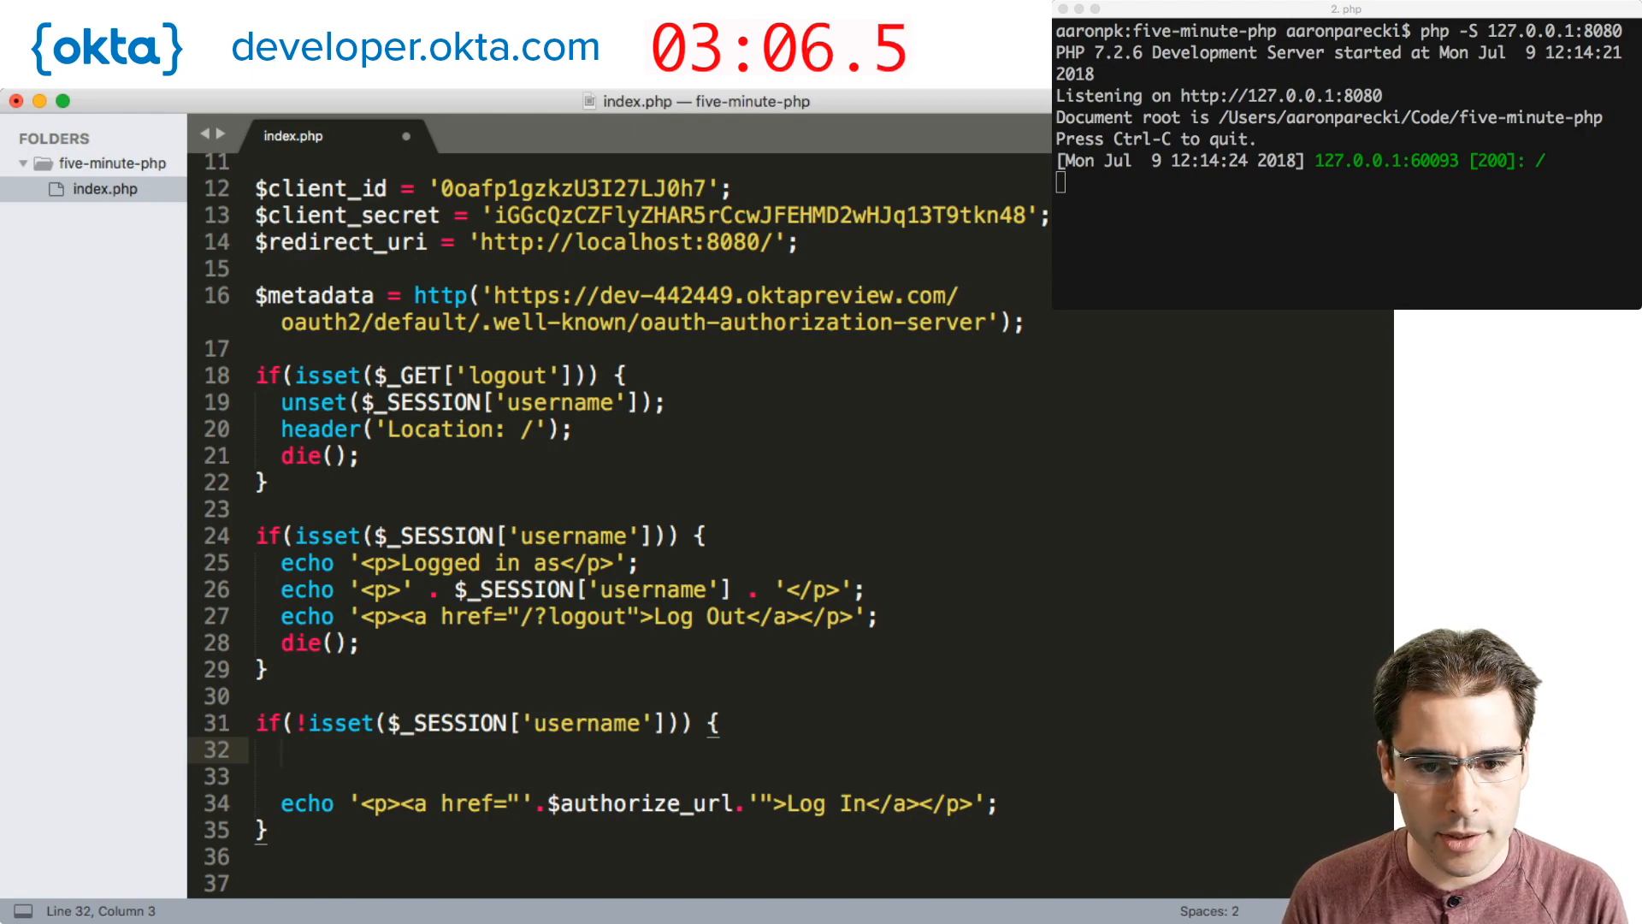
text($_SESSION['state)
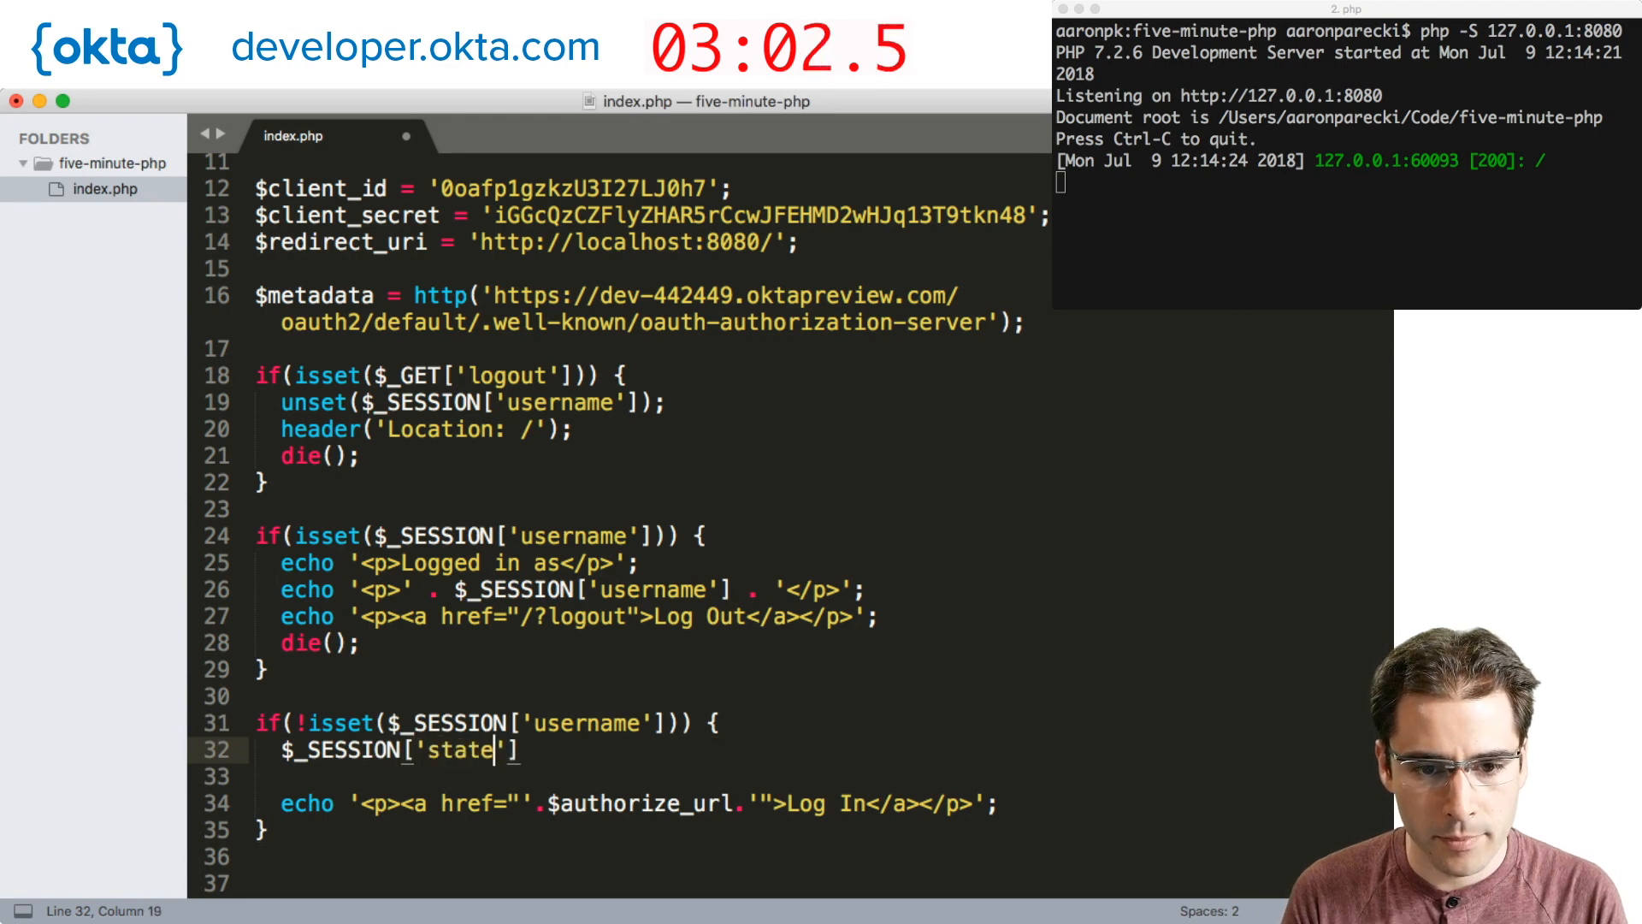
text(= bin)
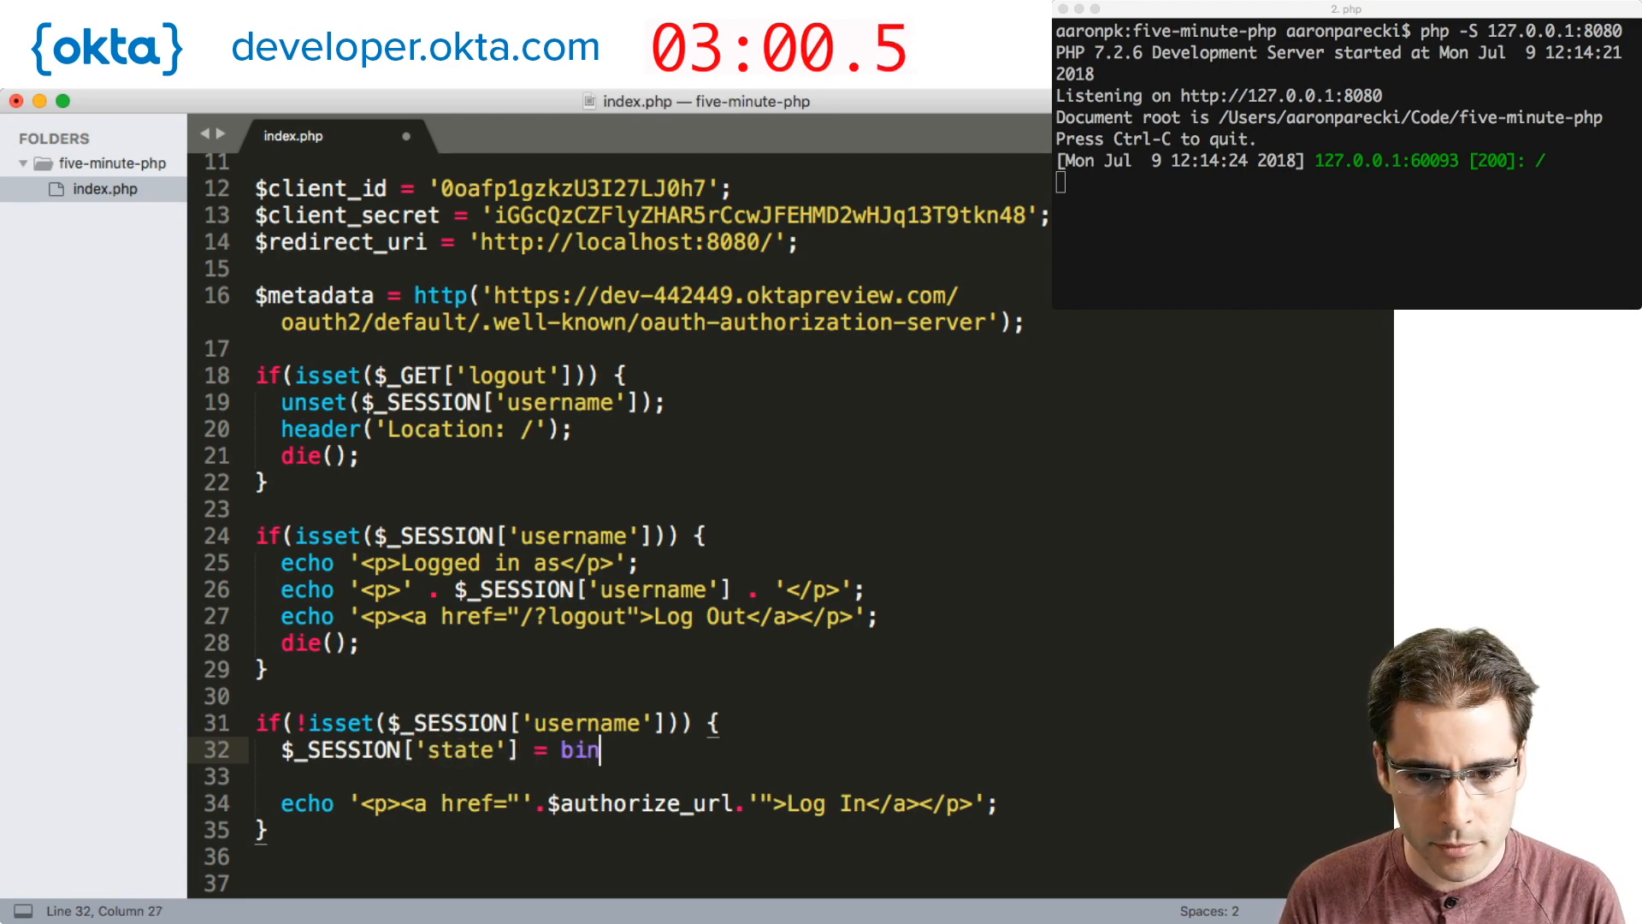
text(2hex(rand)
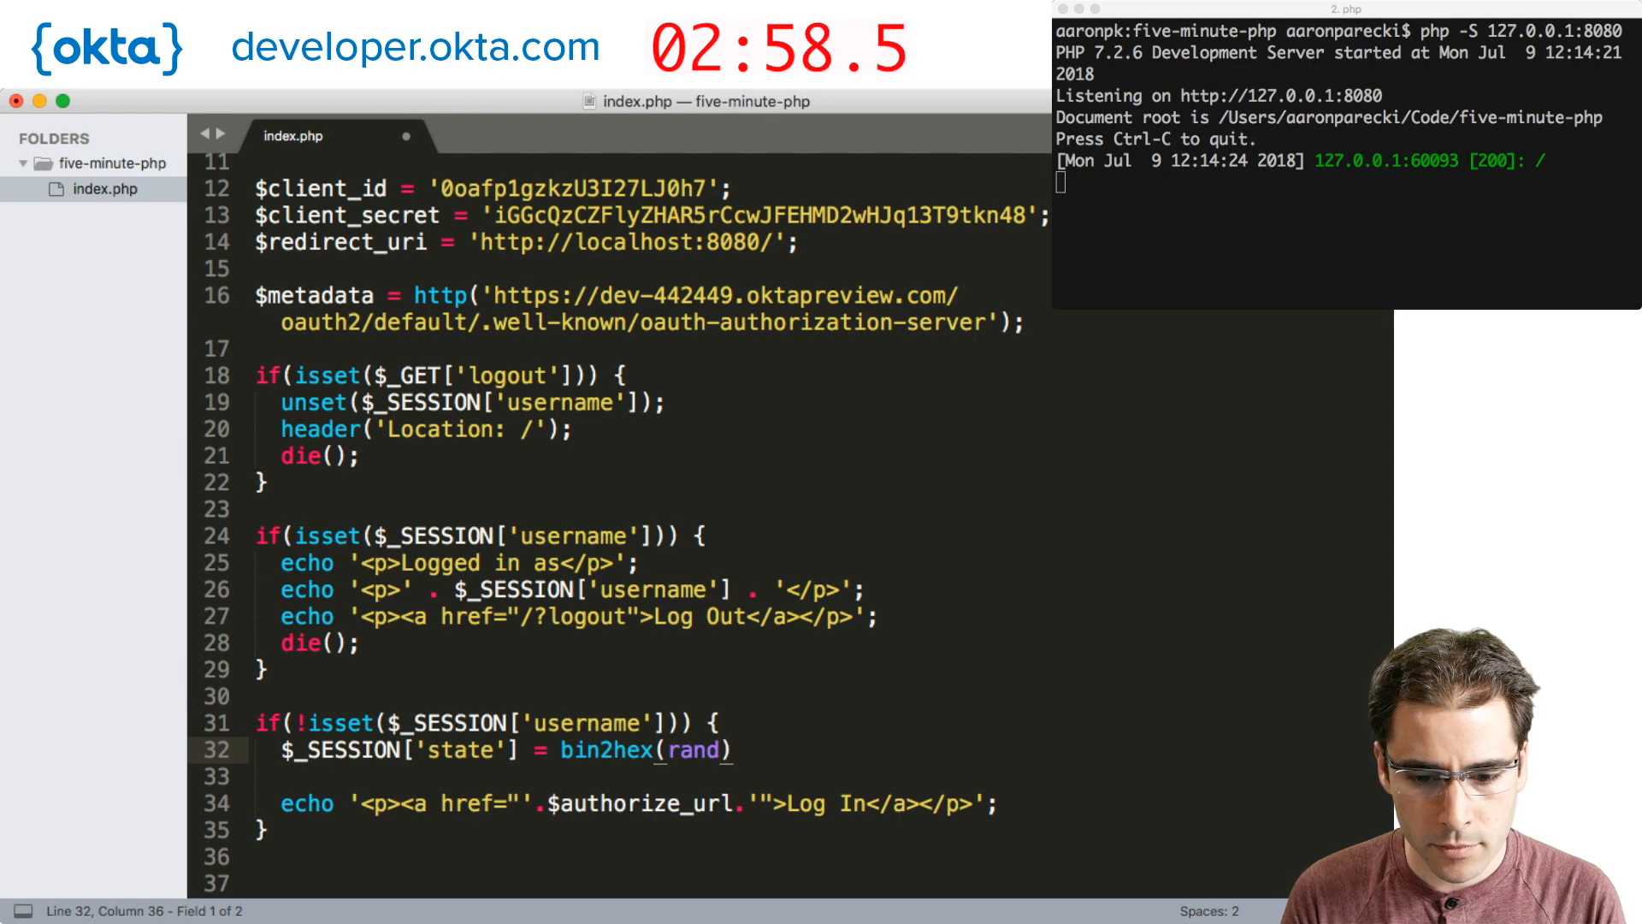
text(om_bytes(5))
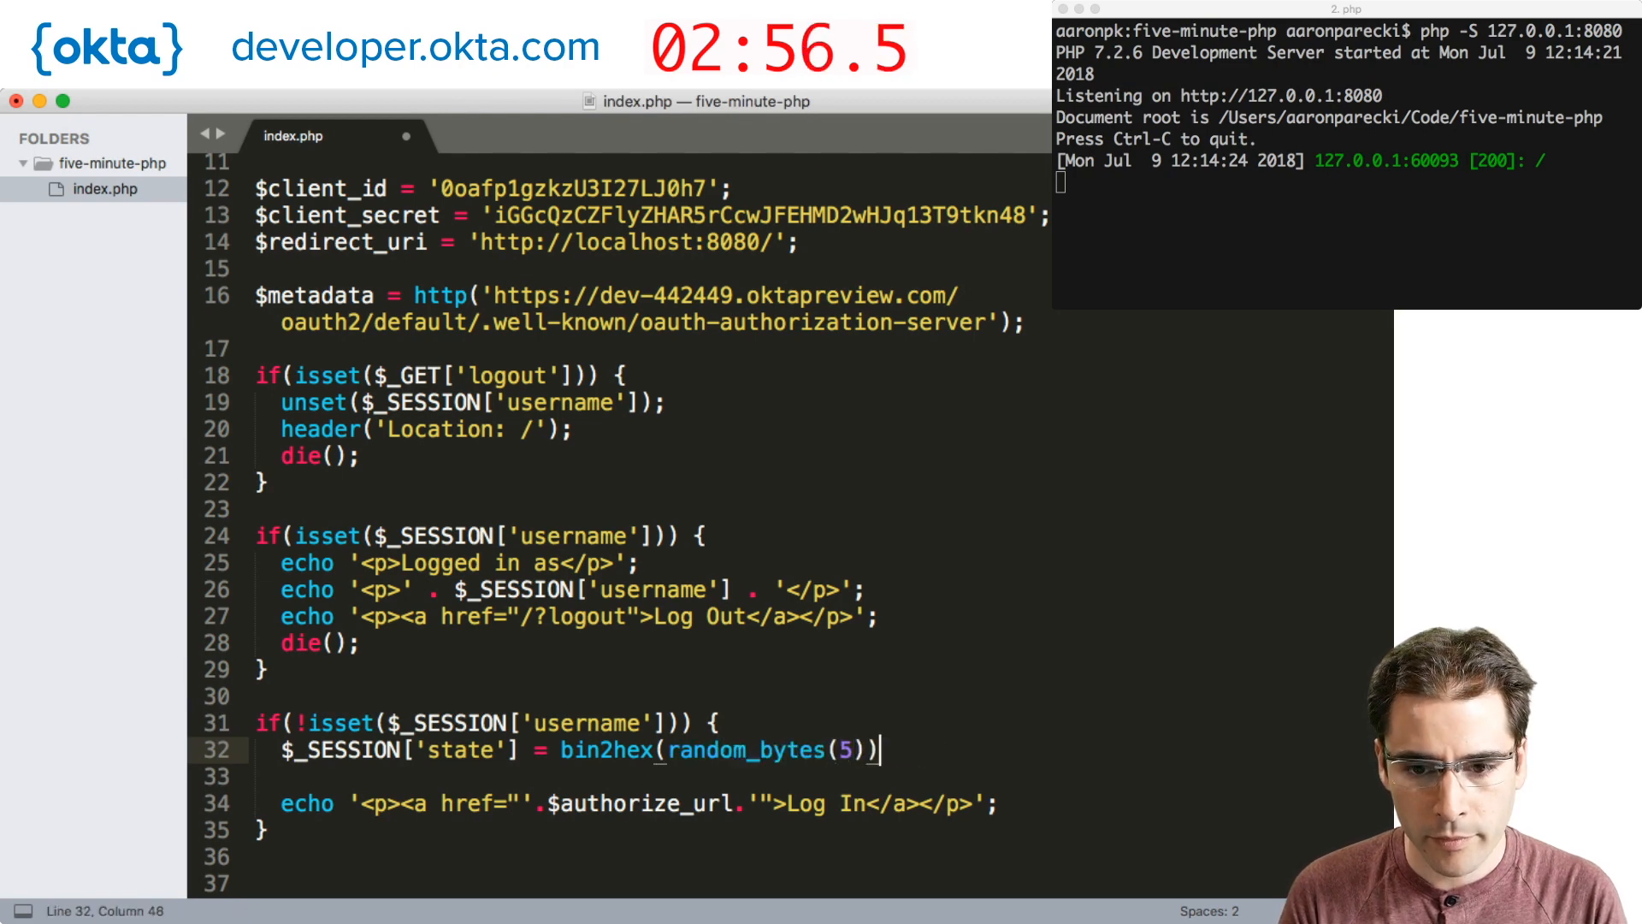
text(;)
key(enter)
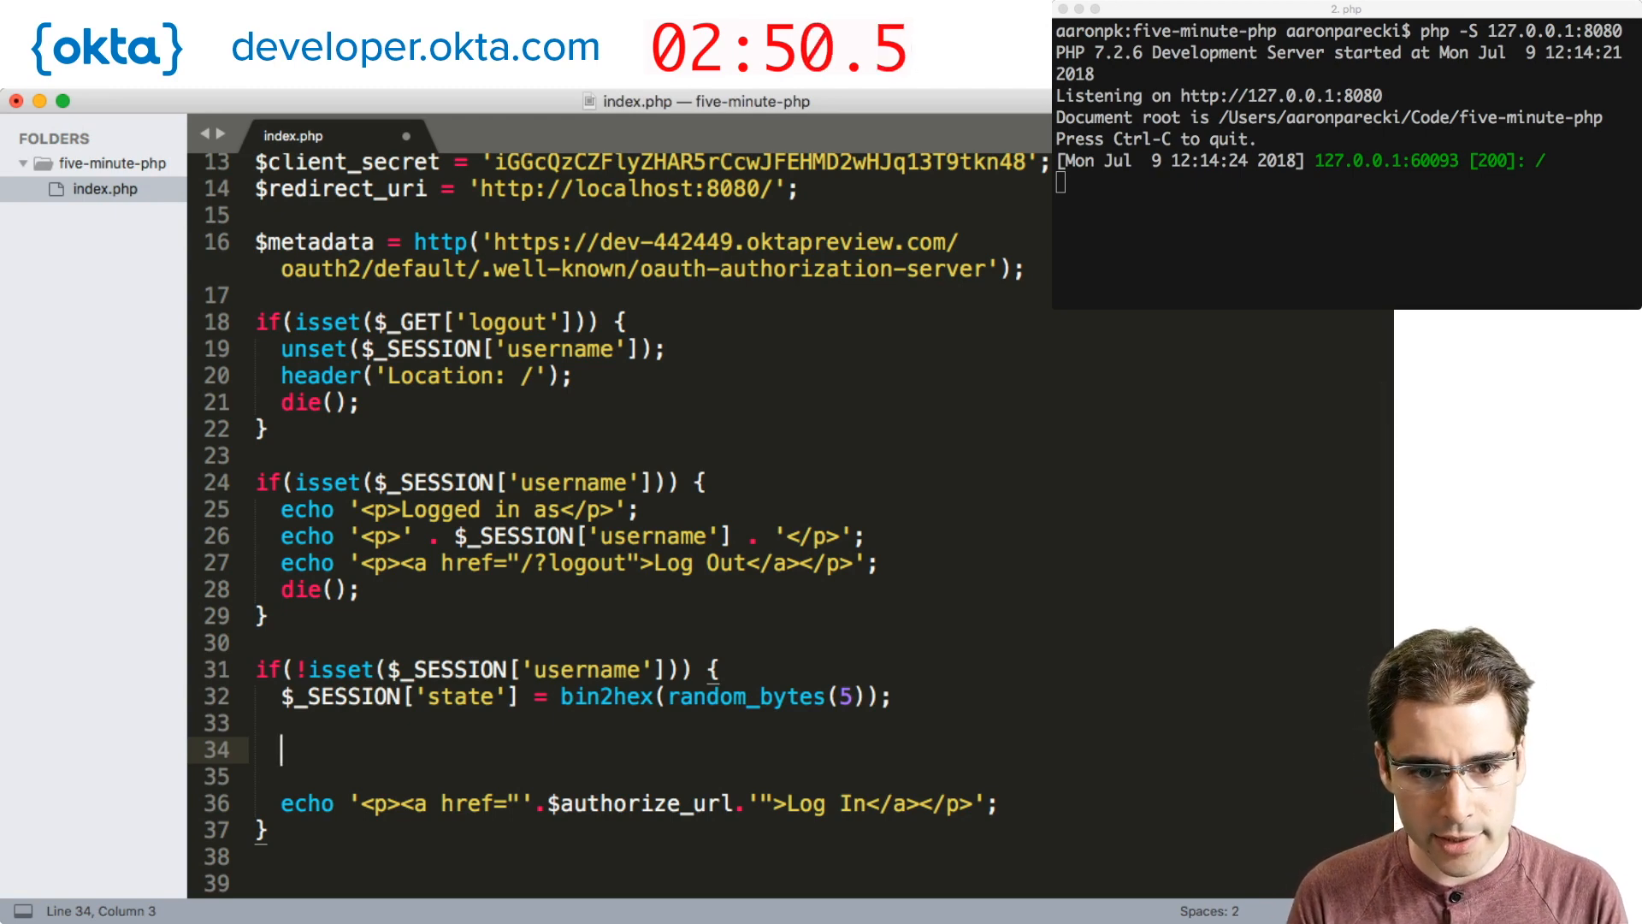
Start $authorize_url as $metadata->authorization_endpoint.'?' plus http_build_query([.
text($authorize_url =)
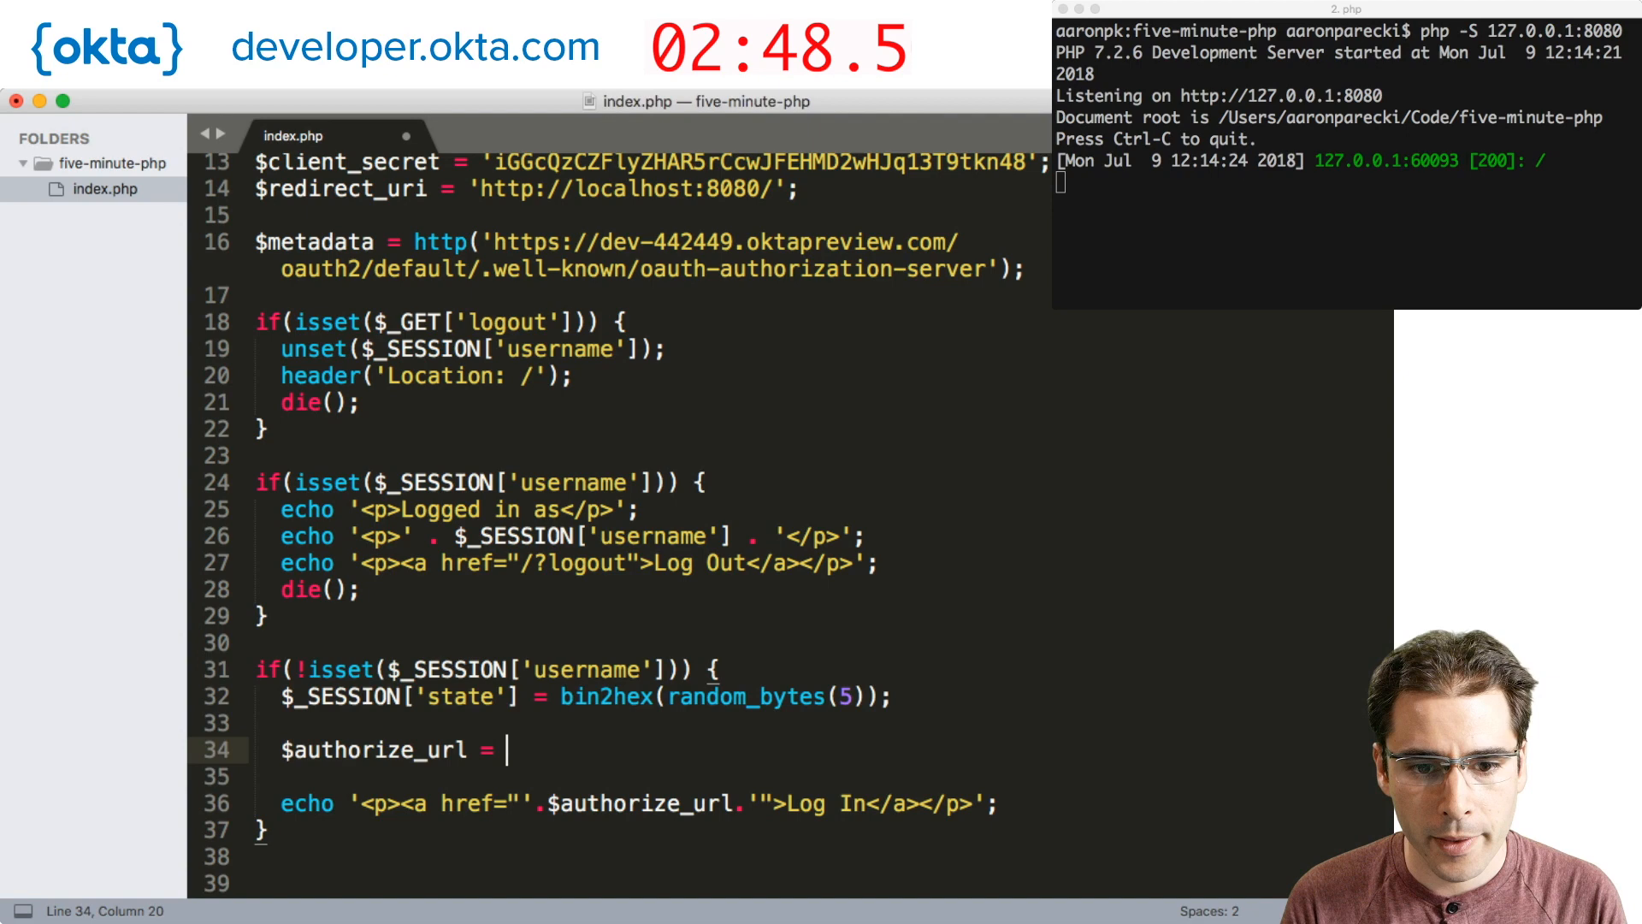
text($metadata->autho)
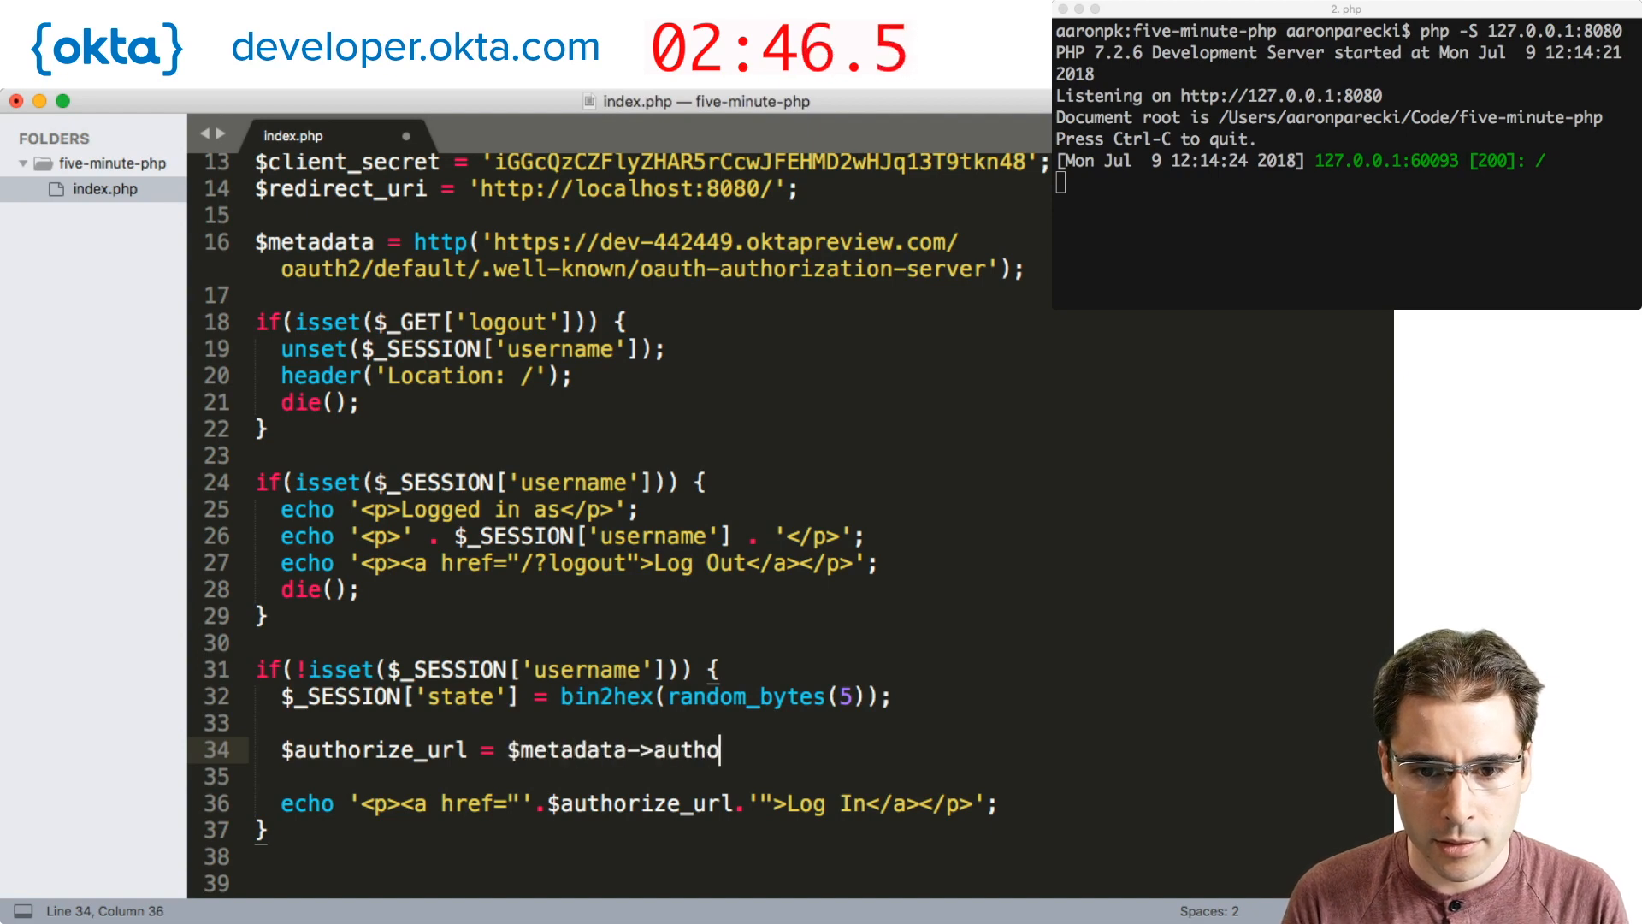
text(rization_endpoint)
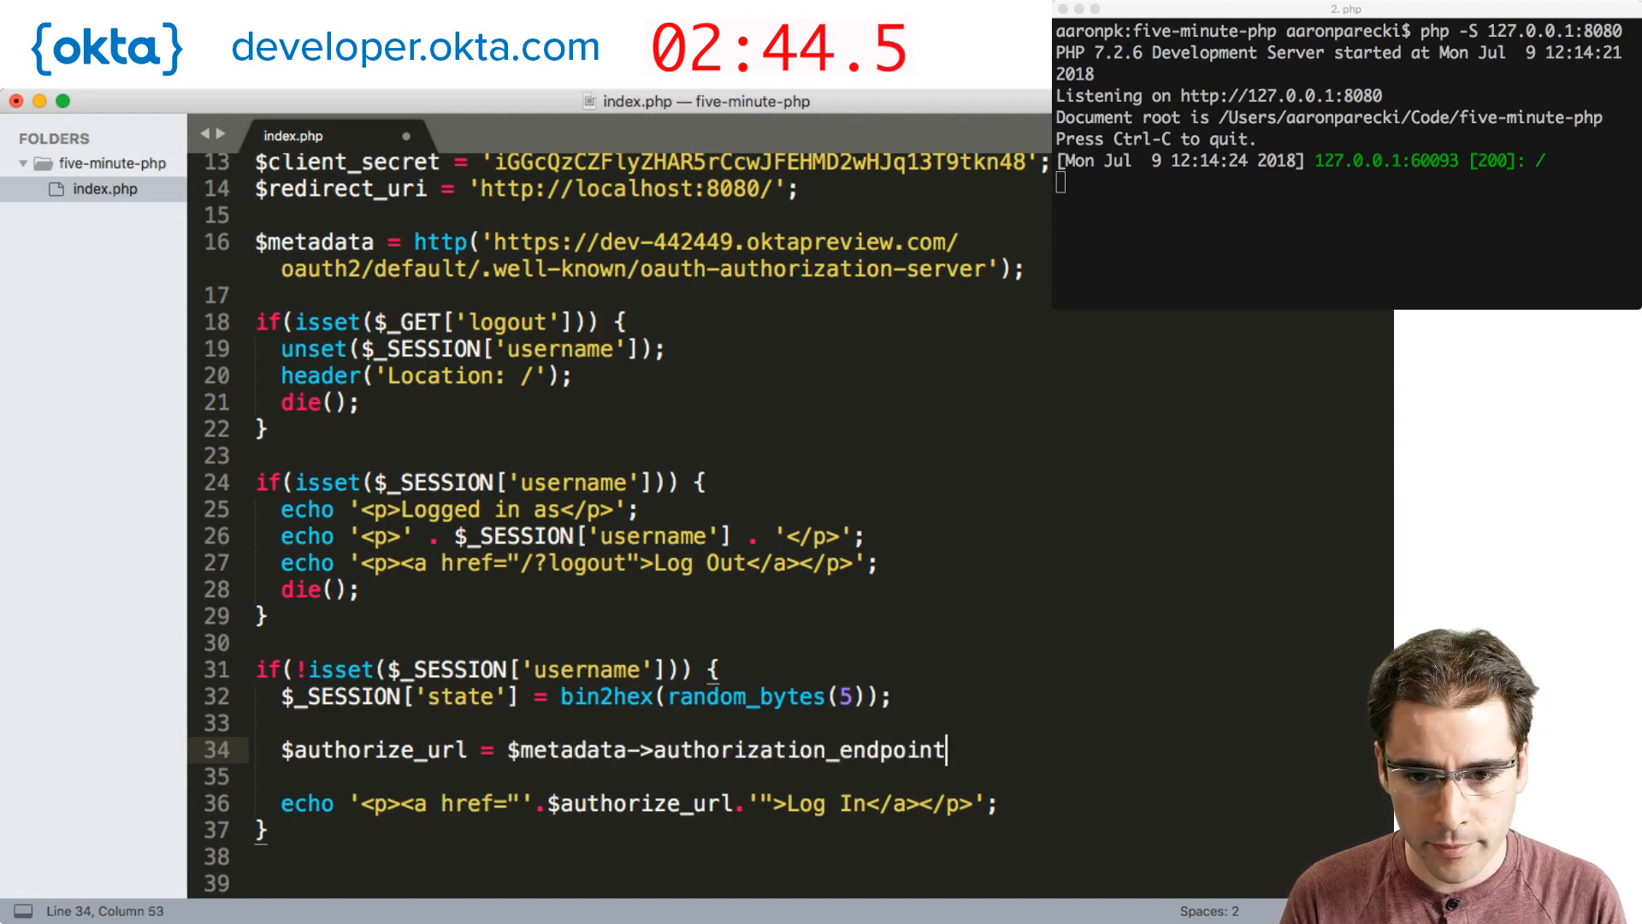
text(.'?'.h)
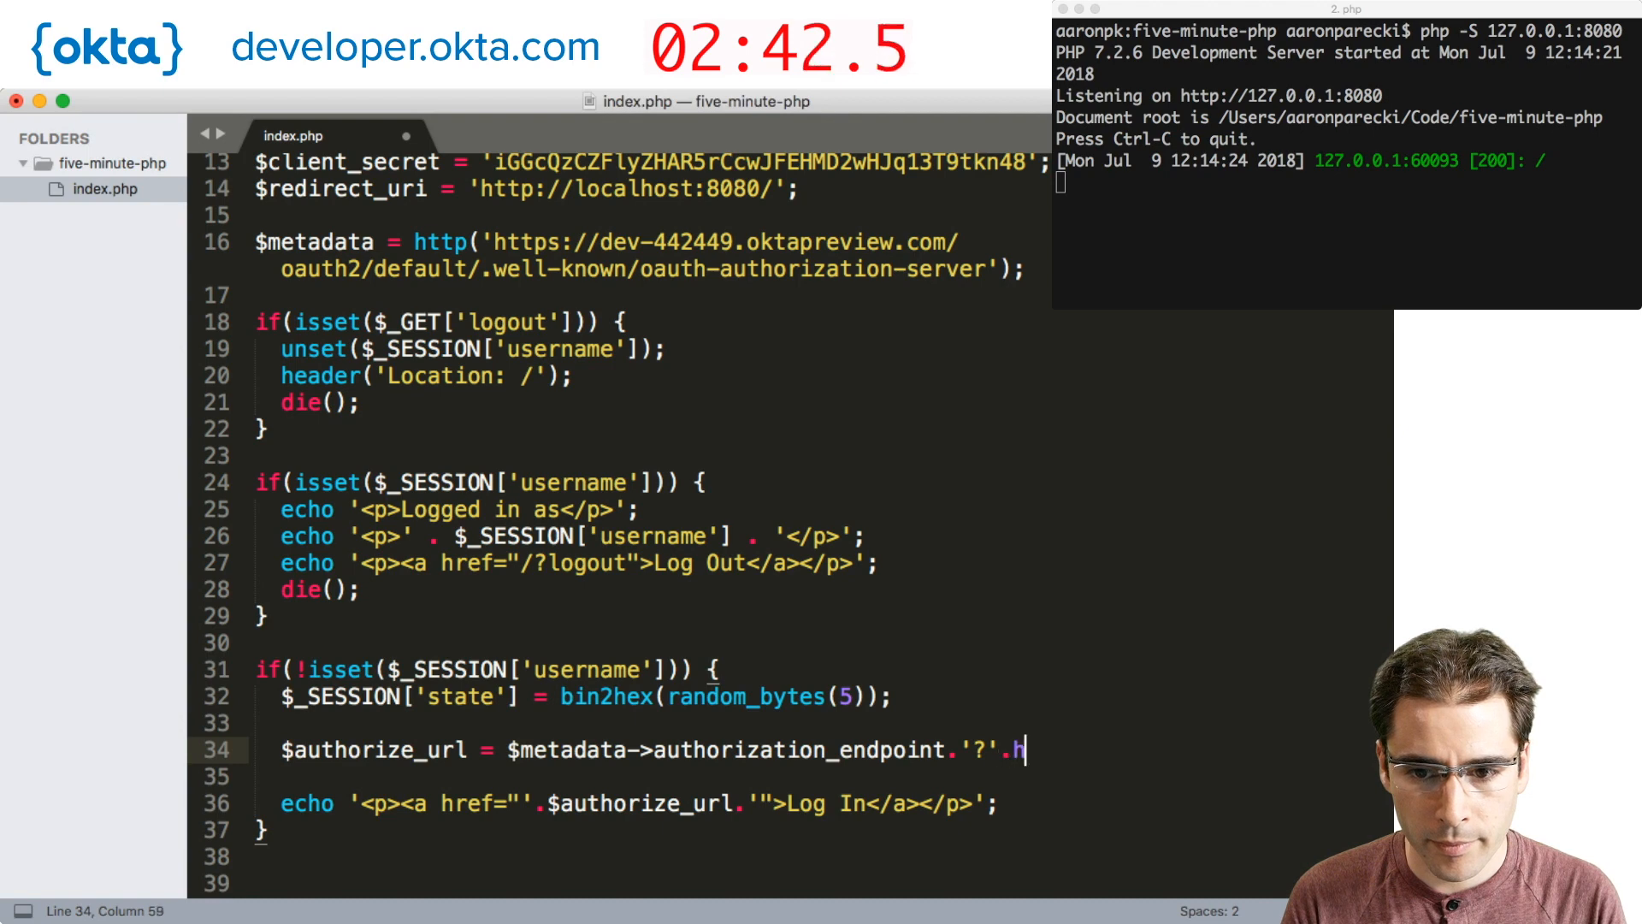
text(ttp_build_query([)
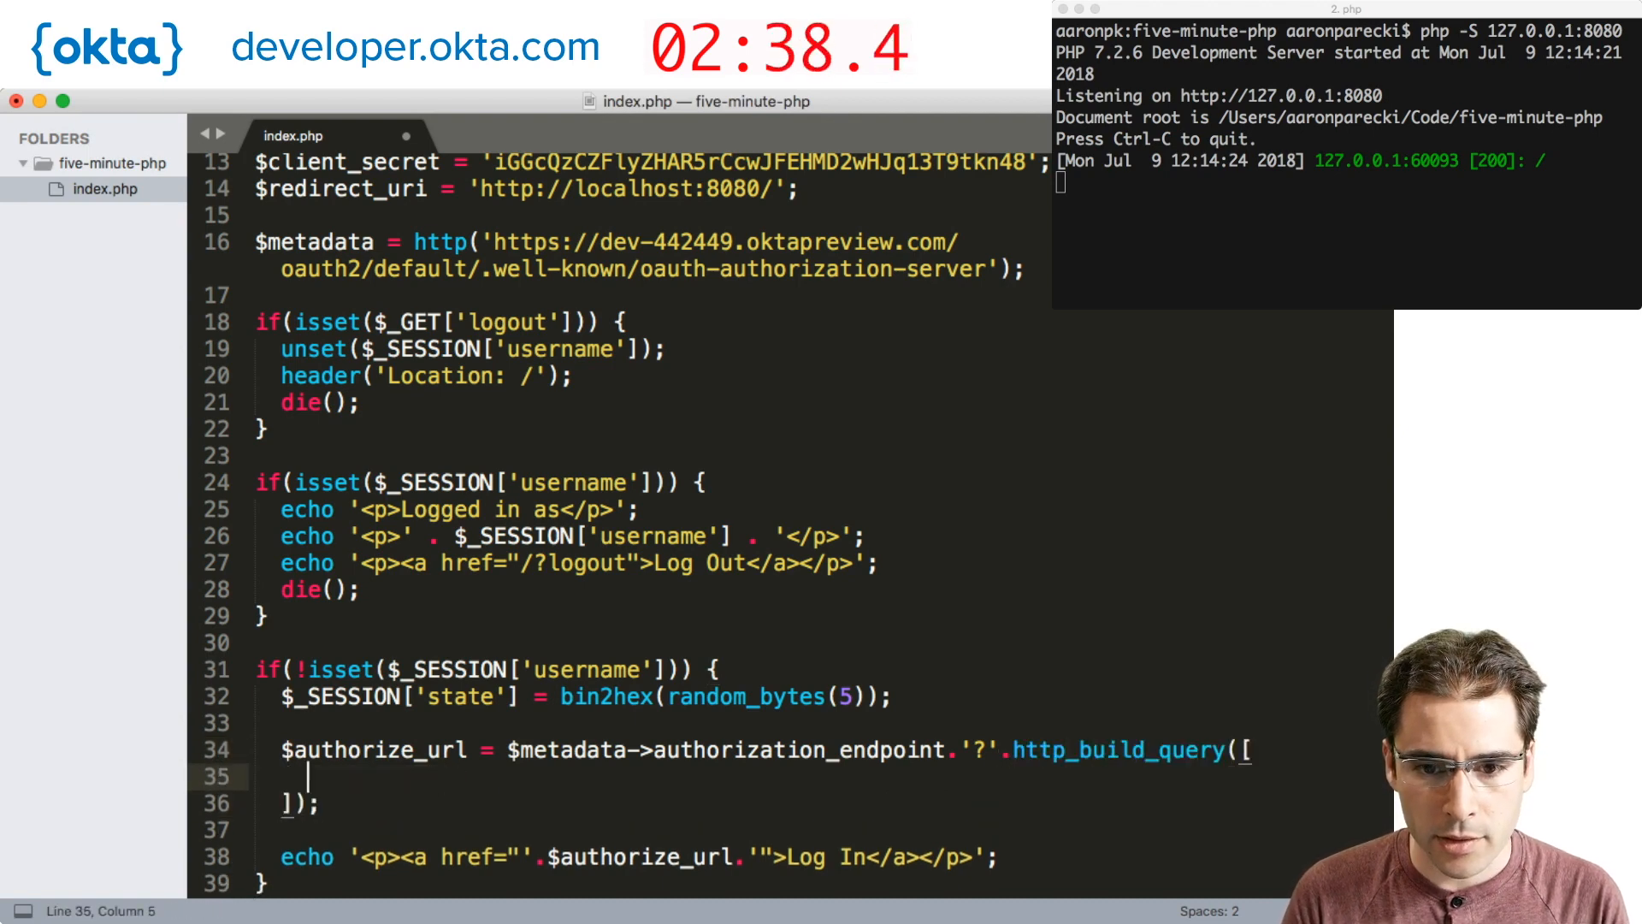
scroll(down, 3)
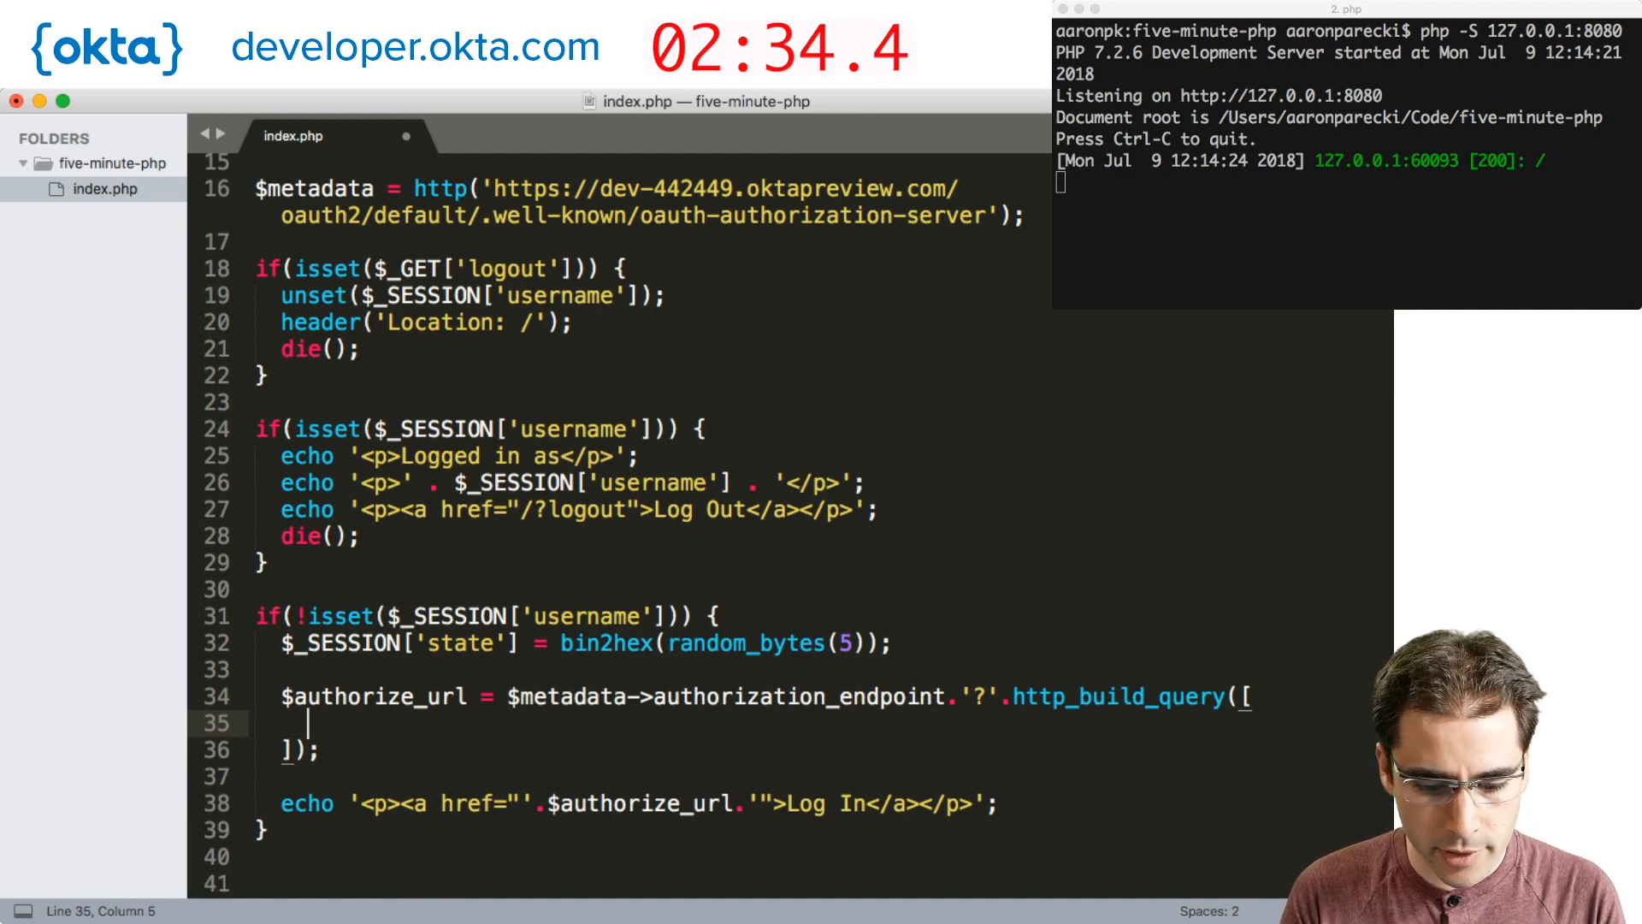
Fill the query array with response_type 'code', client_id, redirect_uri and the session state.
text('re)
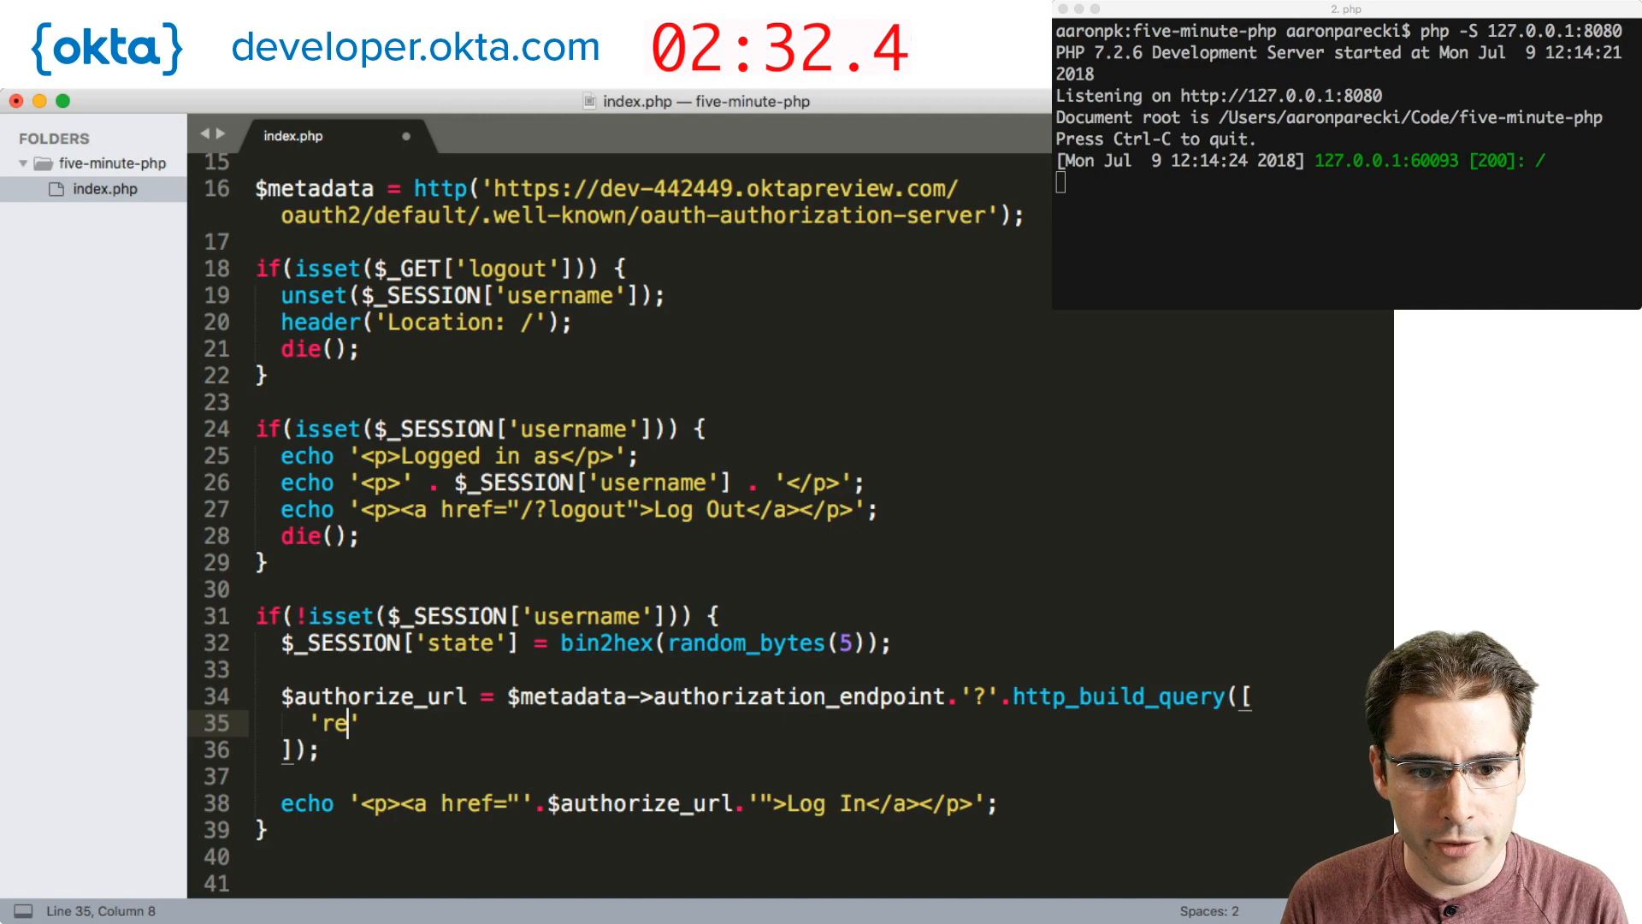
text(sponse)
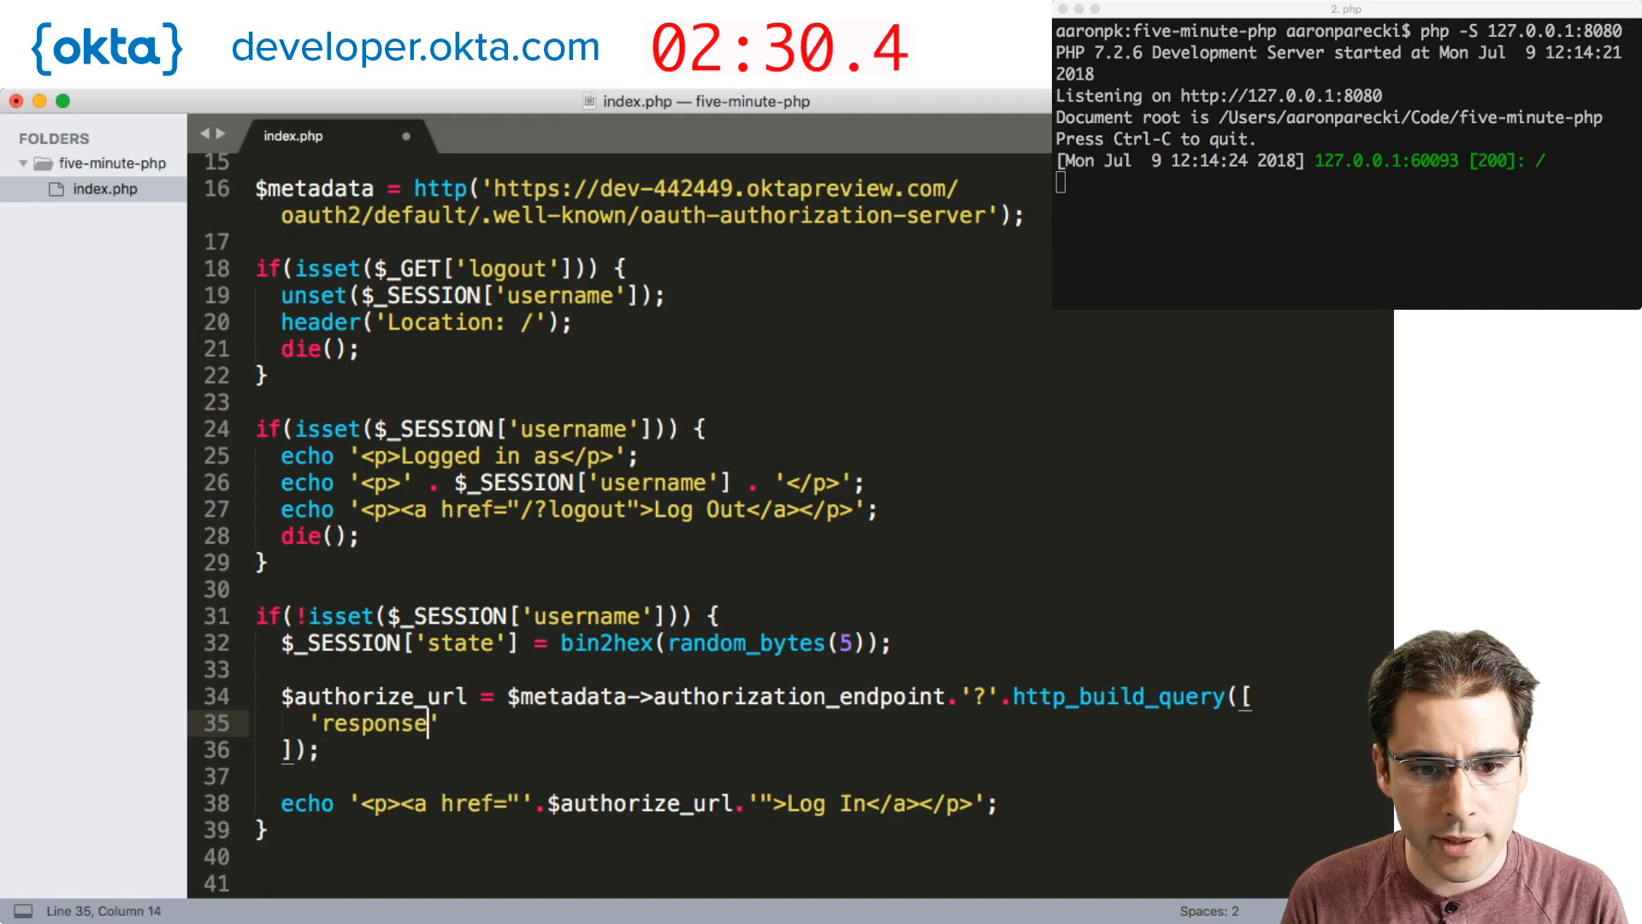
text(_type' => ')
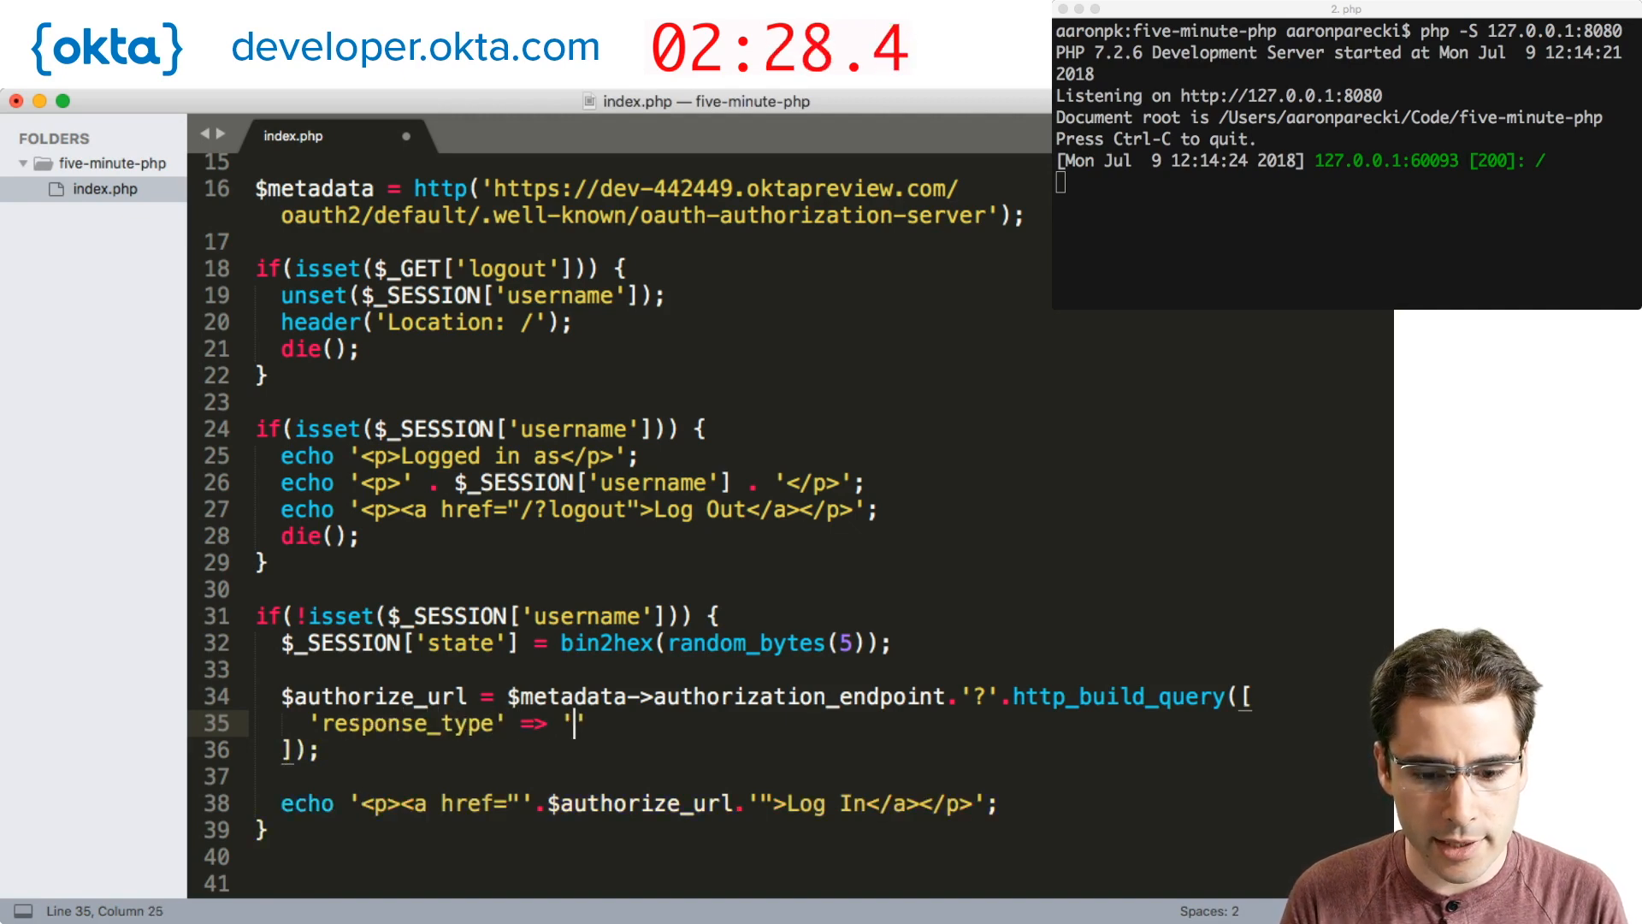
text(code',)
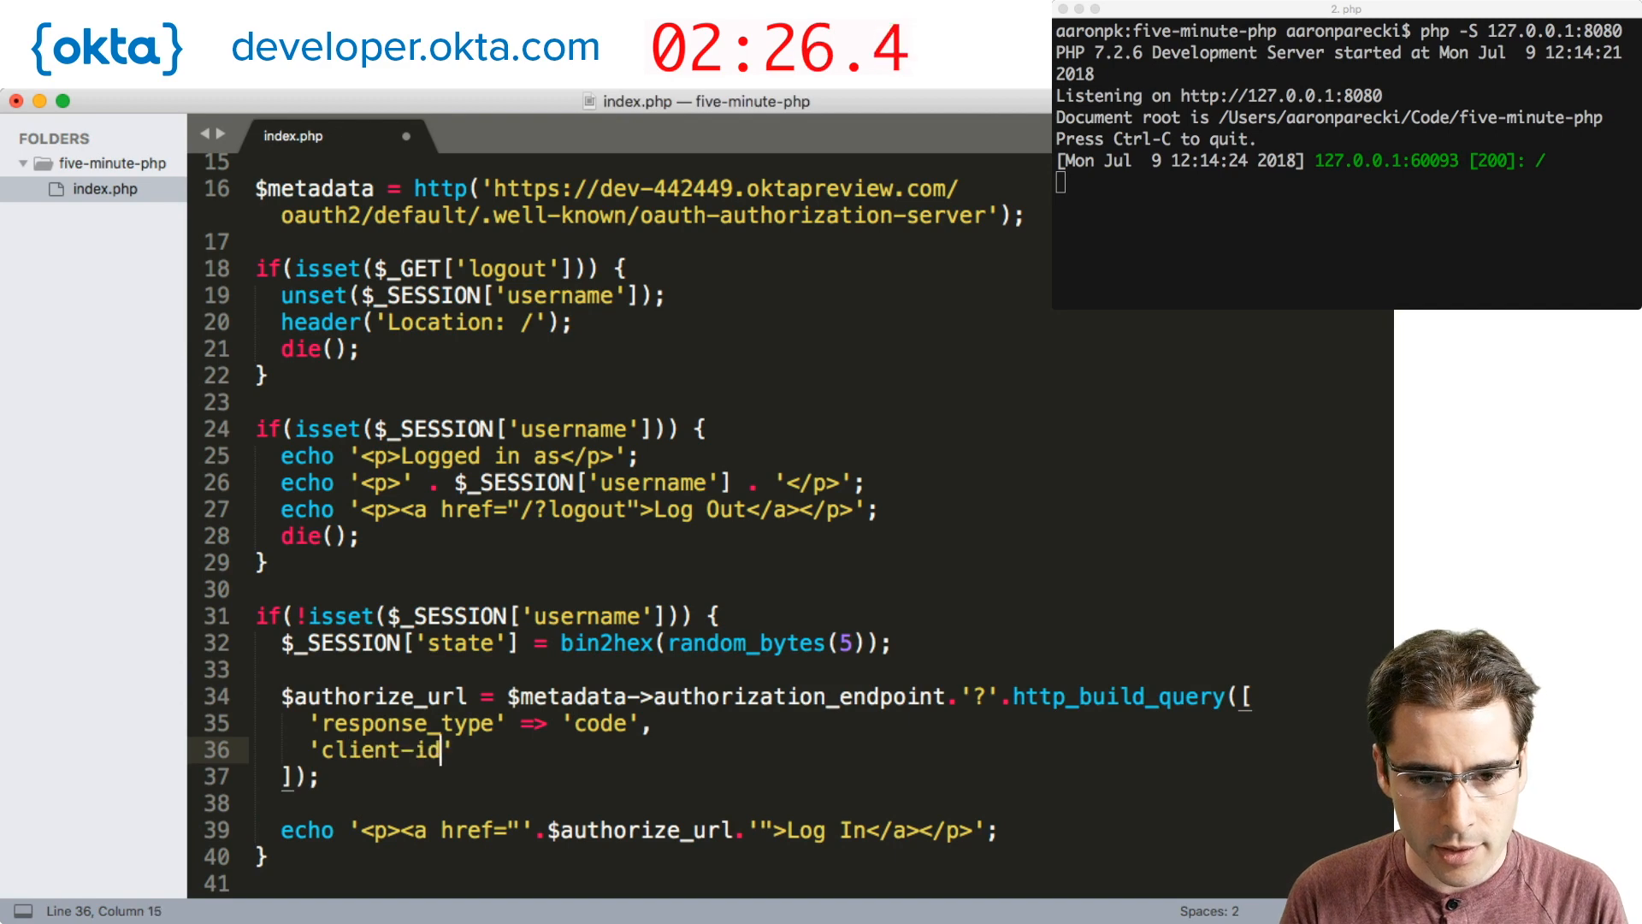
text(_id' = >$c)
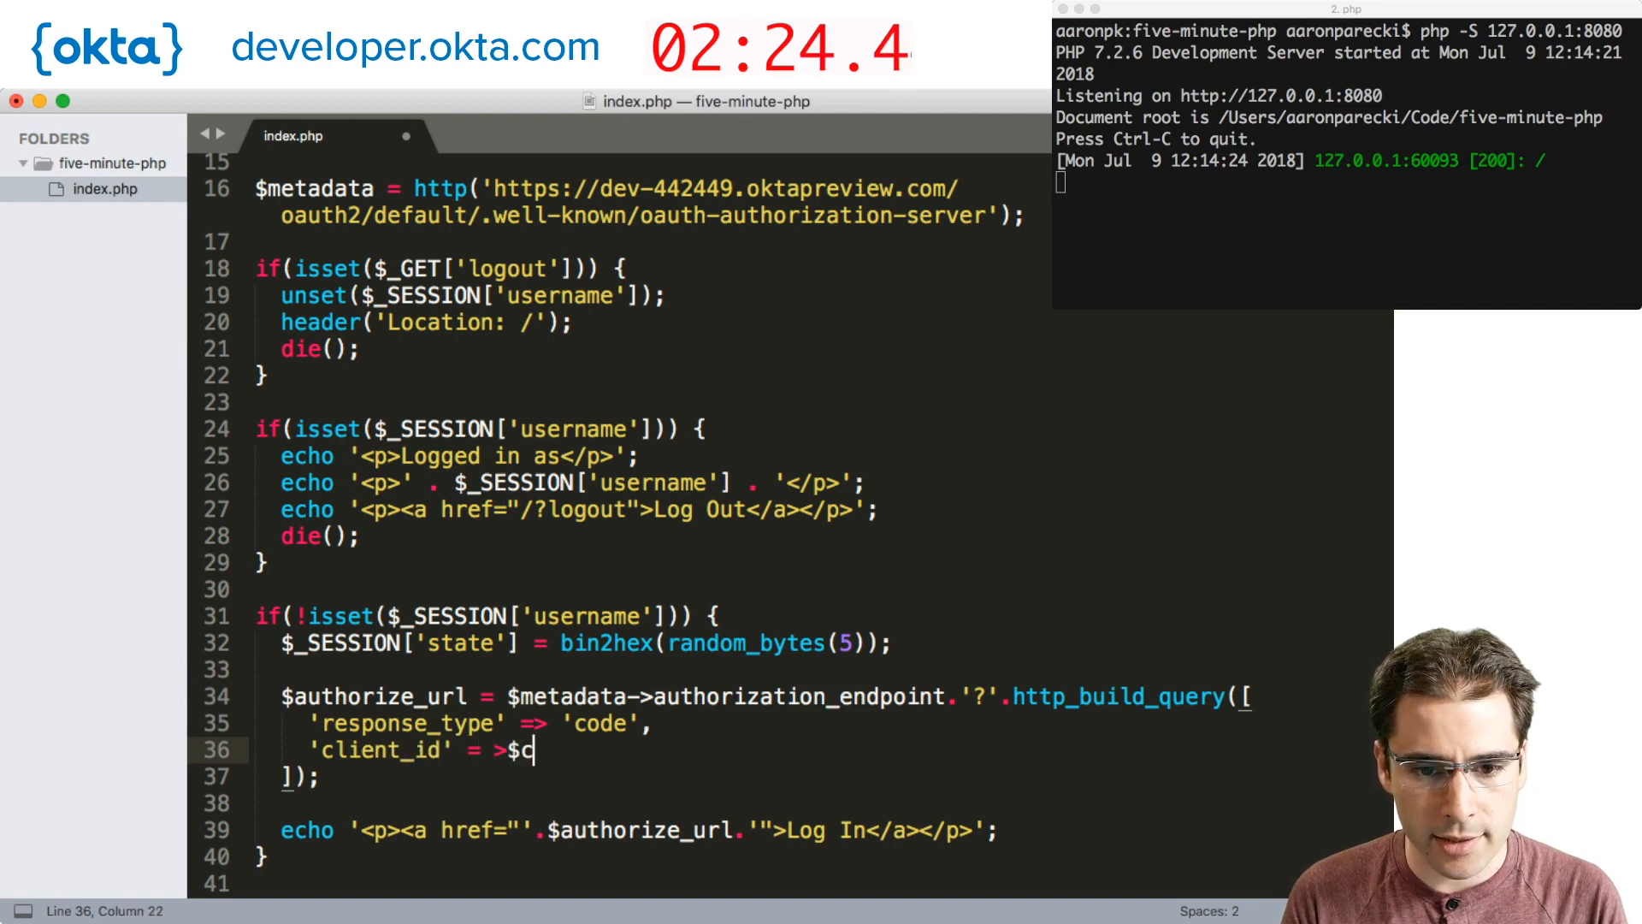
text(cl)
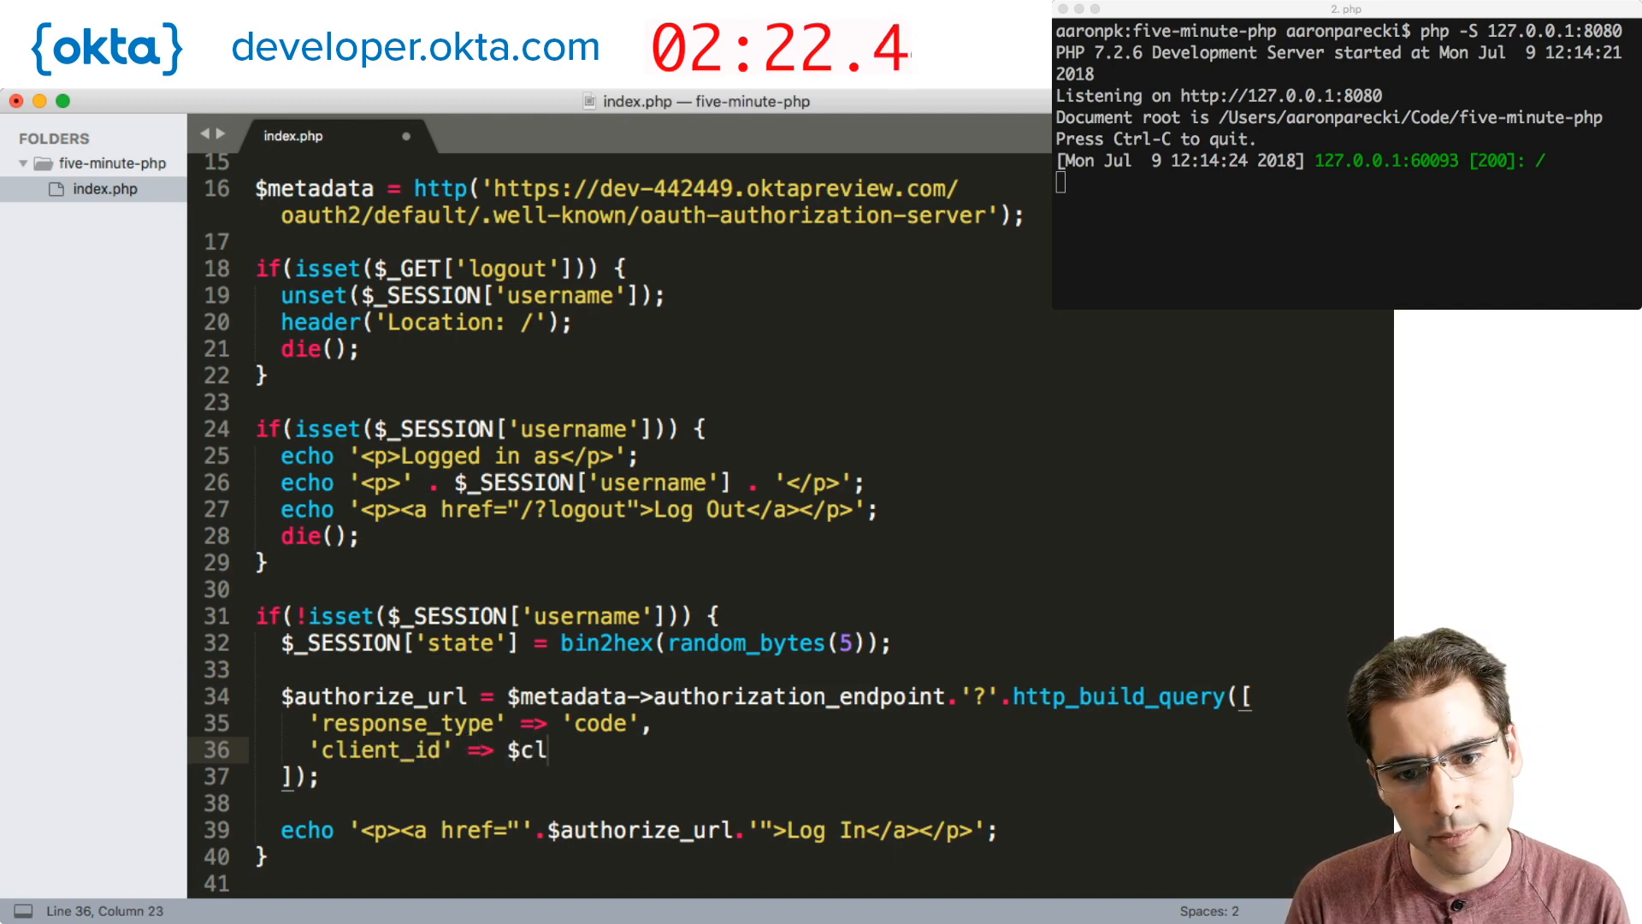
text(ient_id',)
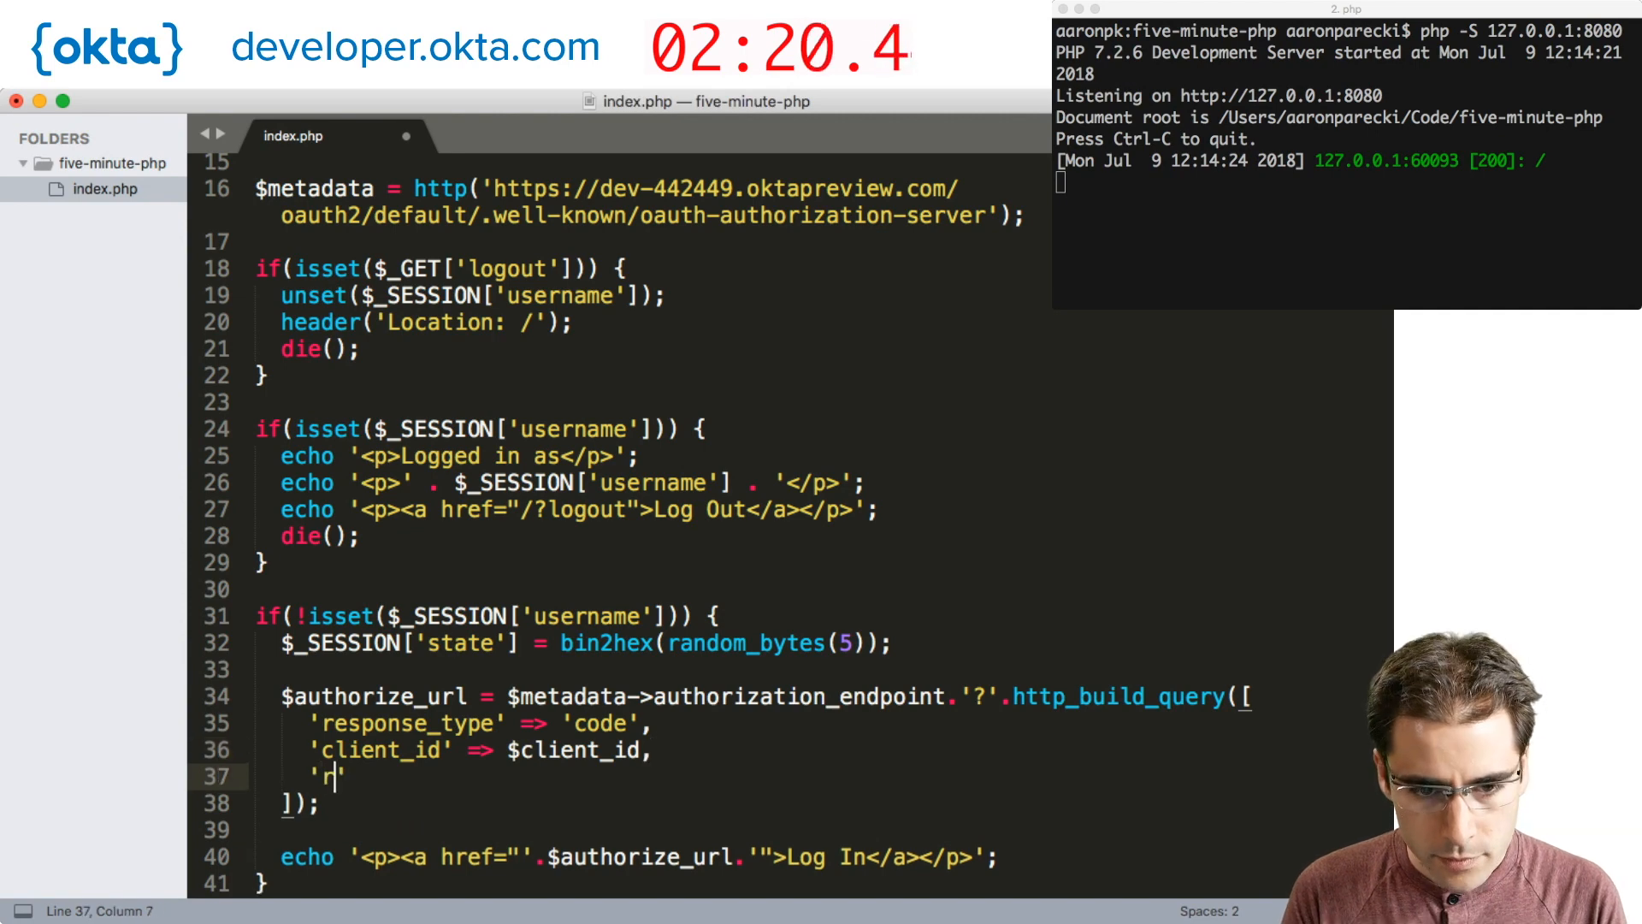
text(redirect_uri' => $redirect_uri,)
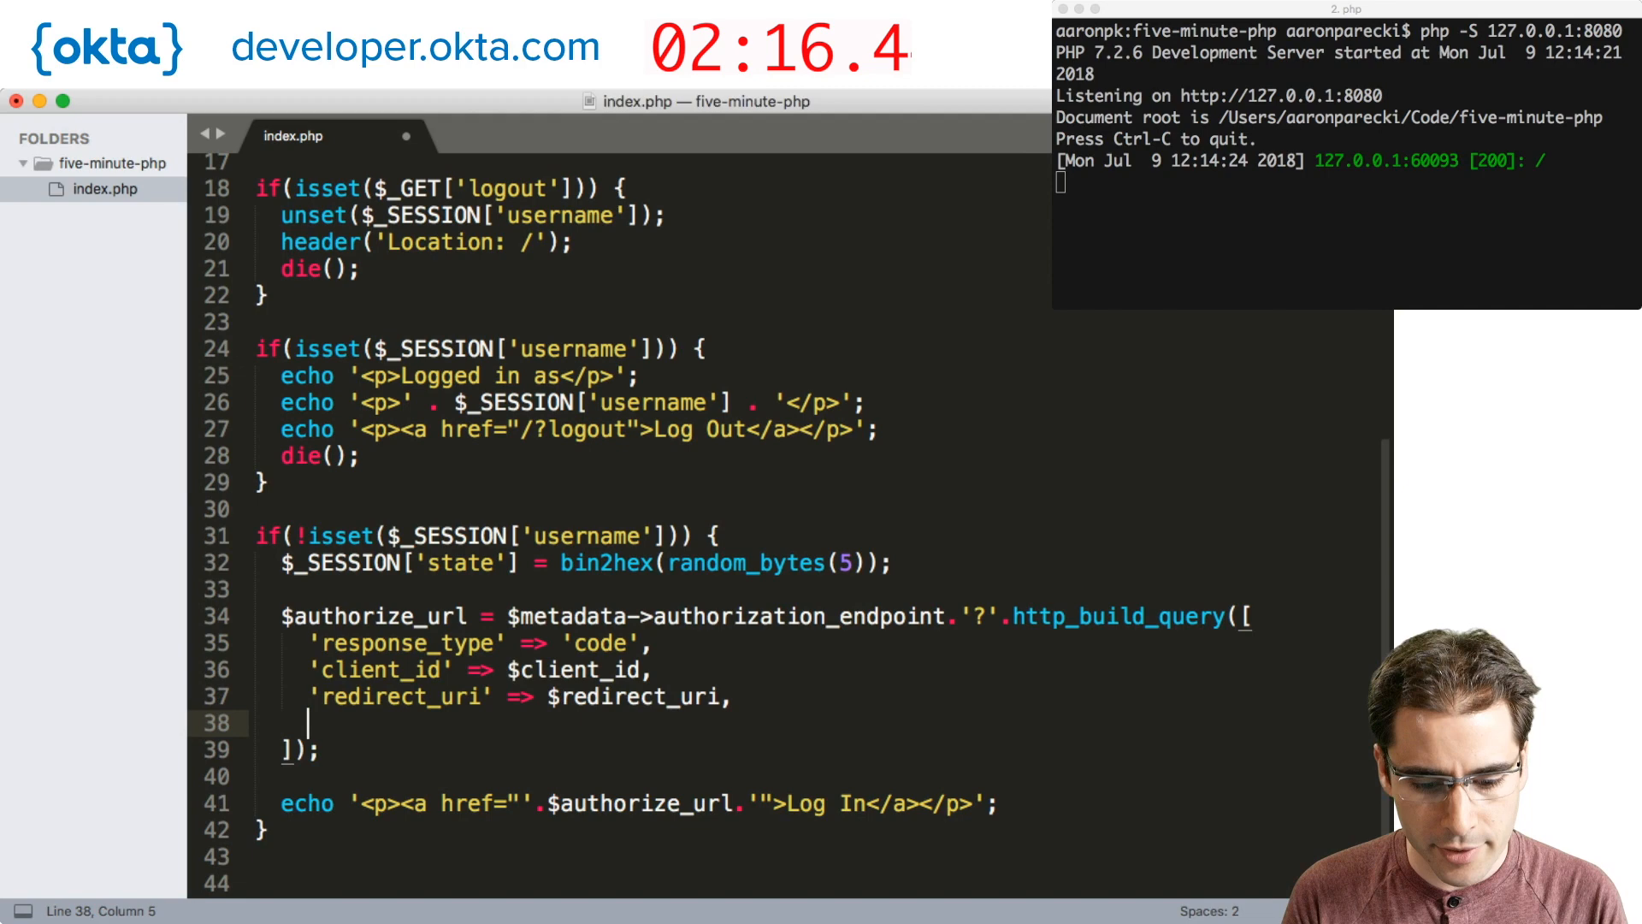
text('state' => $_SESSION['state')
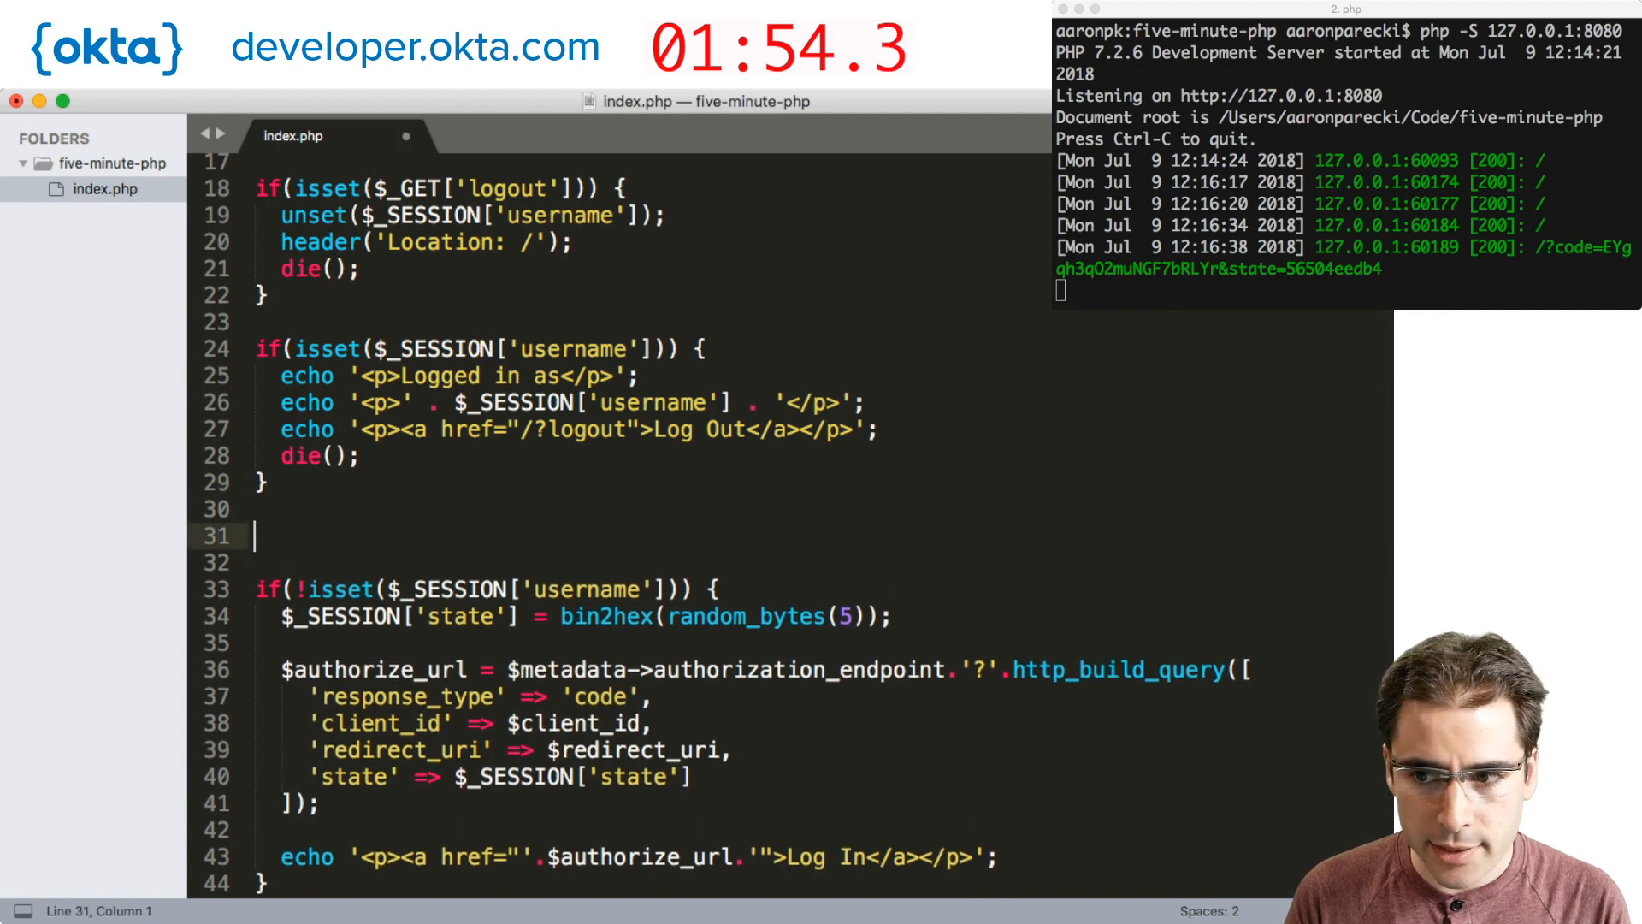
Add an if(isset($_GET['code'])) block that dies with 'bad state' on state mismatch.
text(if(isset($_GET['code'])) {)
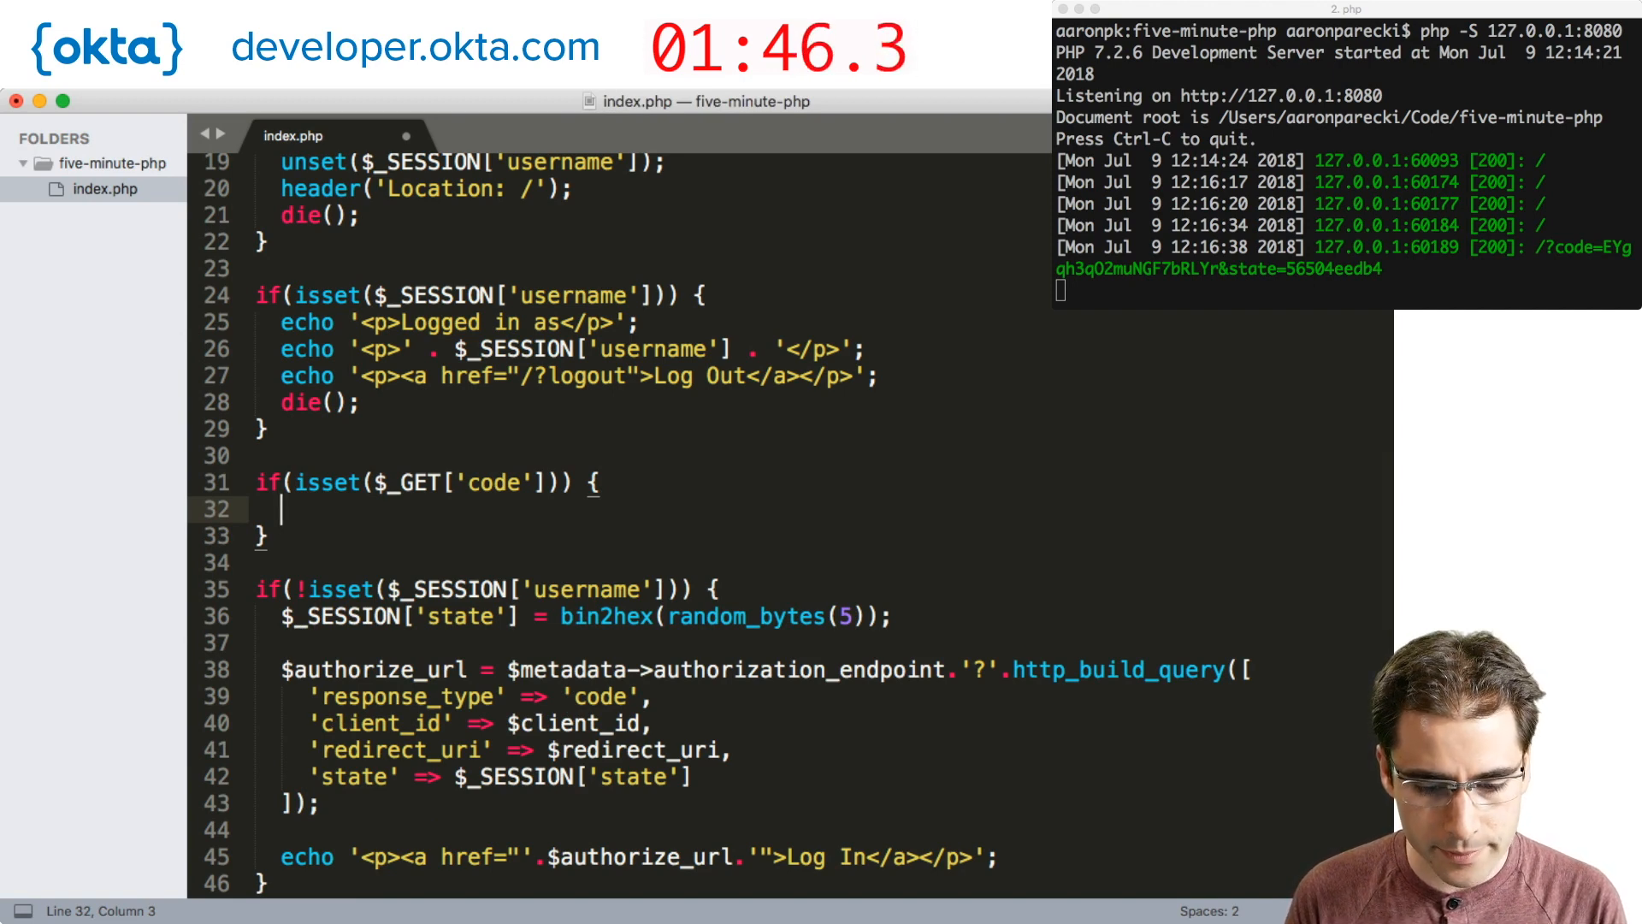
scroll(down, 3)
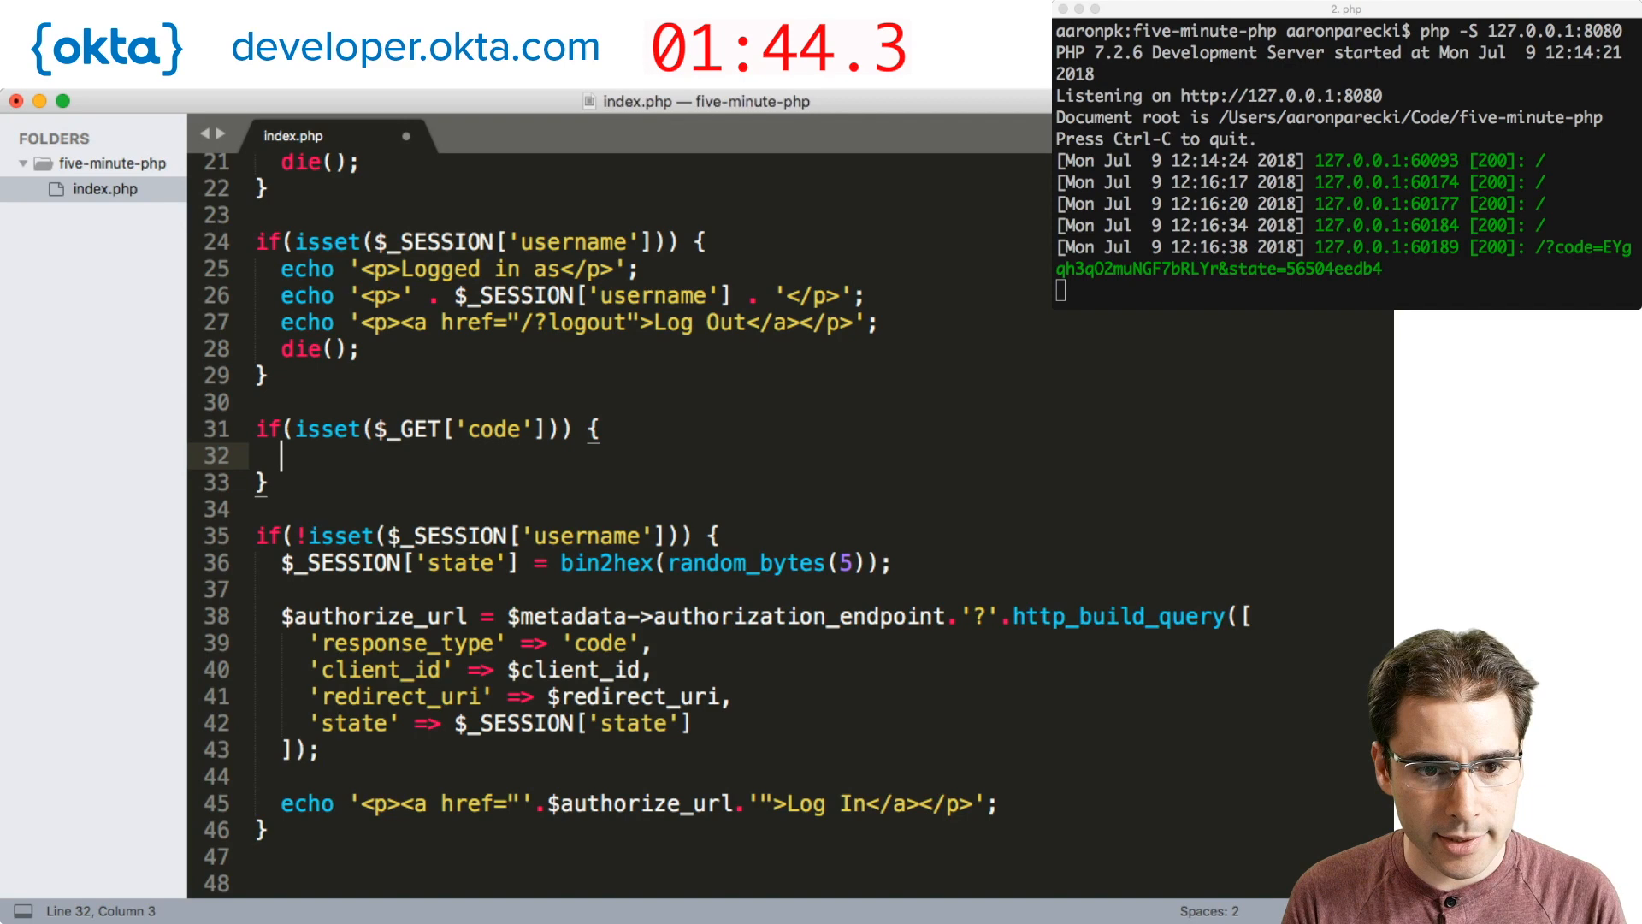
text(if($_SESSION['sta']))
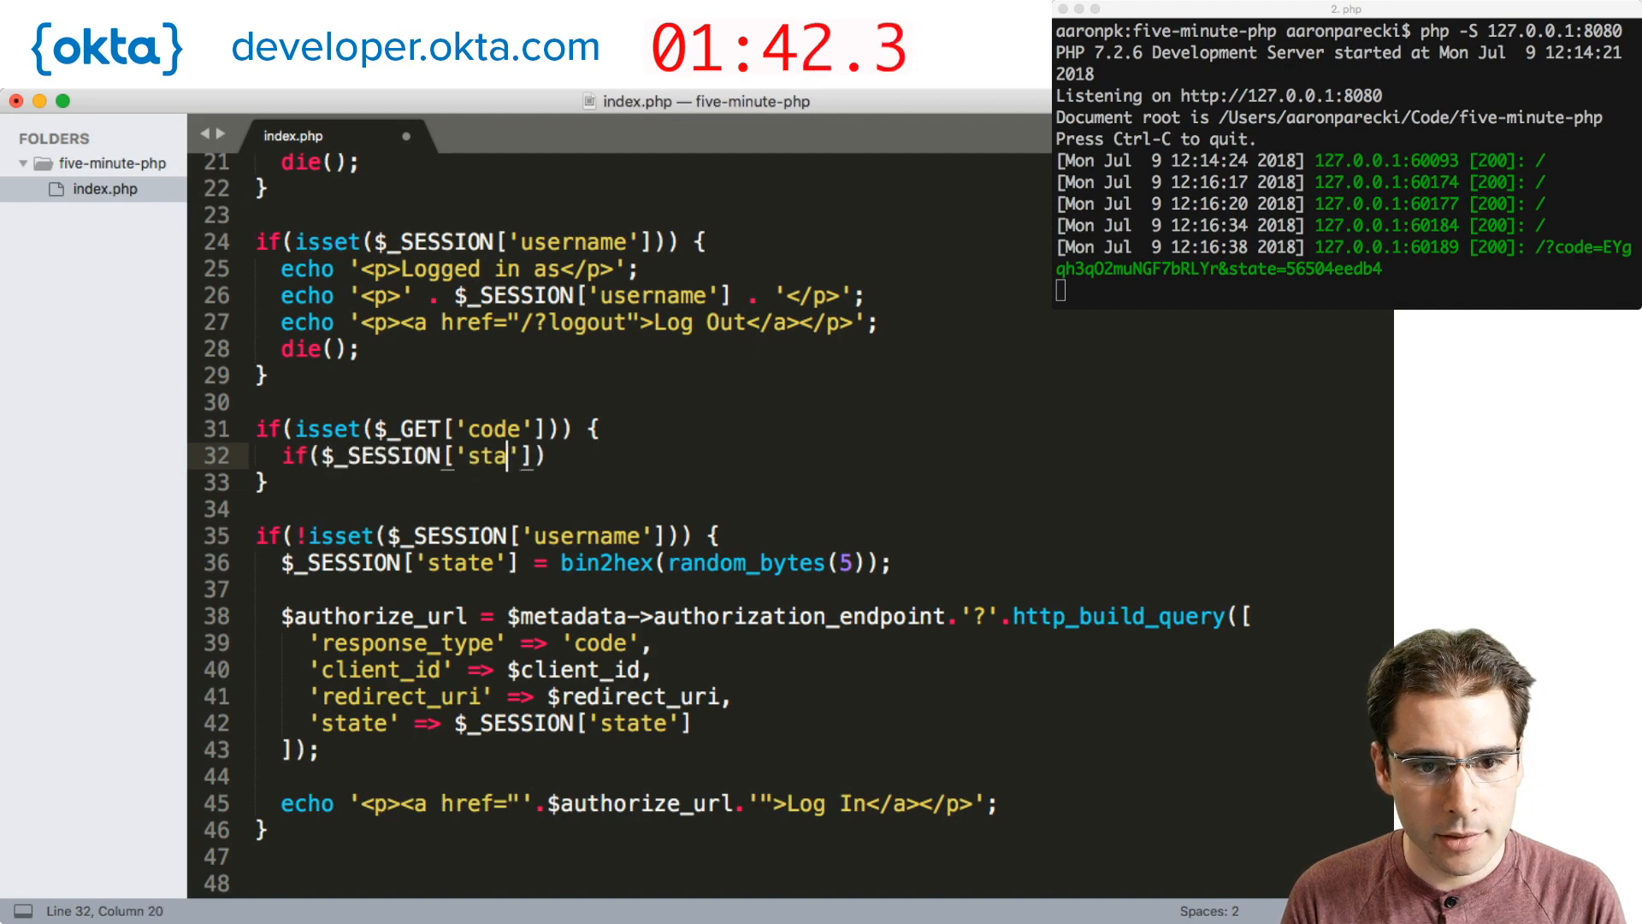
text(te'] != $)
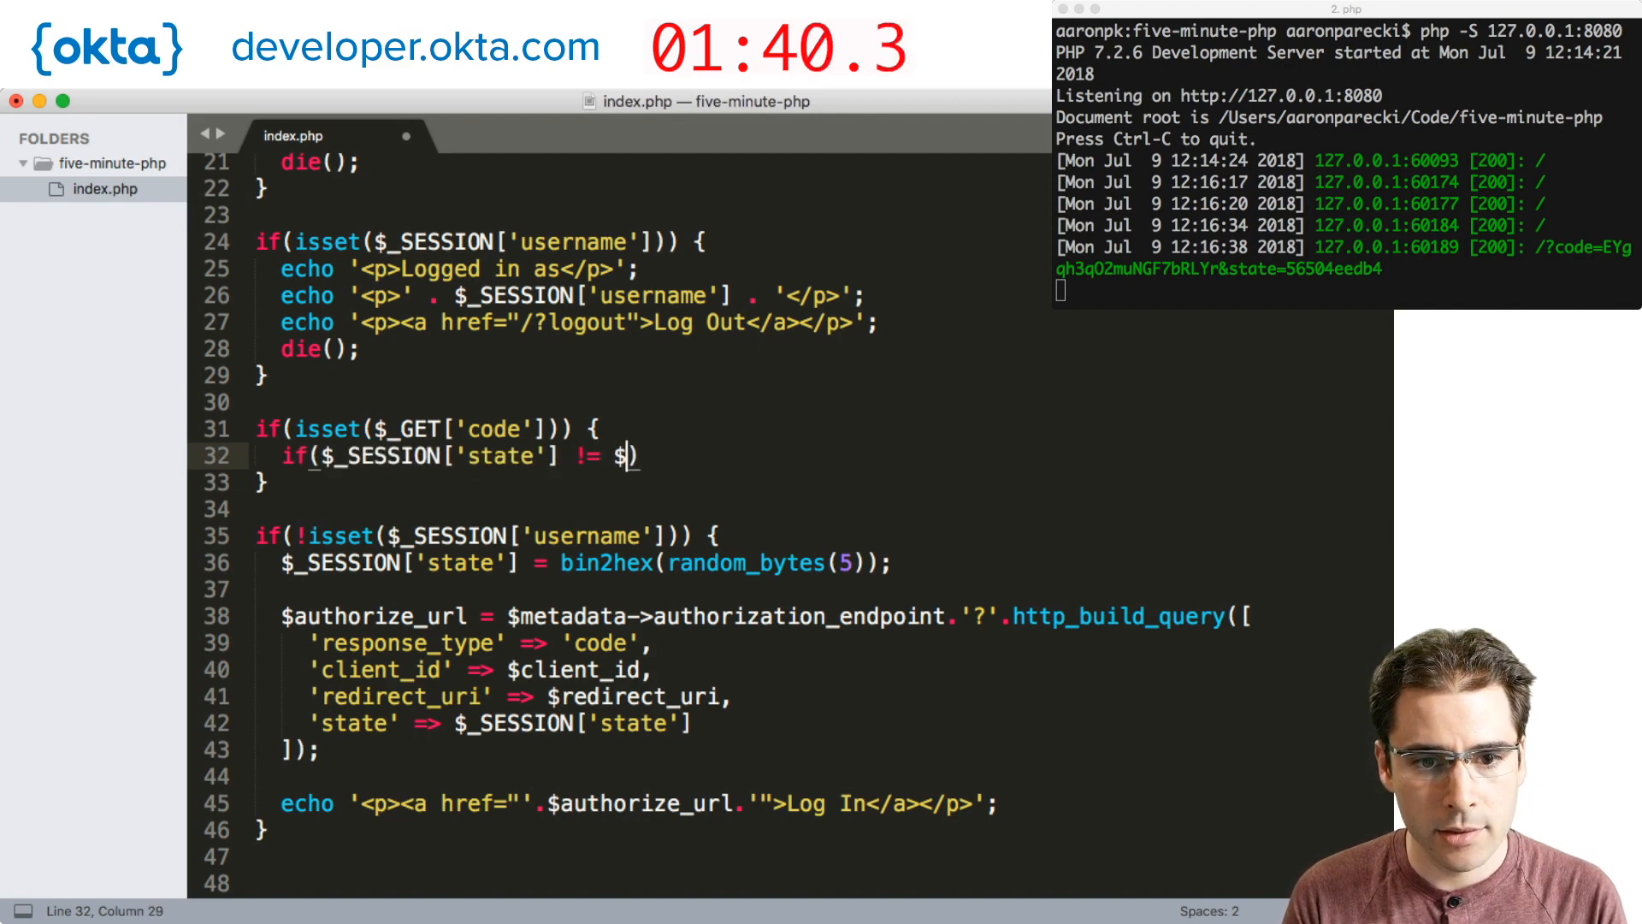
text(_GET['state'])
text(die('bad state');)
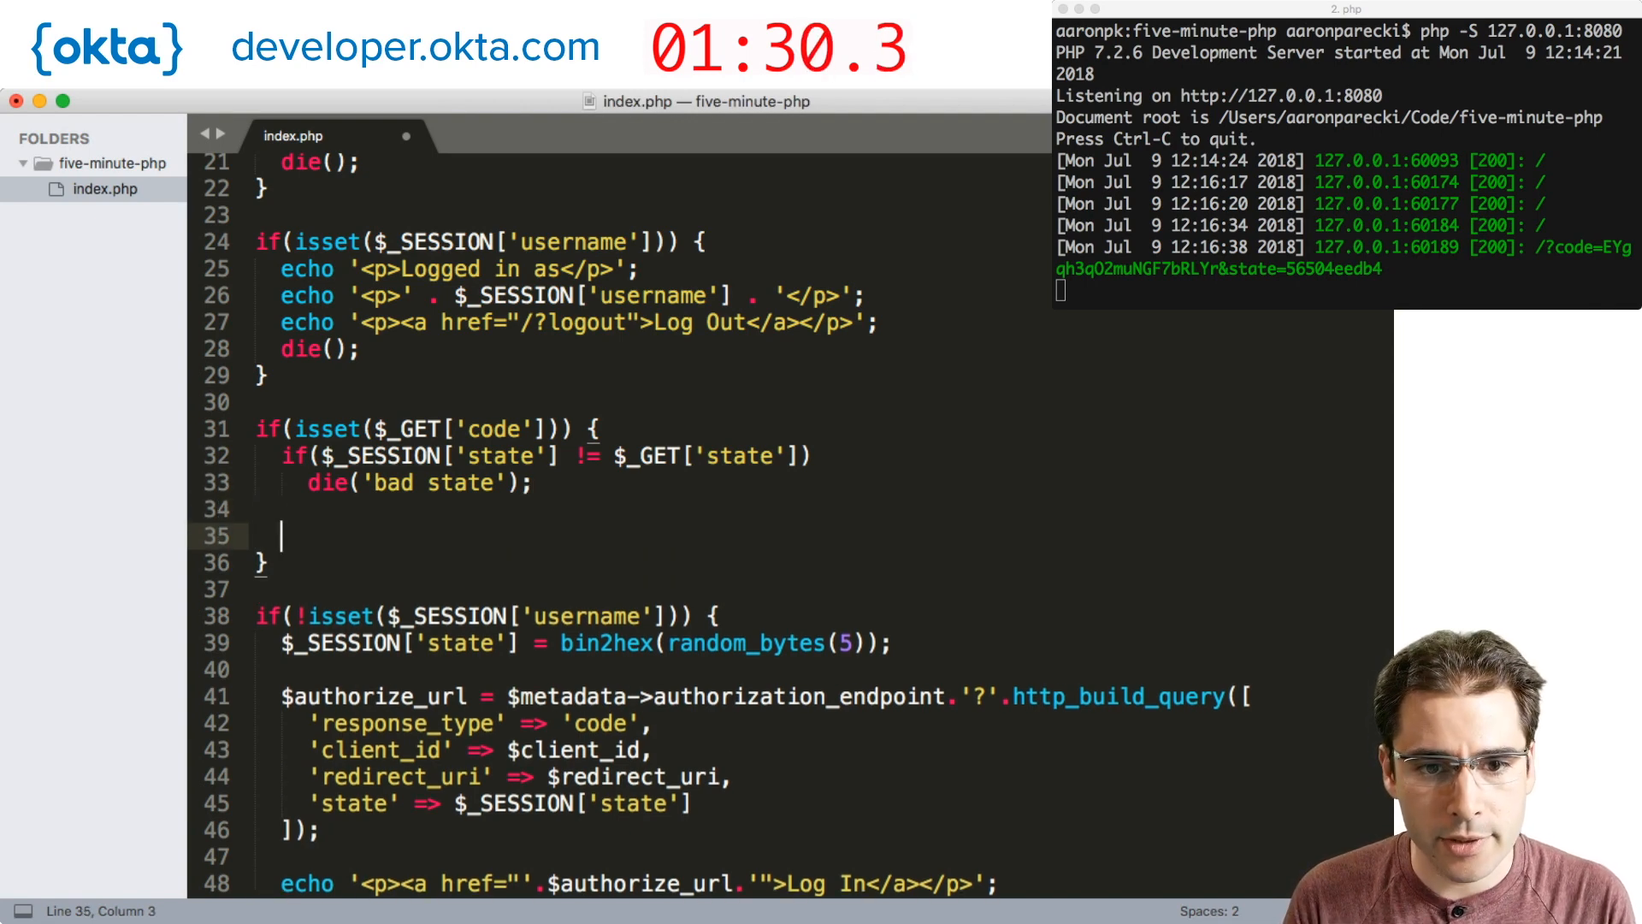
Write $response = http($metadata->token_endpoint) posting the code and 'authorization_code' grant type.
text($response =)
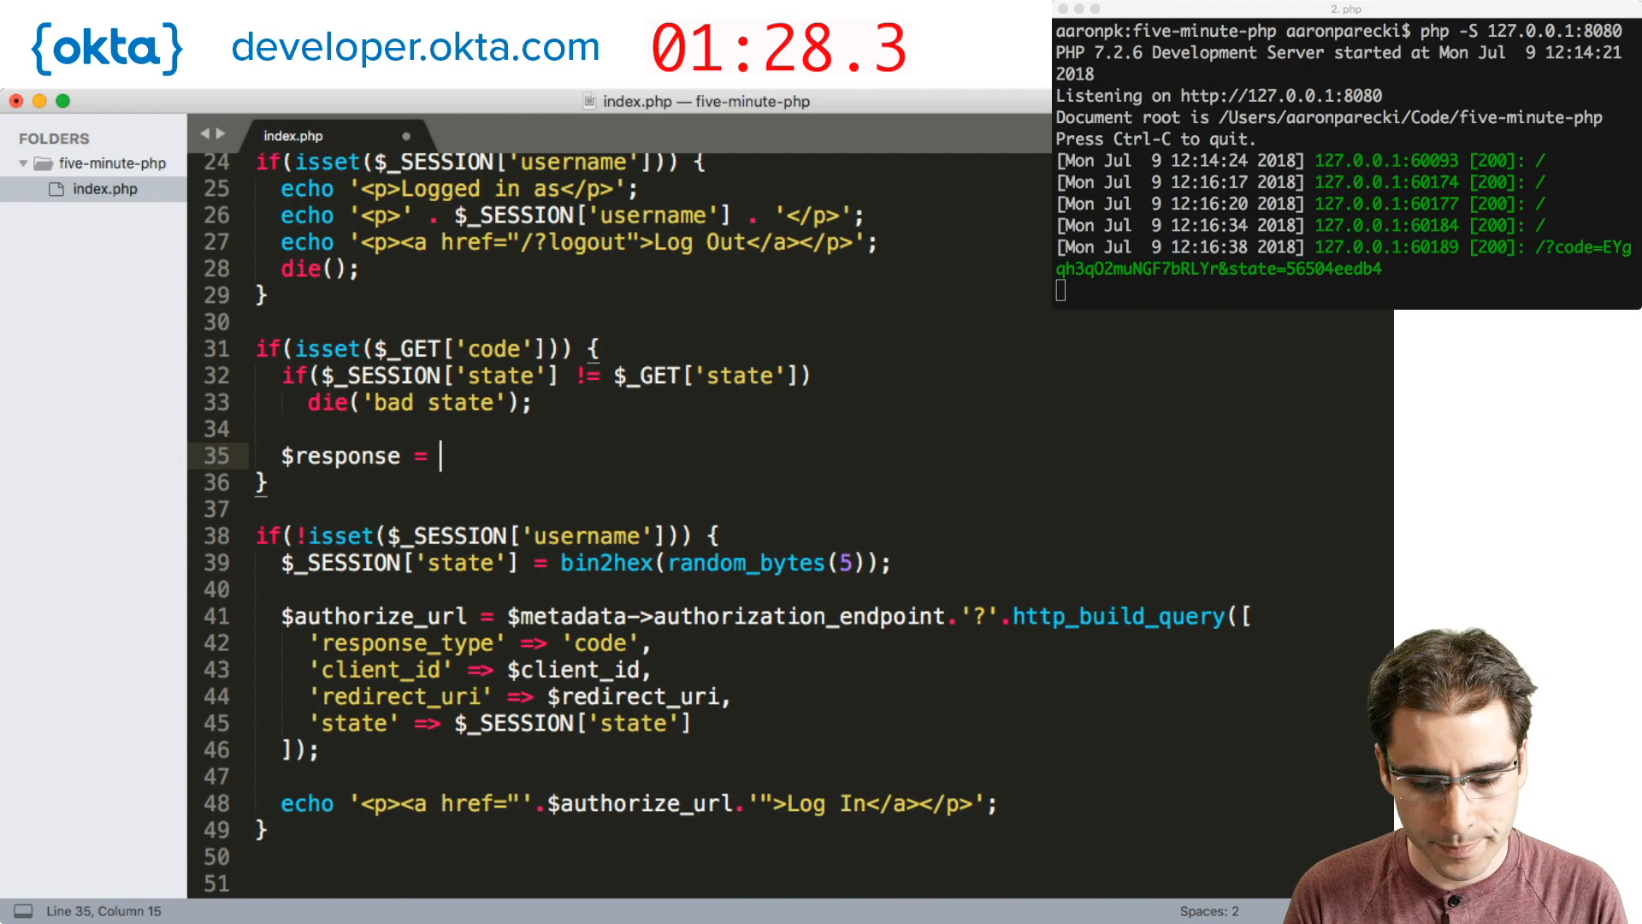
text(http($metadata)
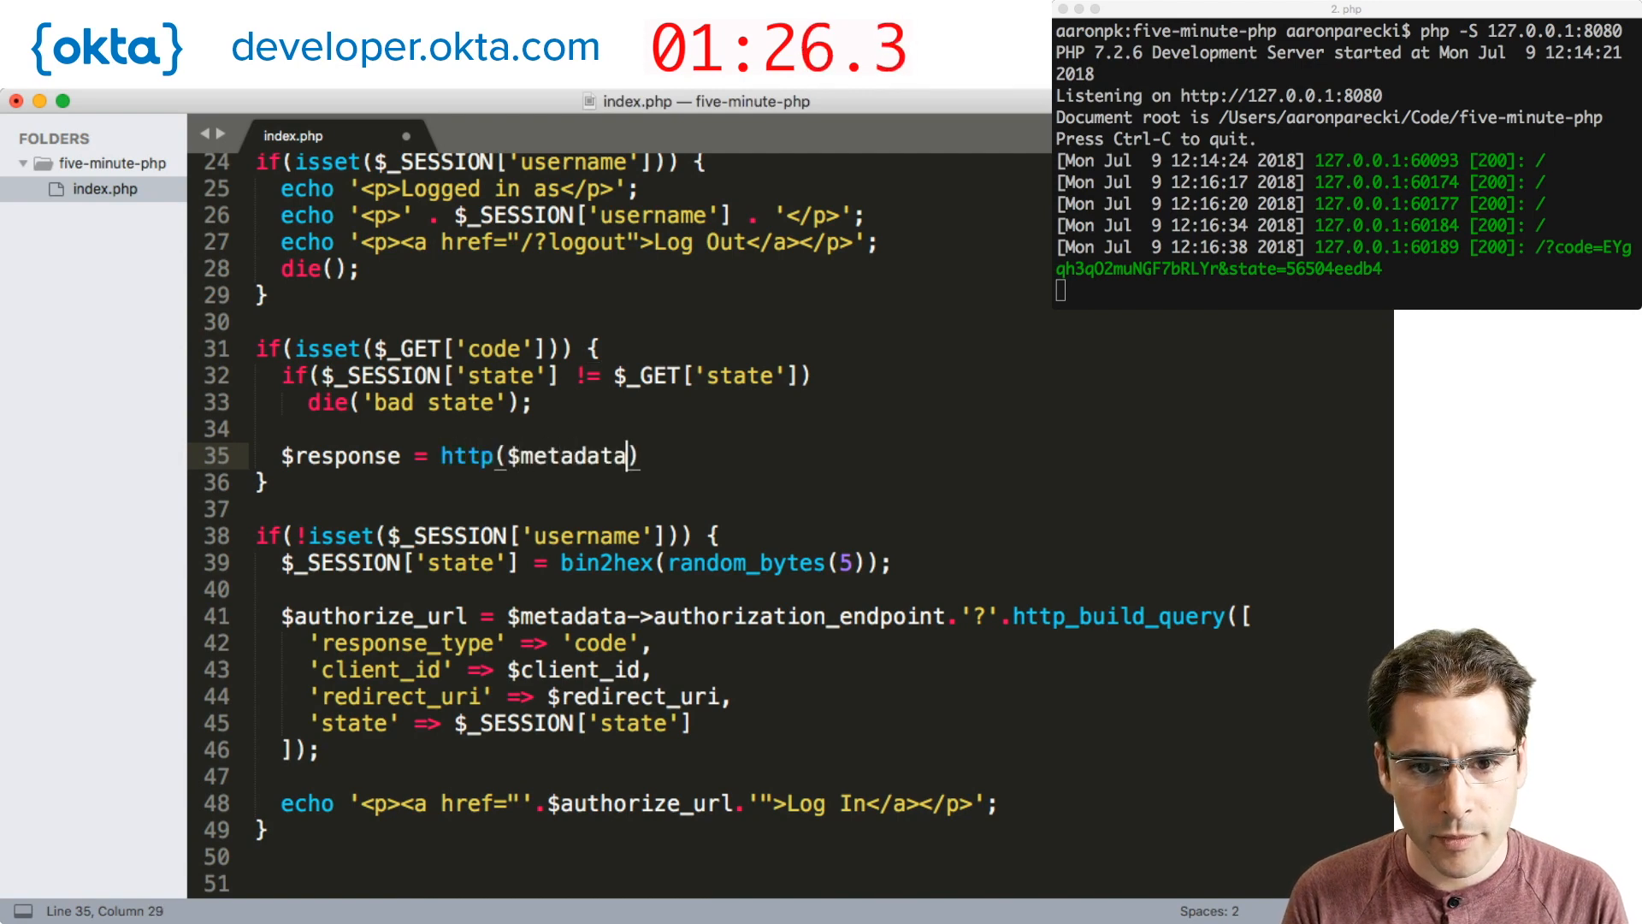
text(->token_endpoint, [)
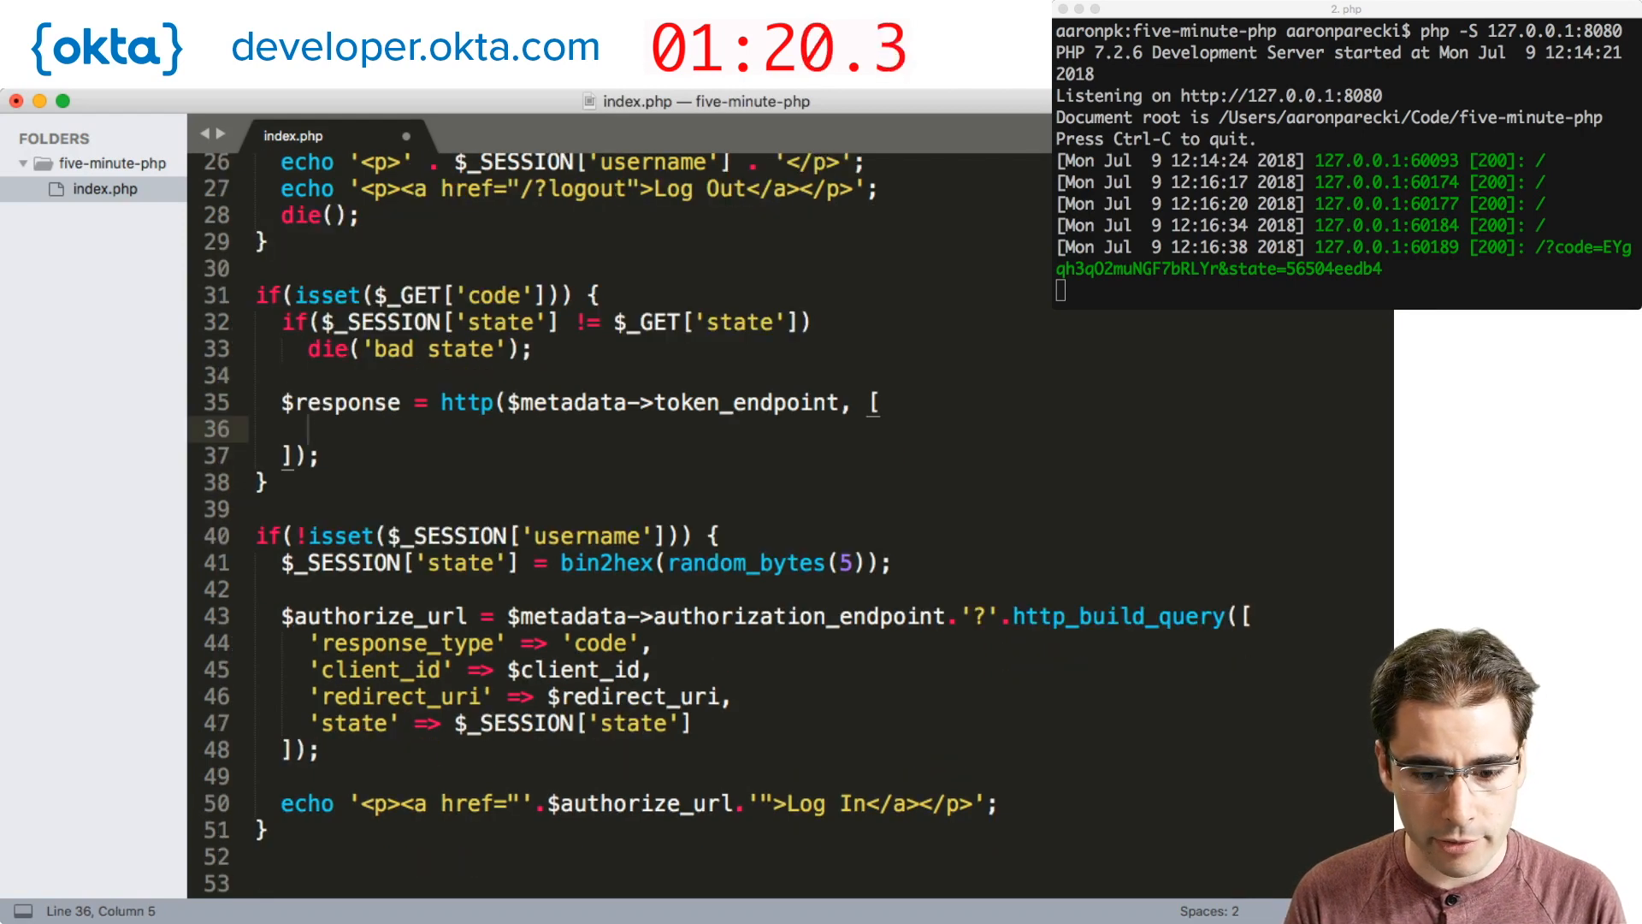
text('code' => $_GET['code'],)
text('grant_)
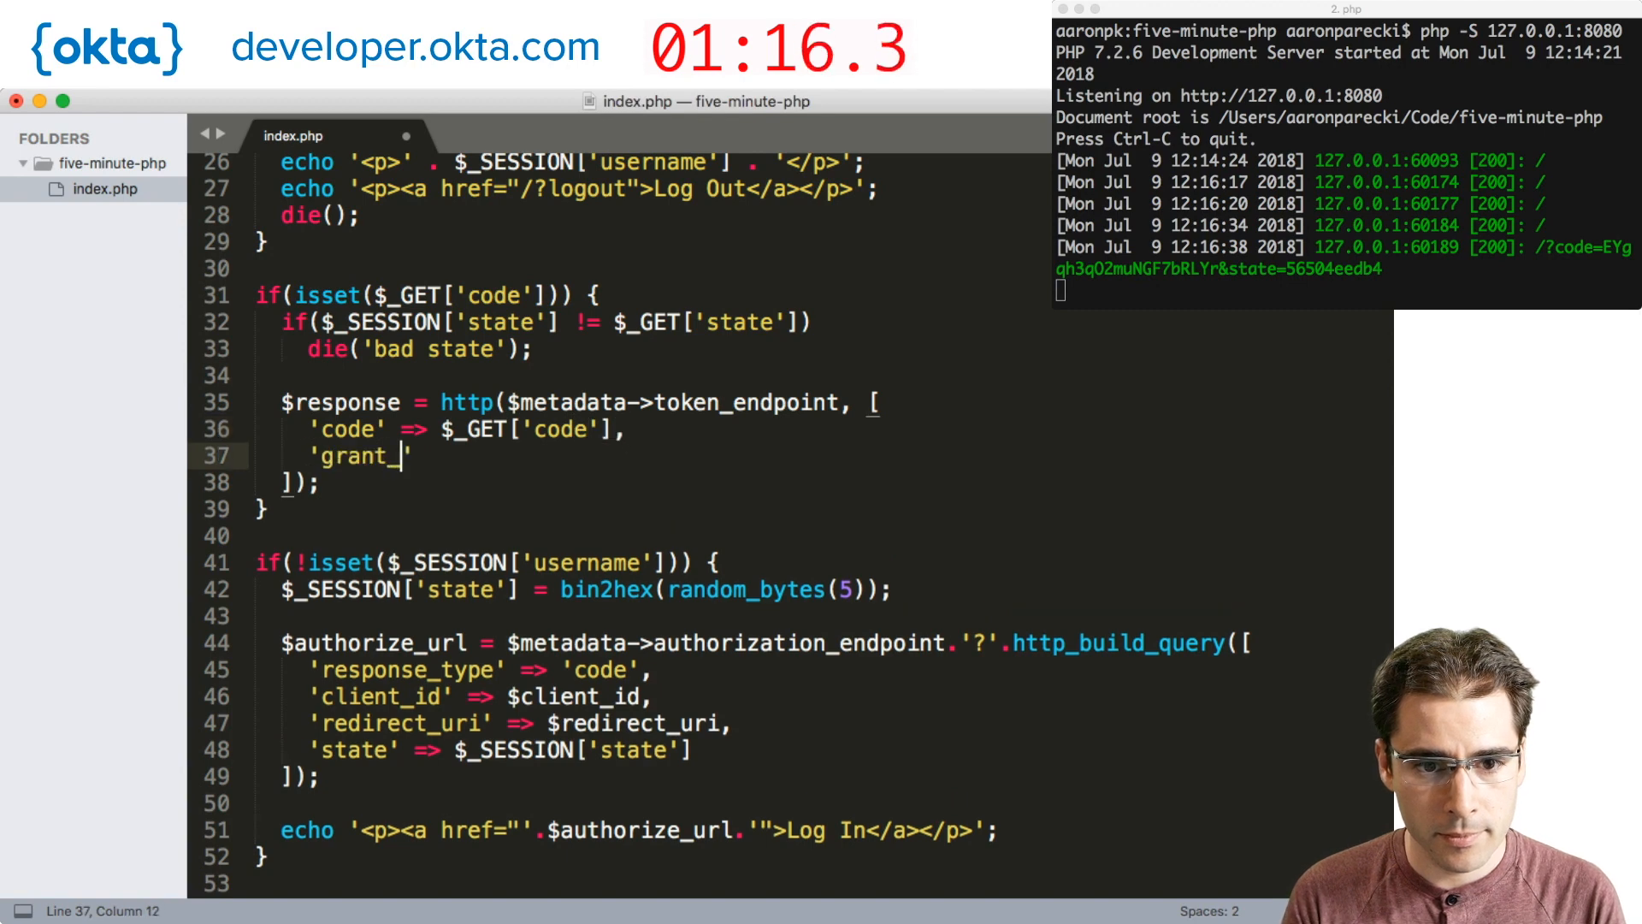
text(_type' => 'authorizat)
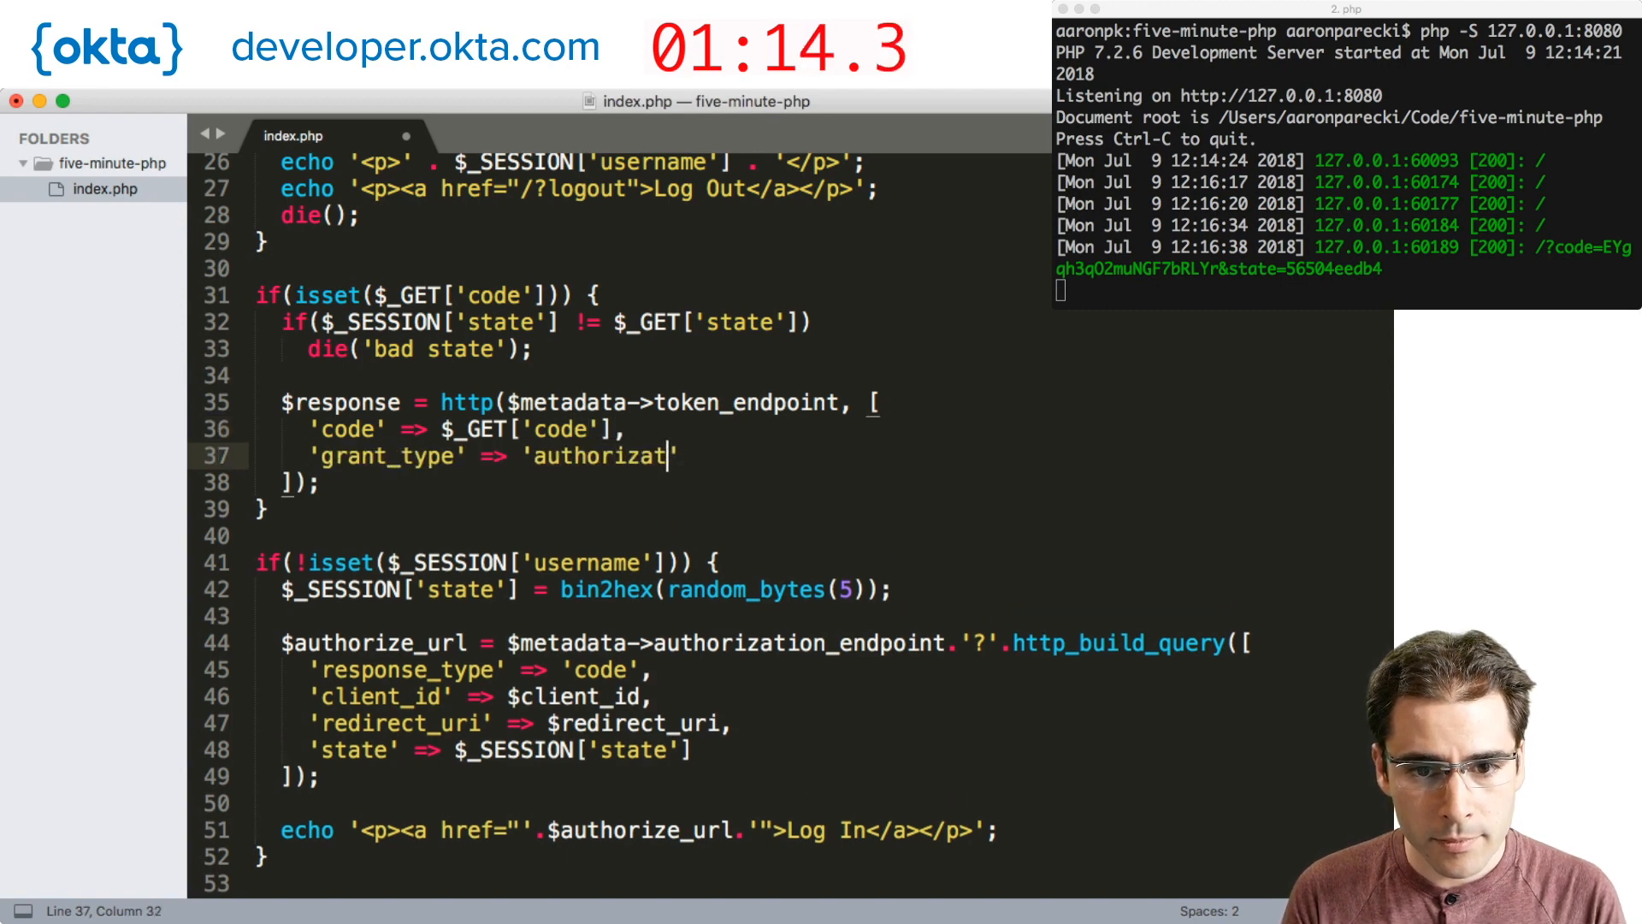
text(ion_code',)
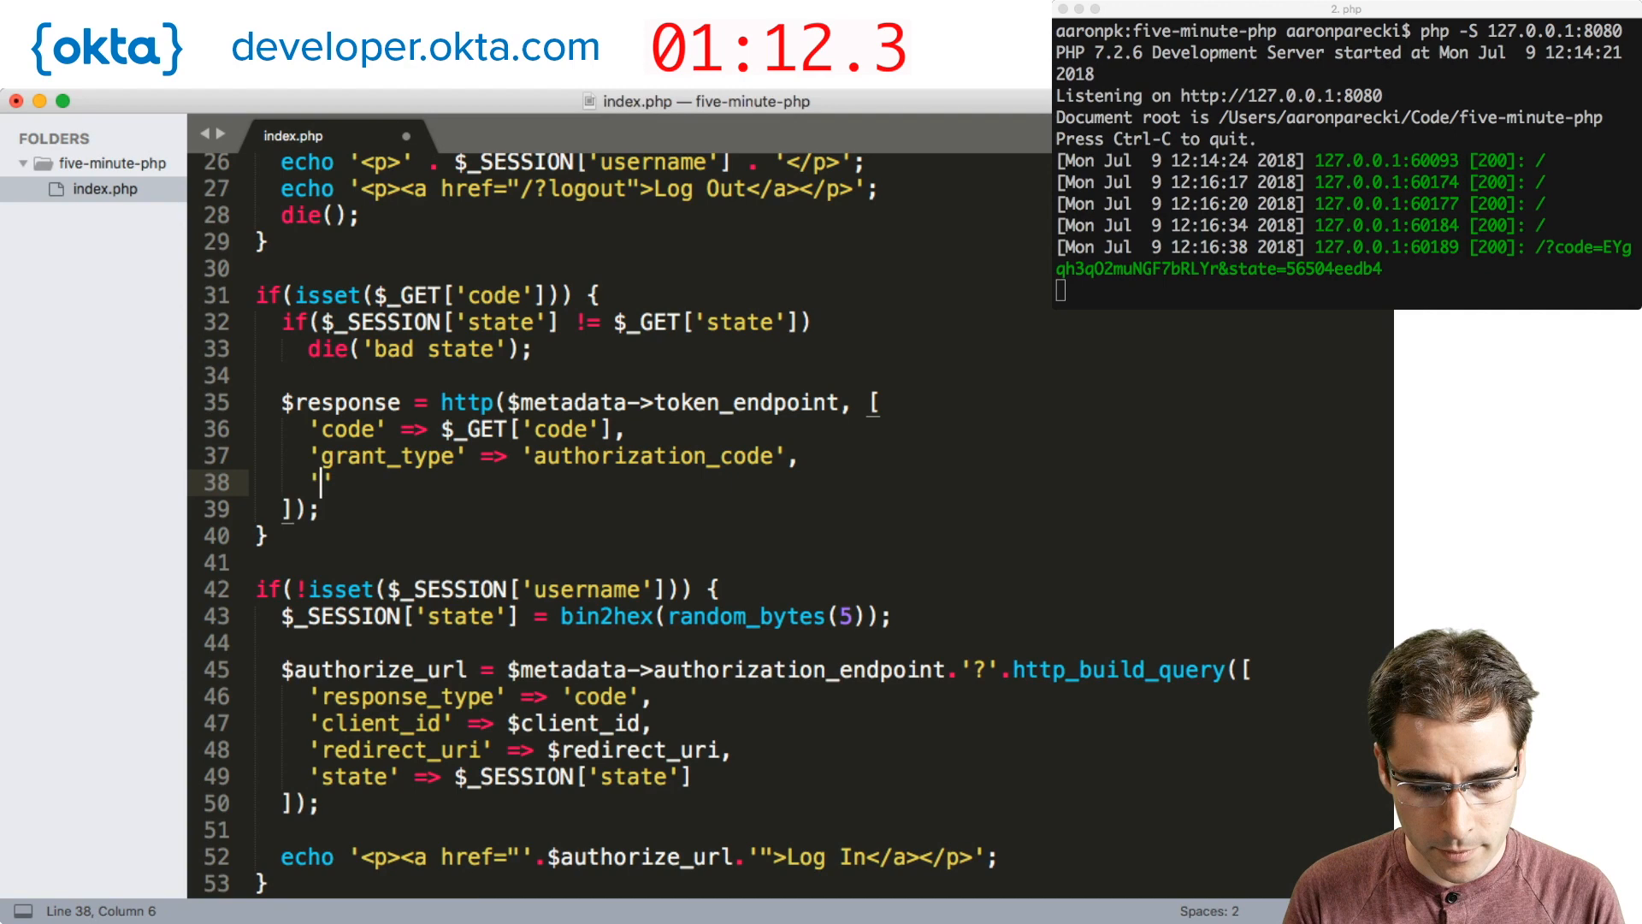
Add 'client_id', 'client_secret' and 'redirect_uri' parameters to the token request.
text('client_id' =>)
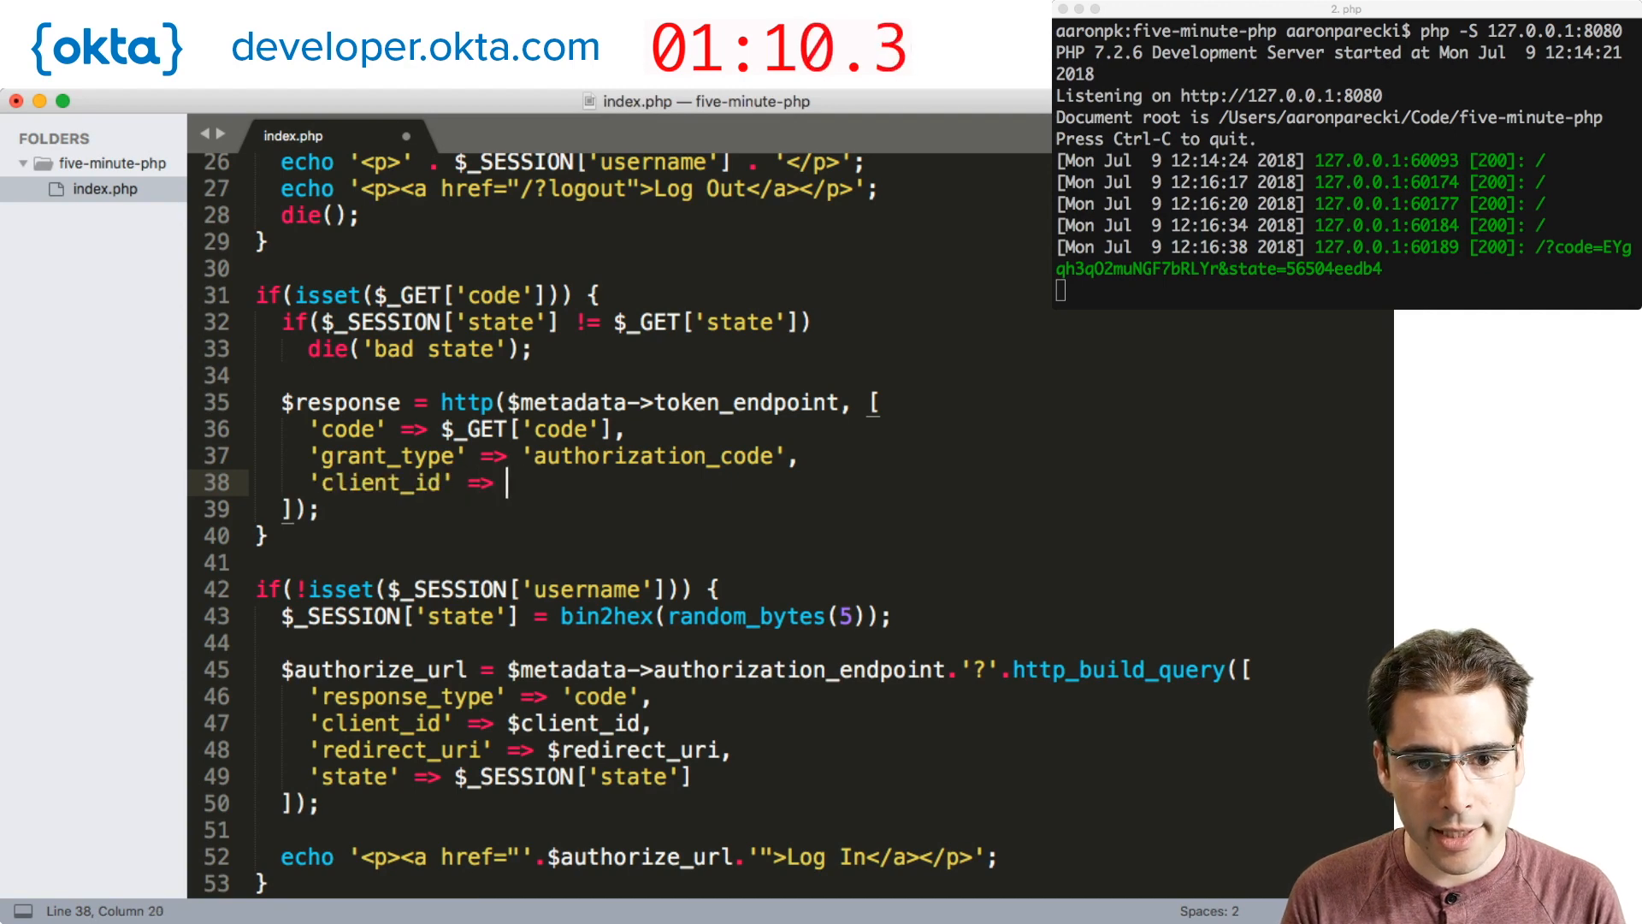
text($client_id,)
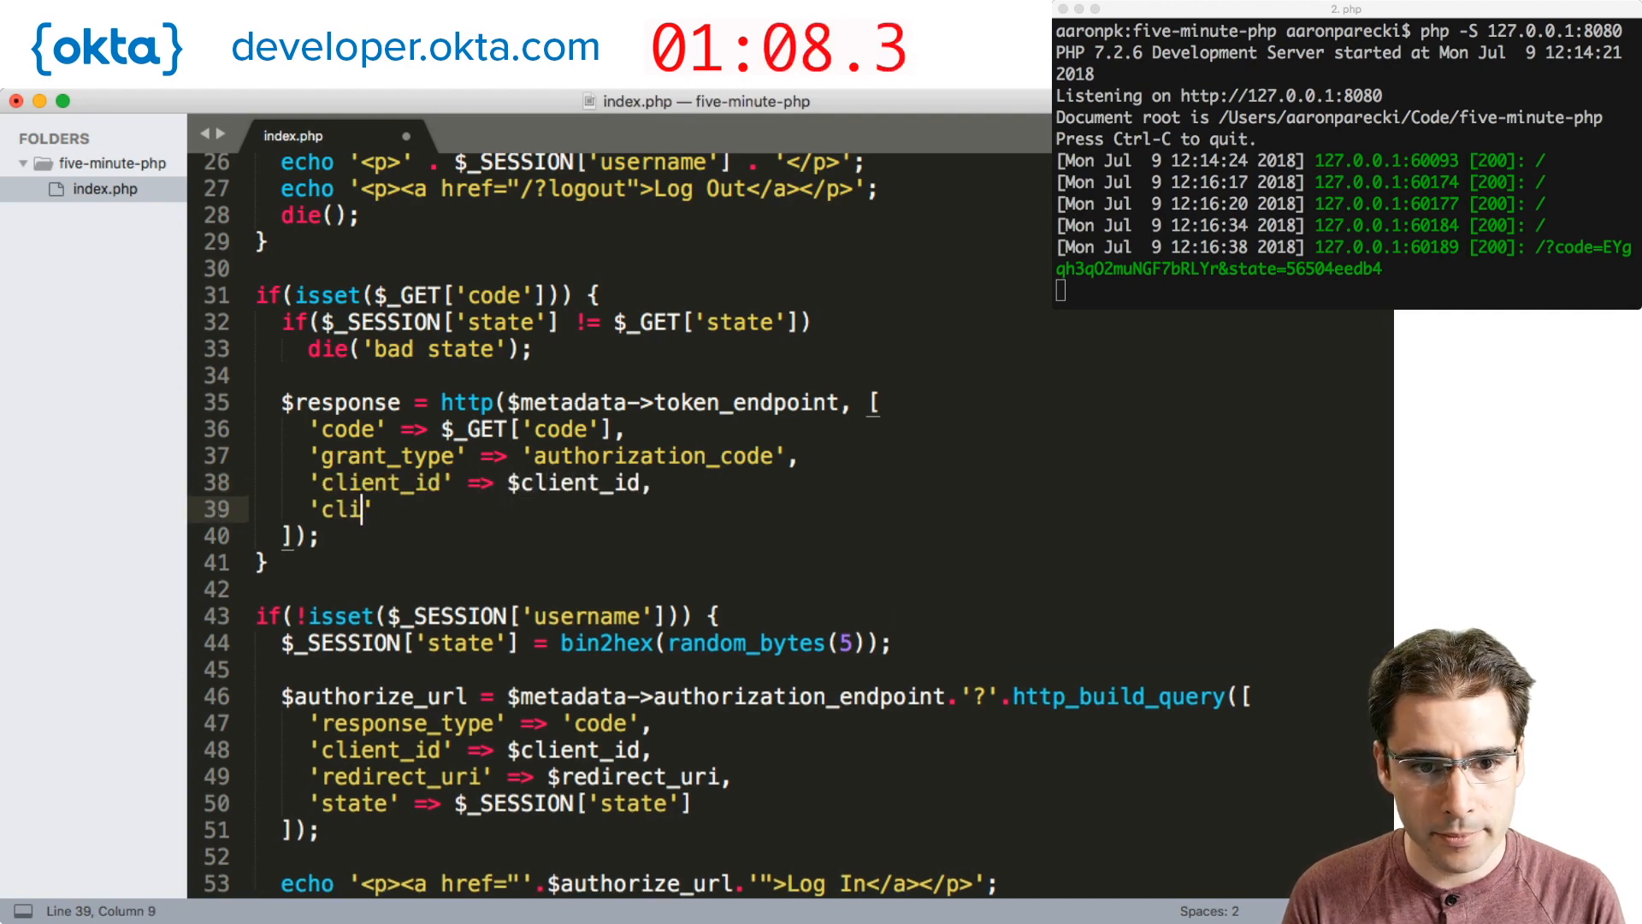
text(ent_secret)
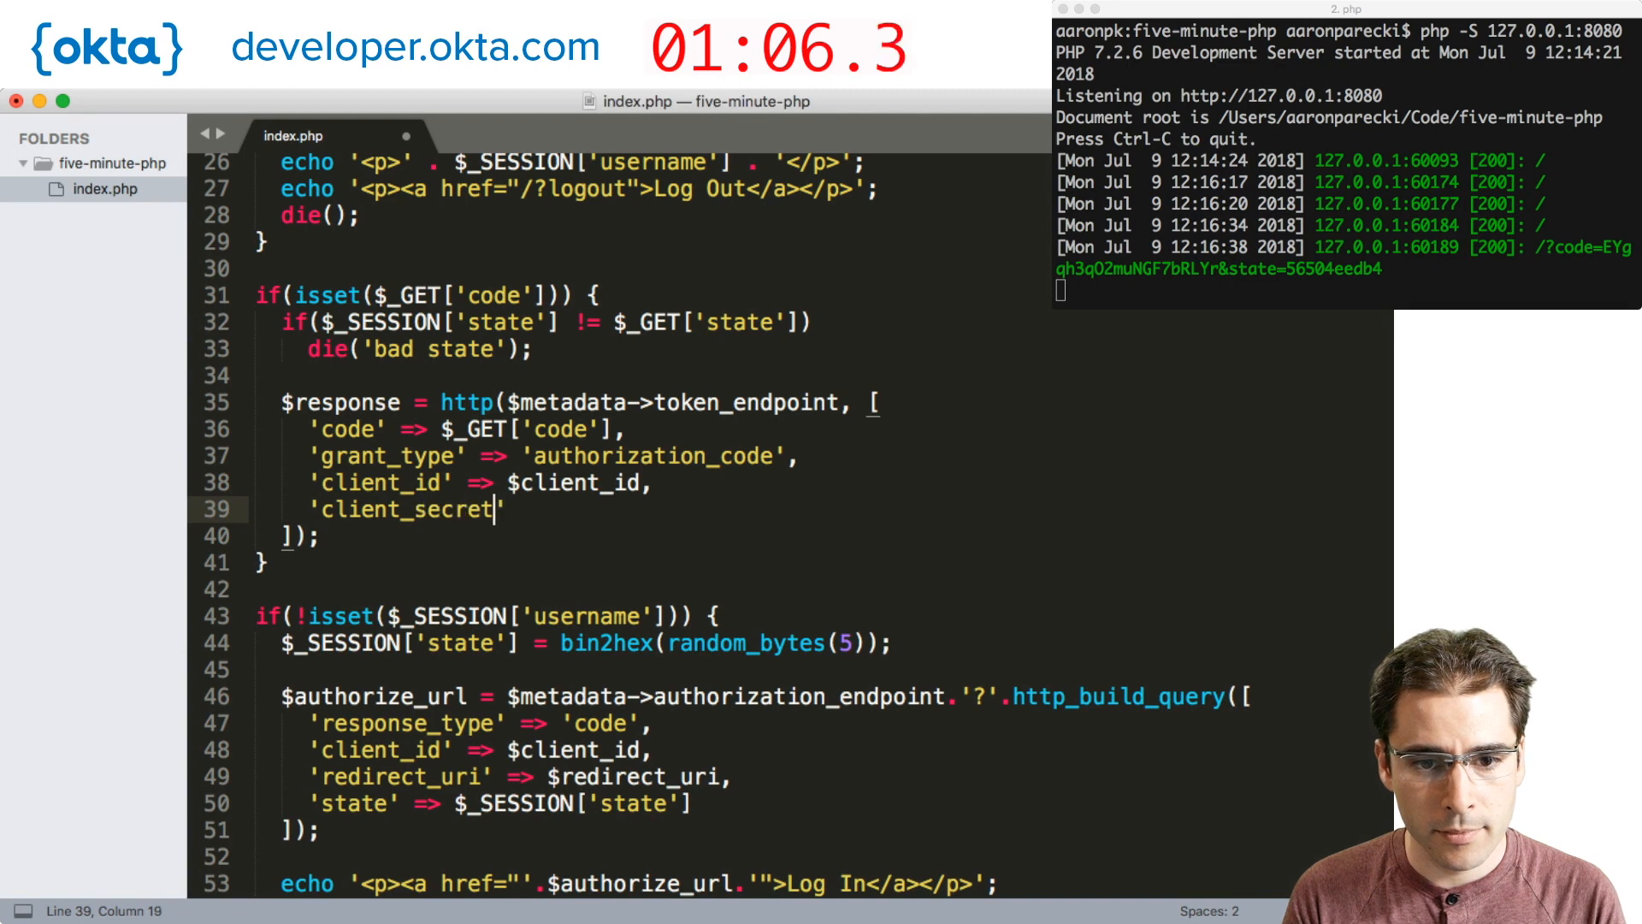
text(' => $client_secret,)
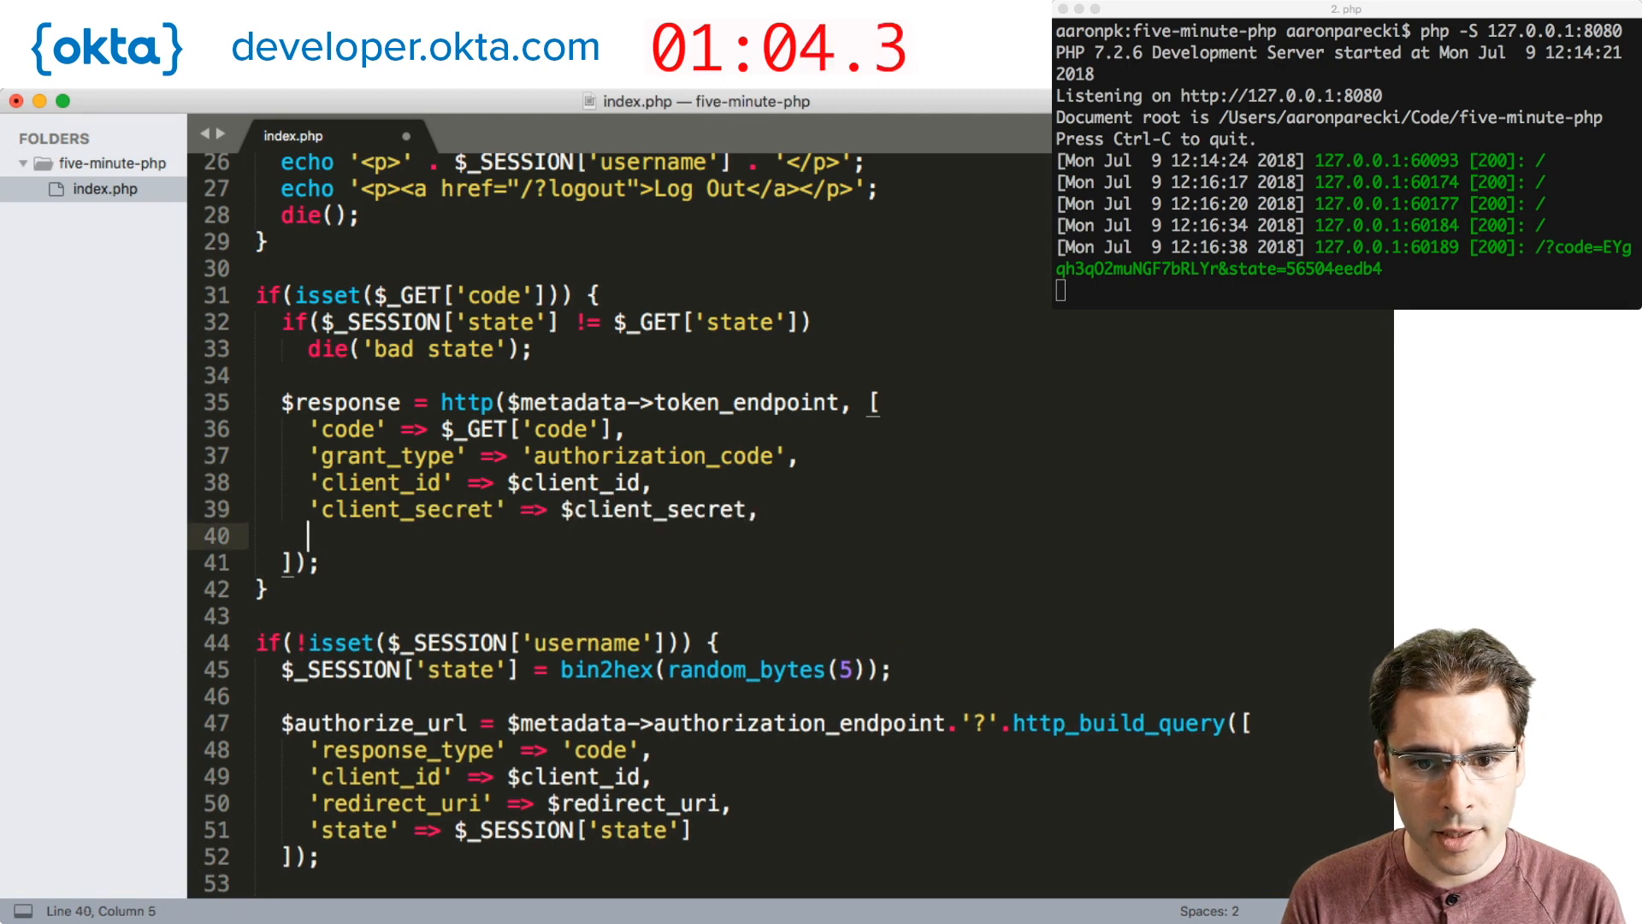
text('redirect_uri' =>)
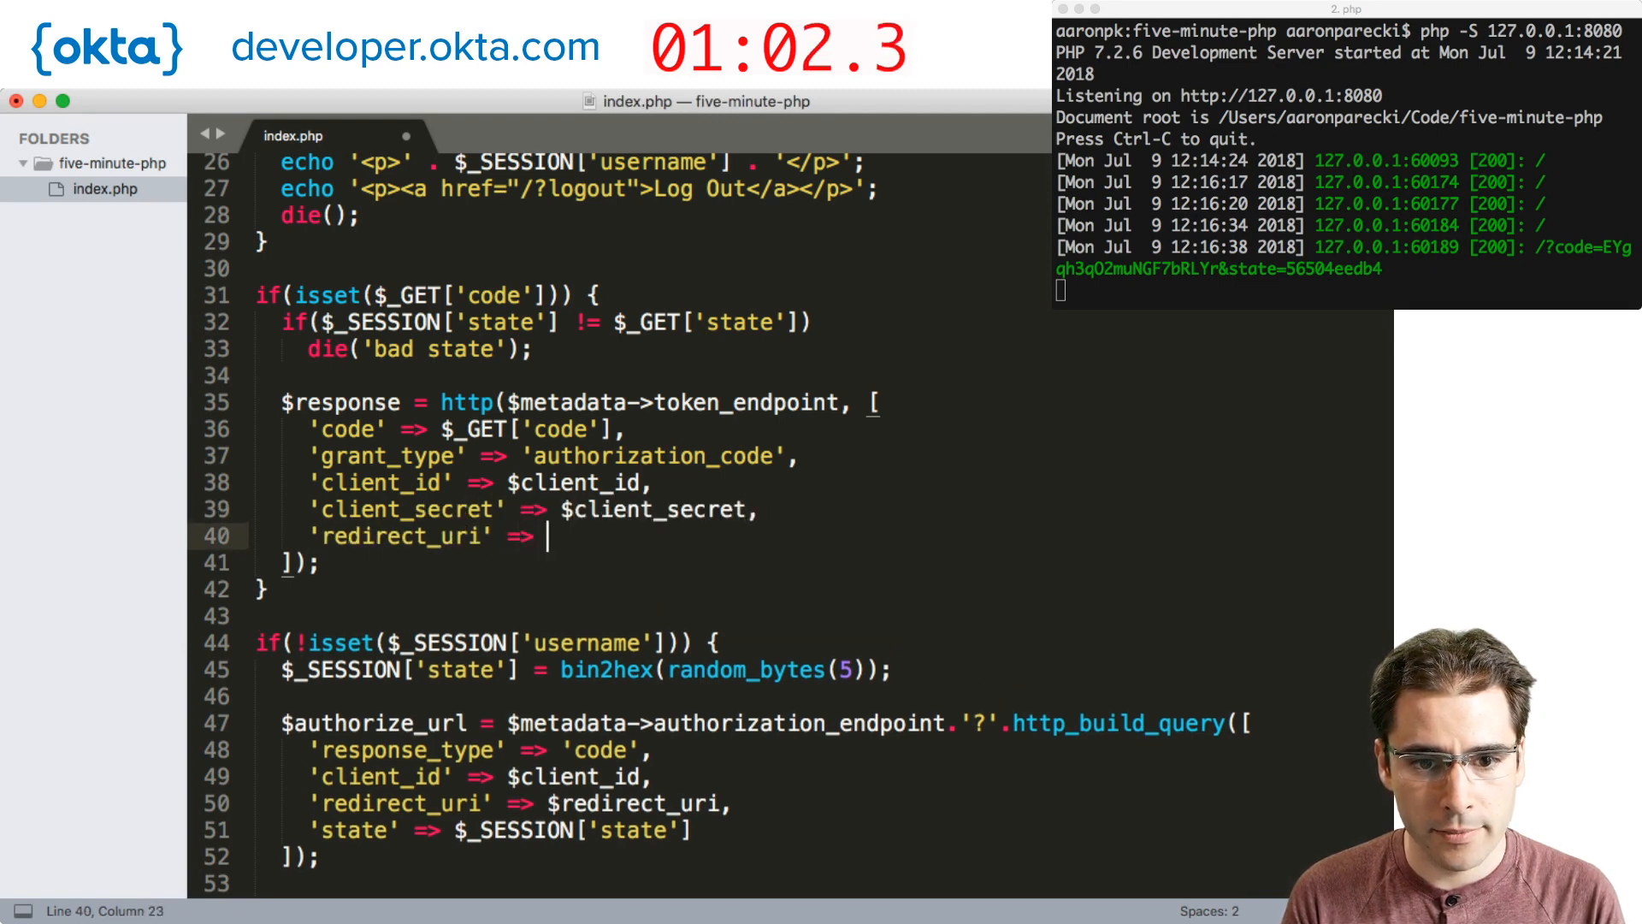
text($redirect_uri,)
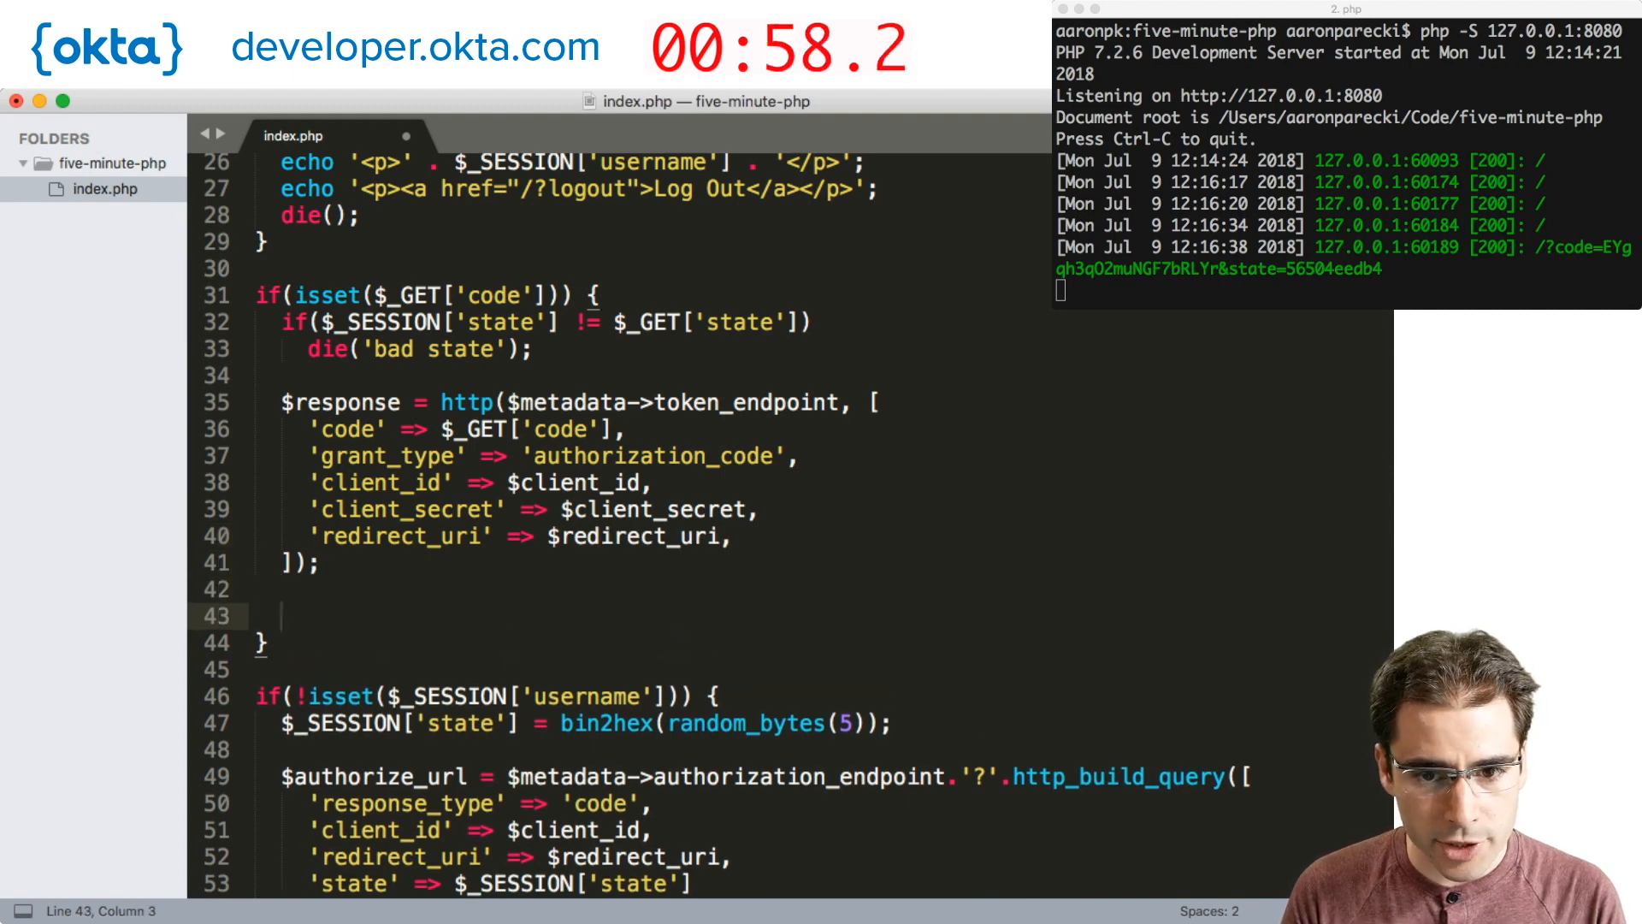
Write $token = http($metadata->introspection_endpoint) sending 'token' => $response->access_token.
scroll(down, 3)
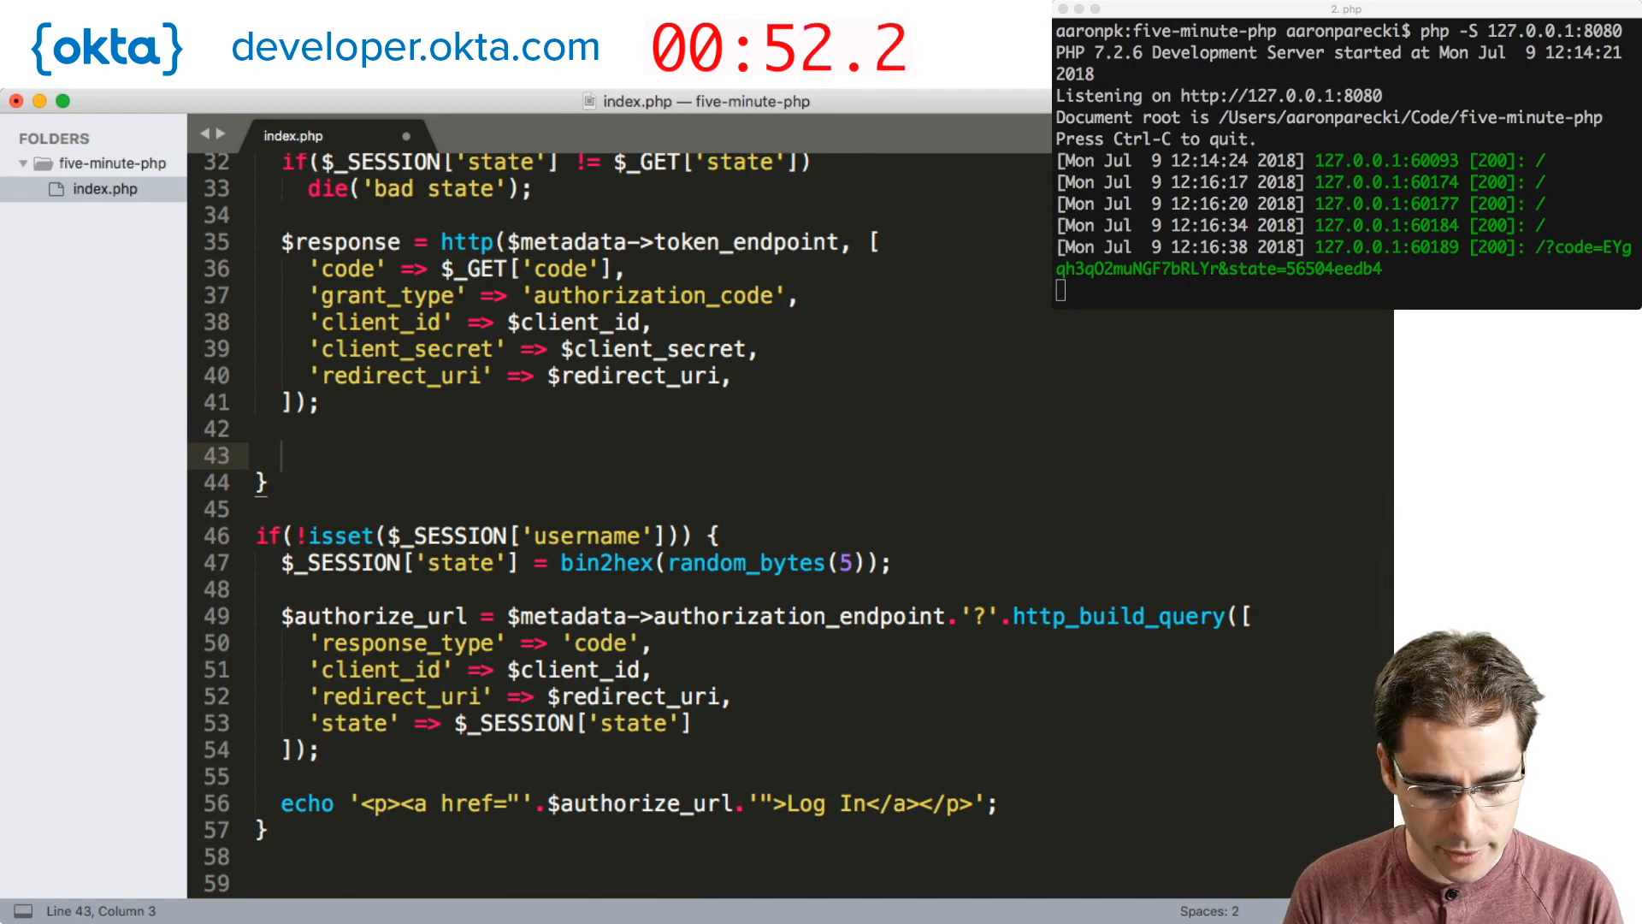
text($token = http()
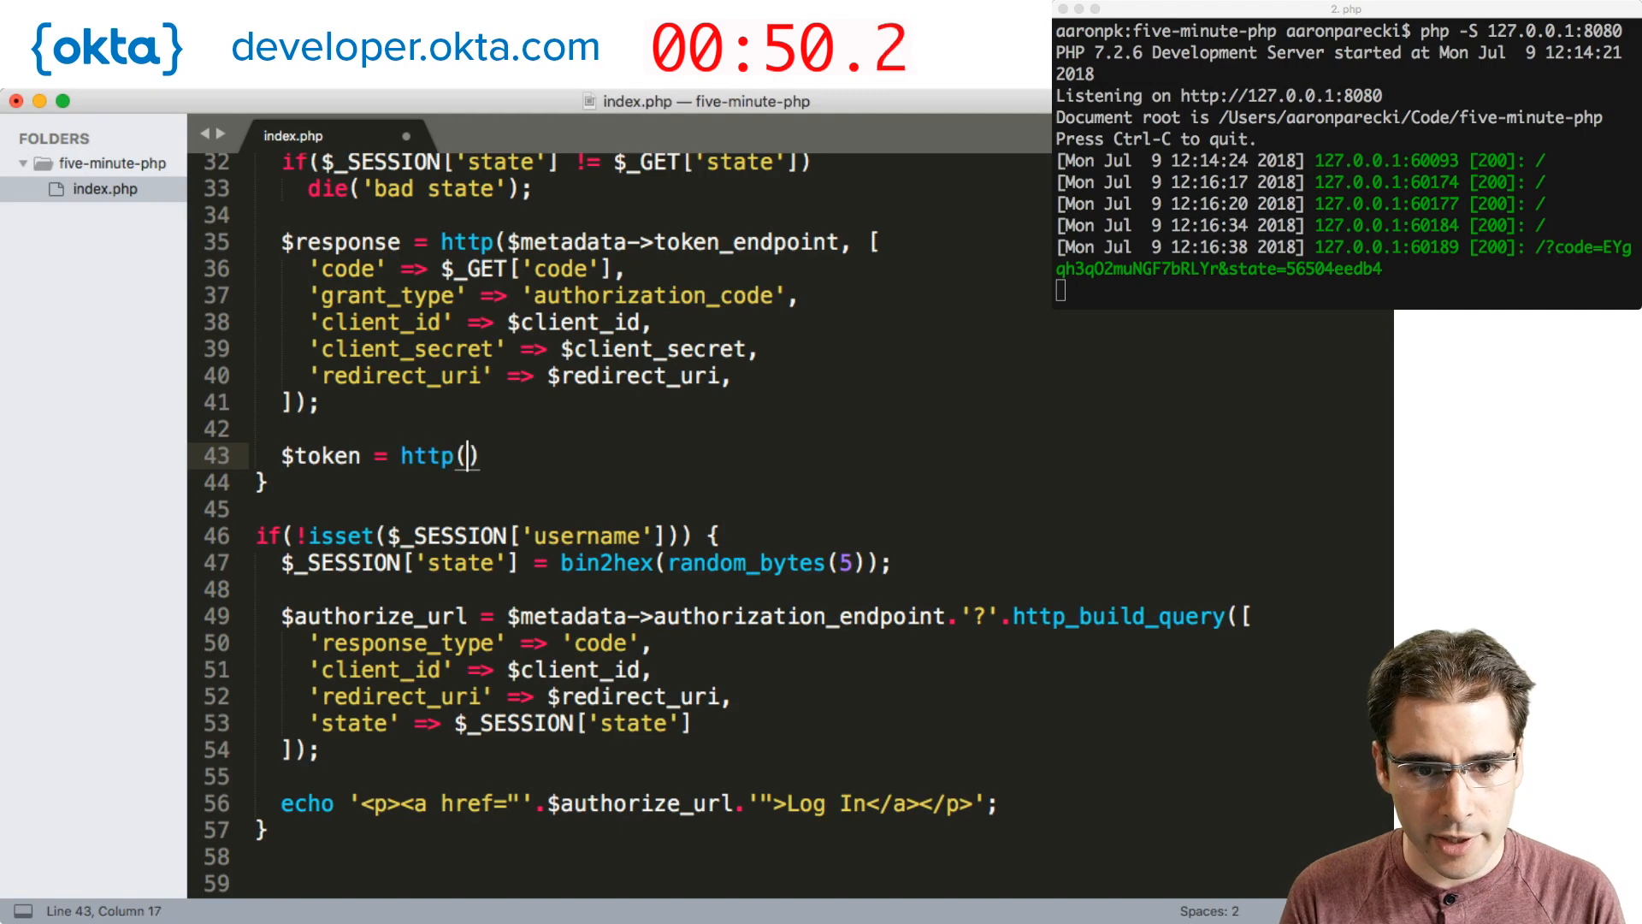
text($metadata->)
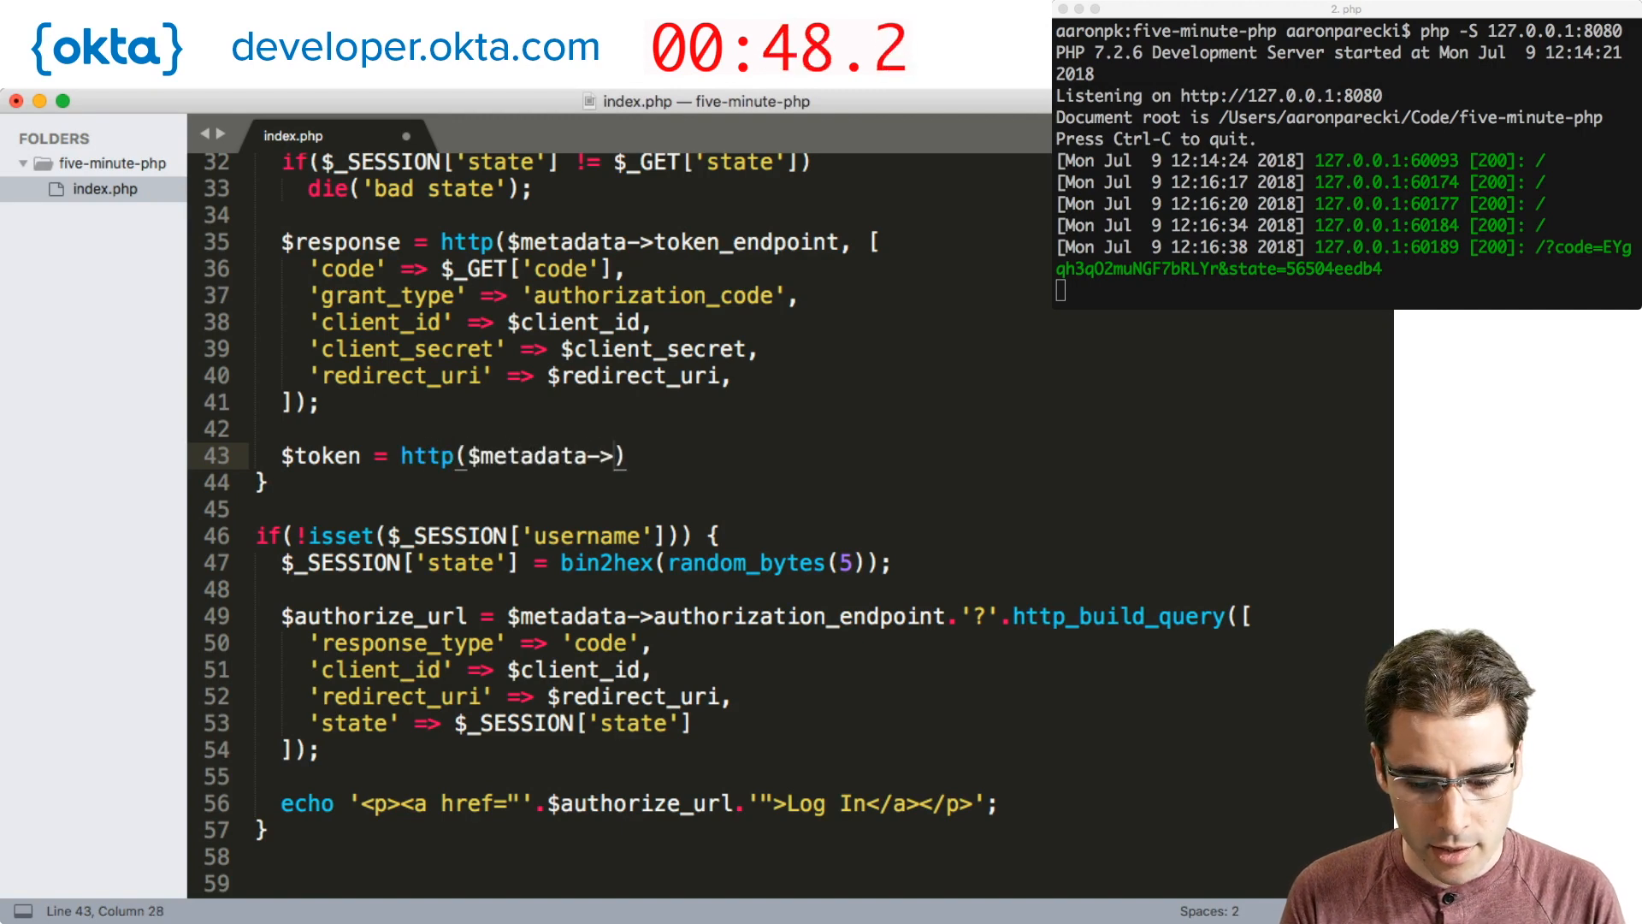
text(introspection_endpoint, [)
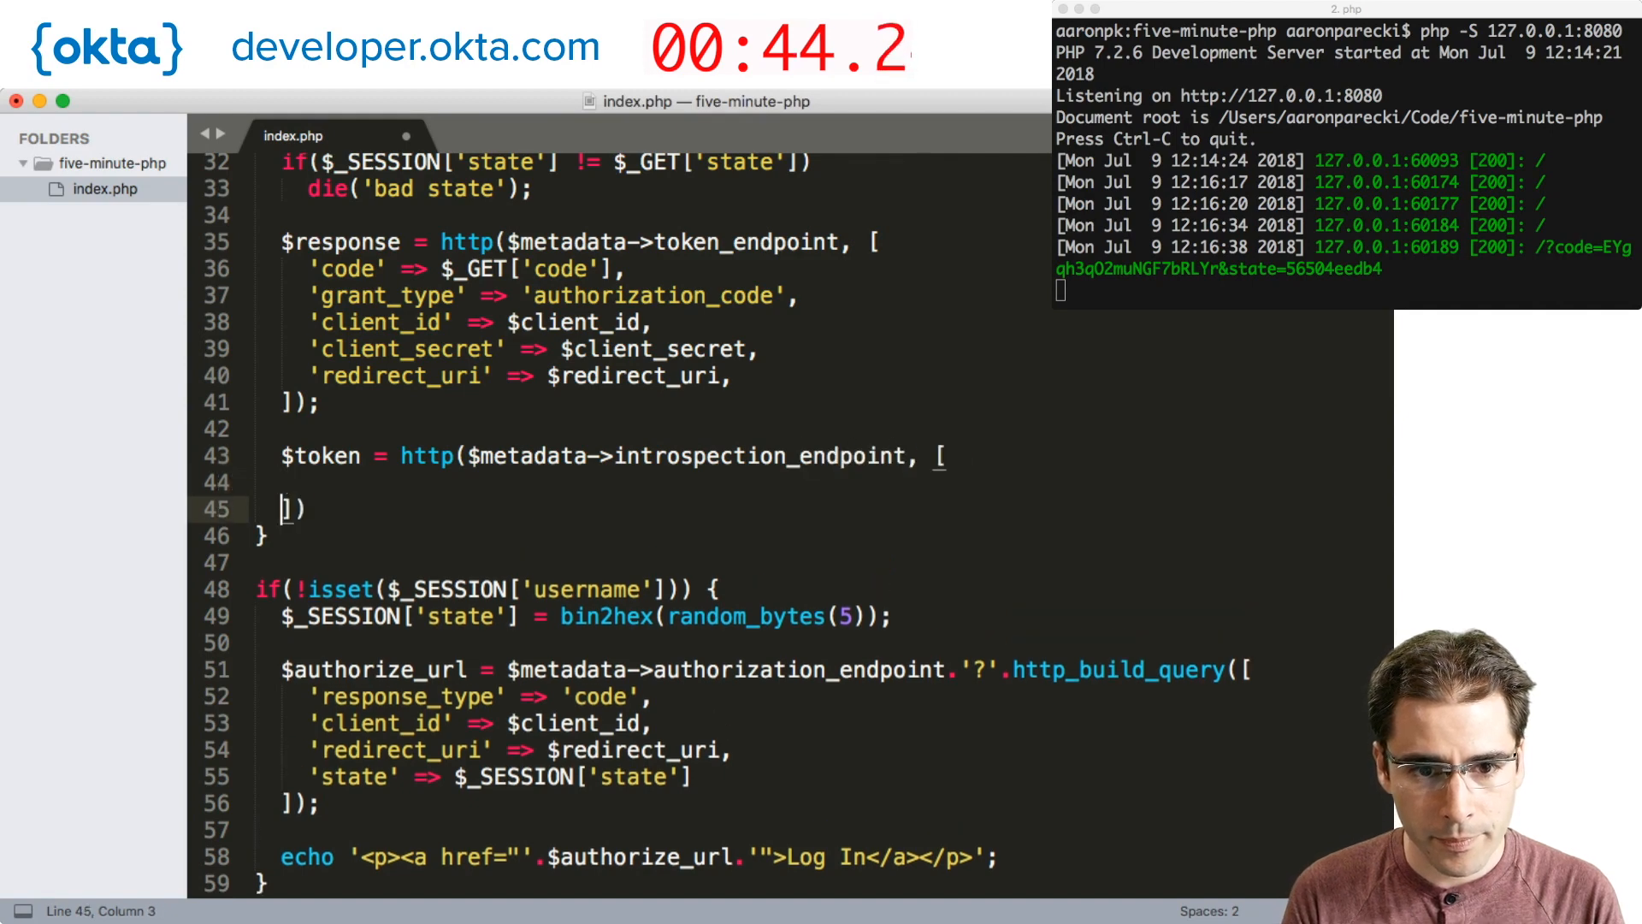
text();)
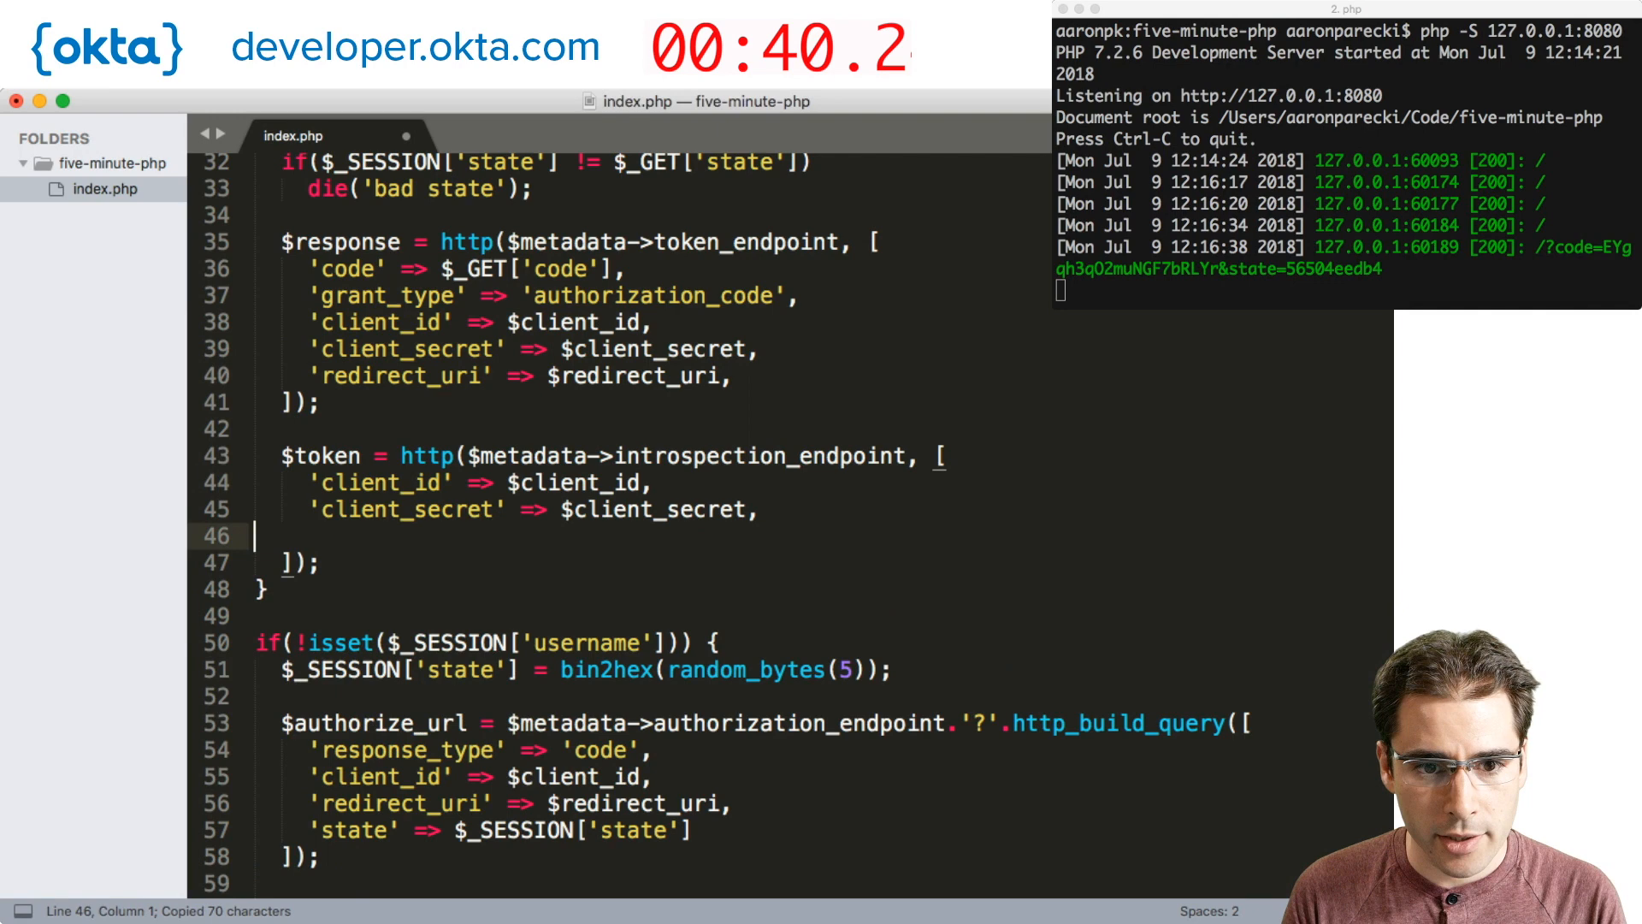
text('tok)
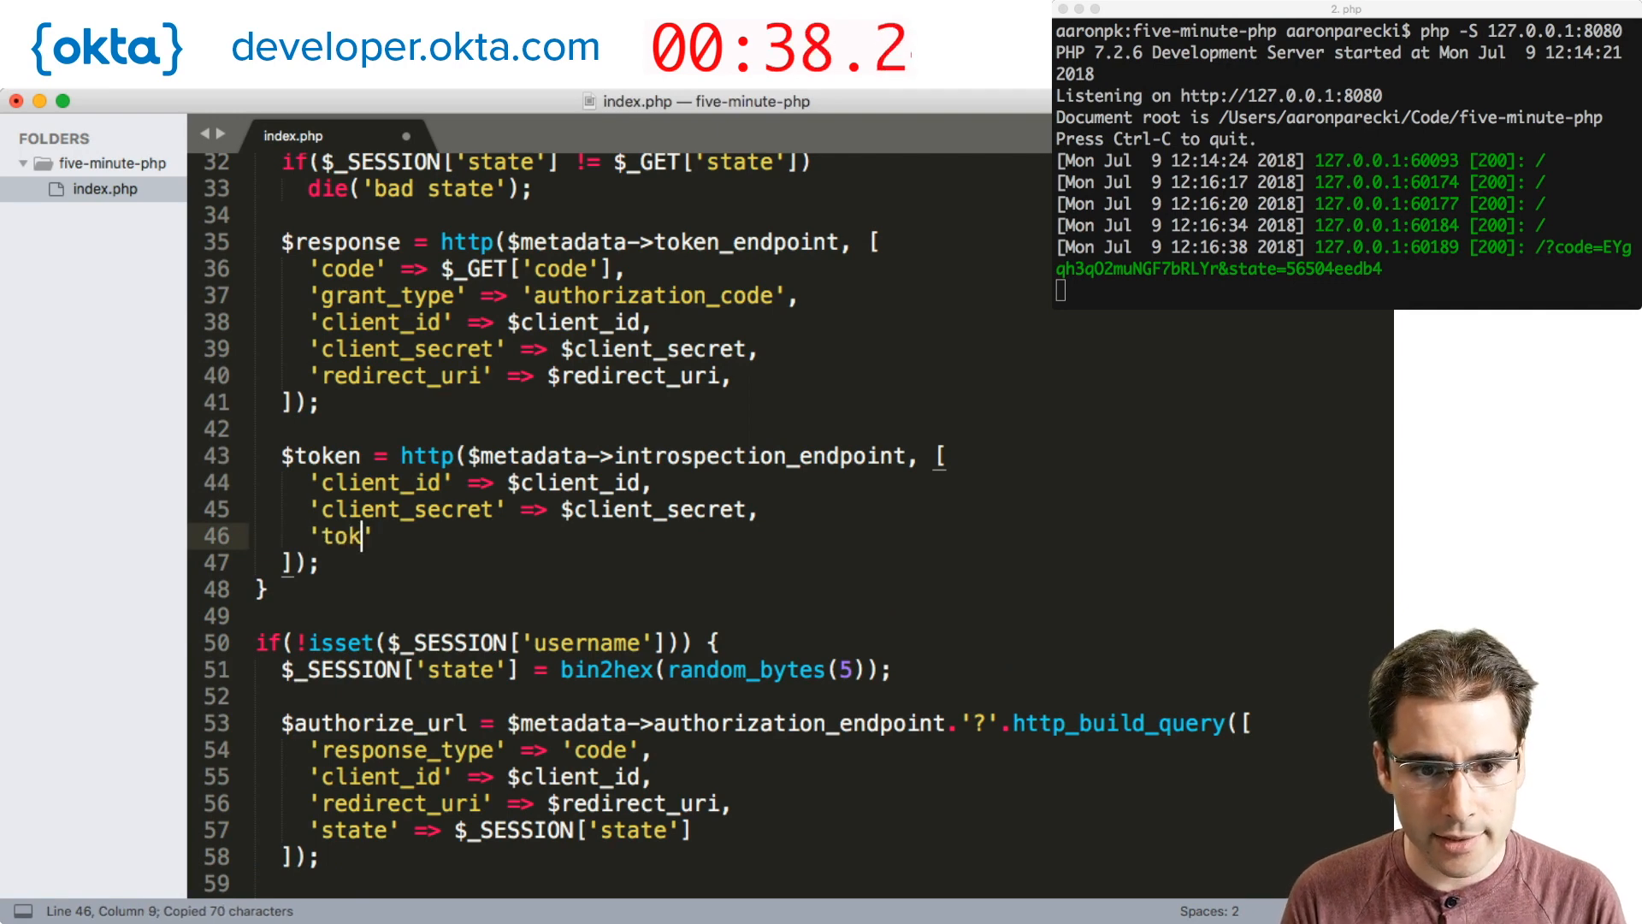
text(en' => $response-)
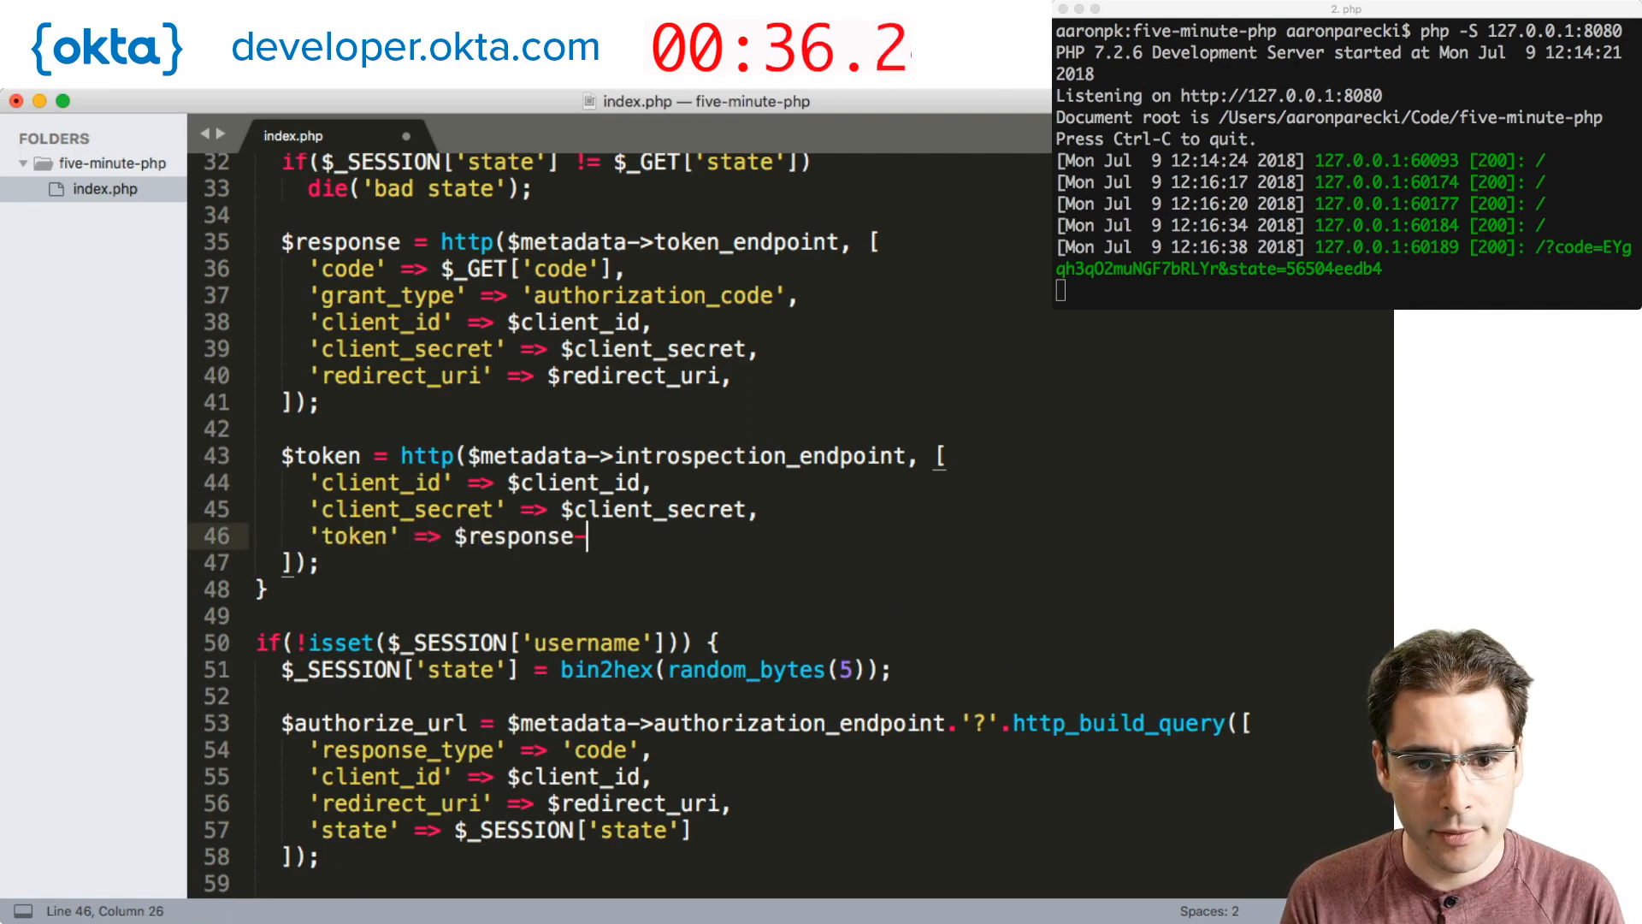
text(>)
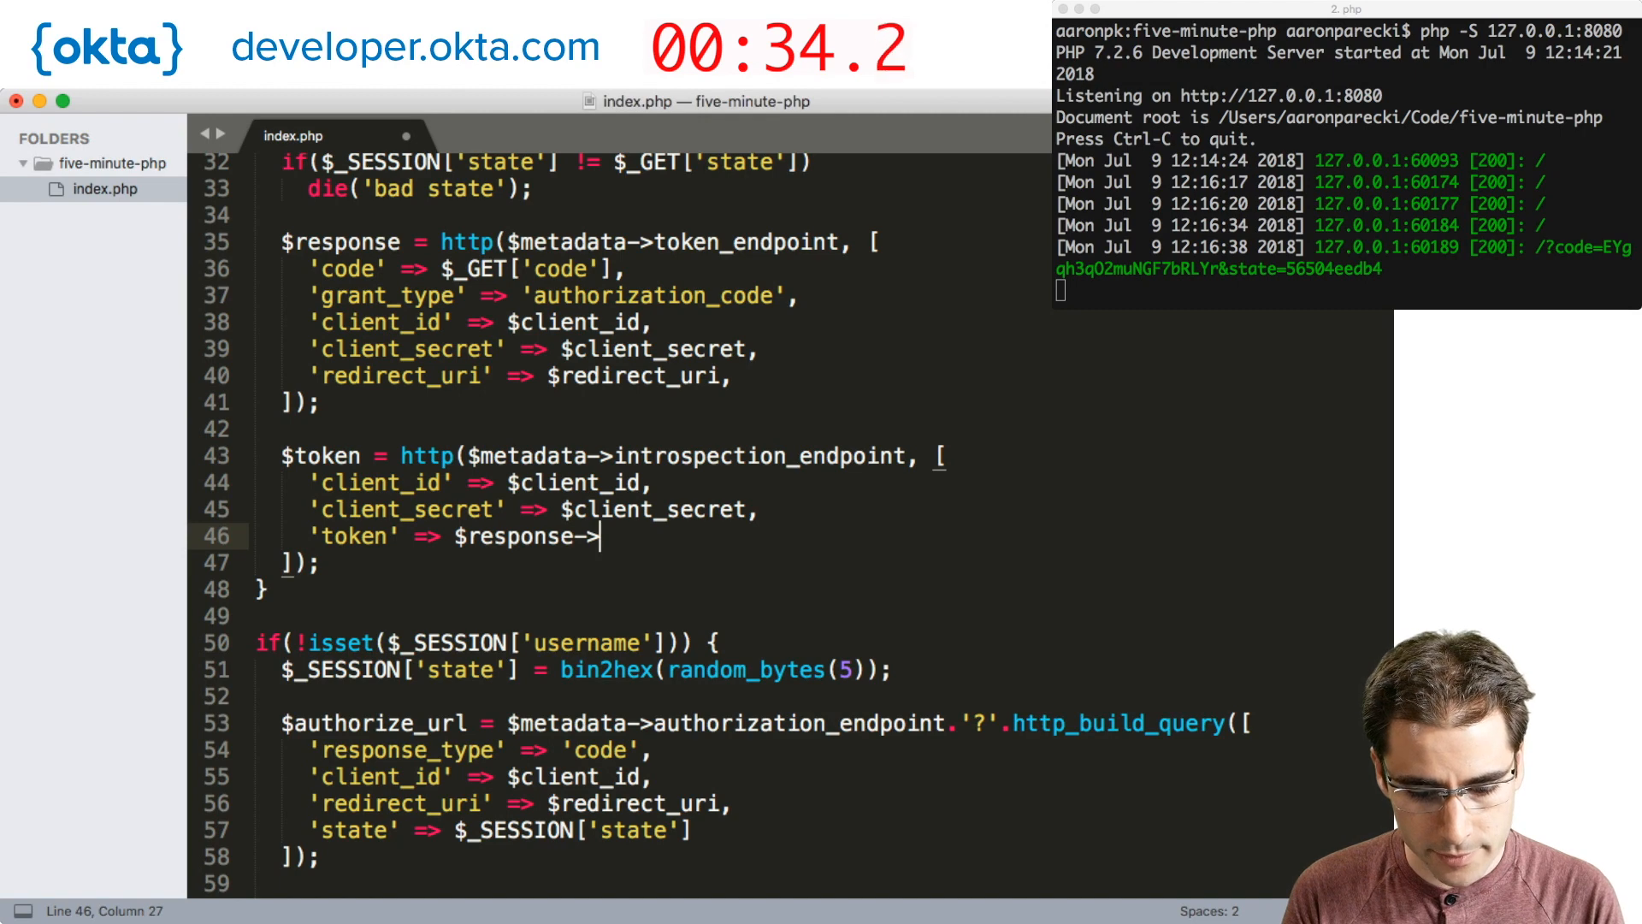
text(access_token)
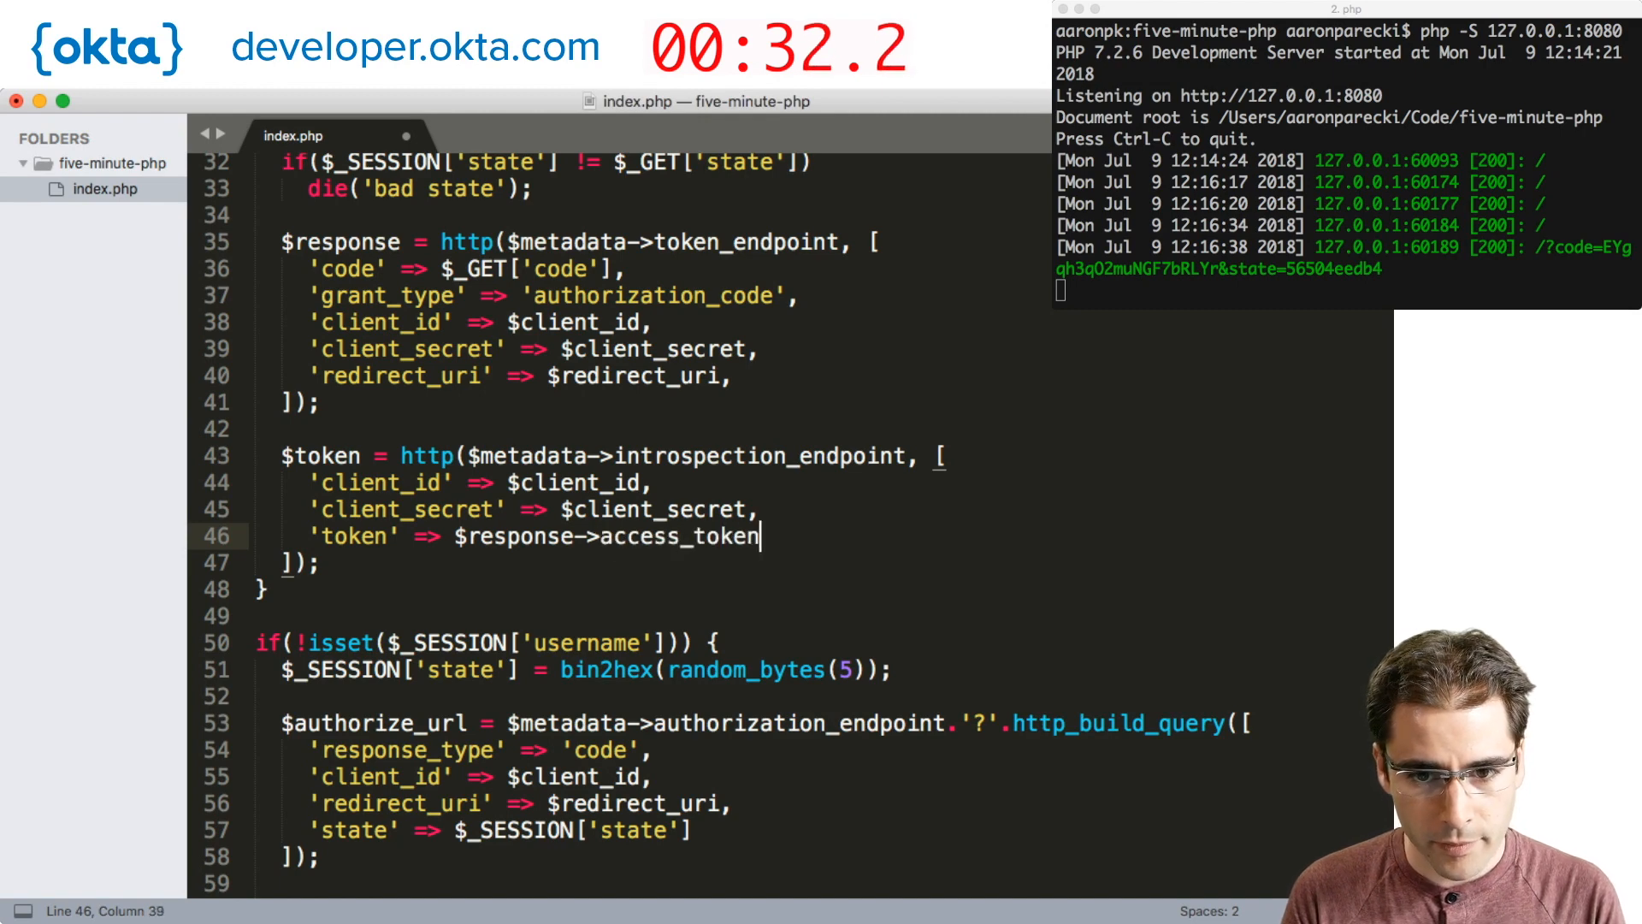
scroll(down, 3)
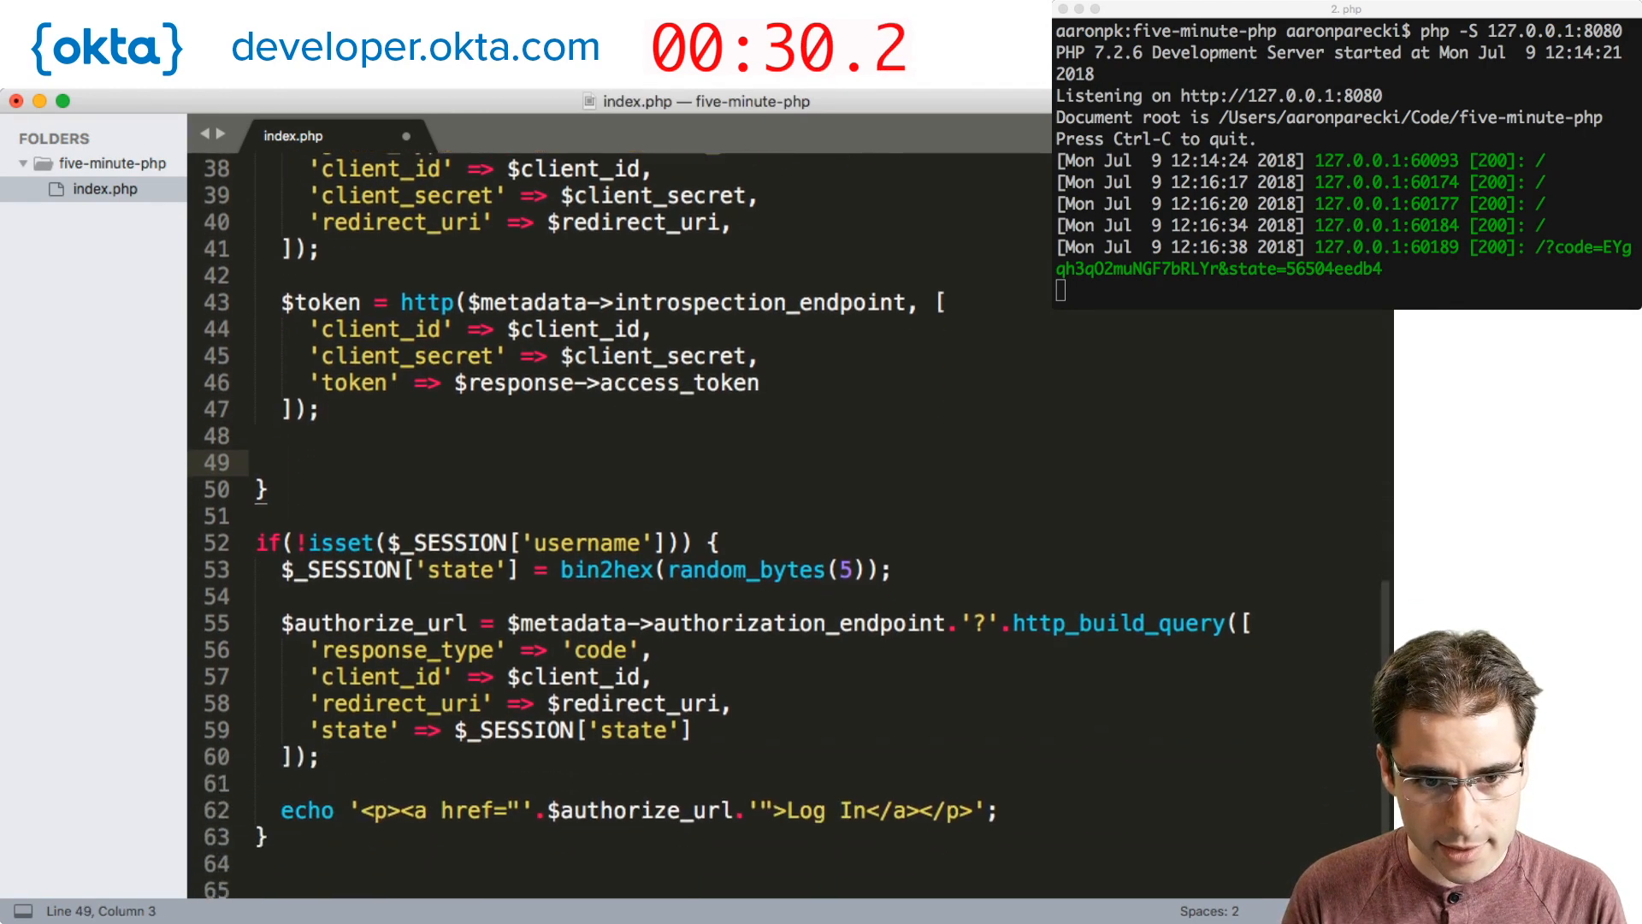
If $token->active, store $token->username in $_SESSION['username'], redirect to '/', and die().
text(if($token->active) {)
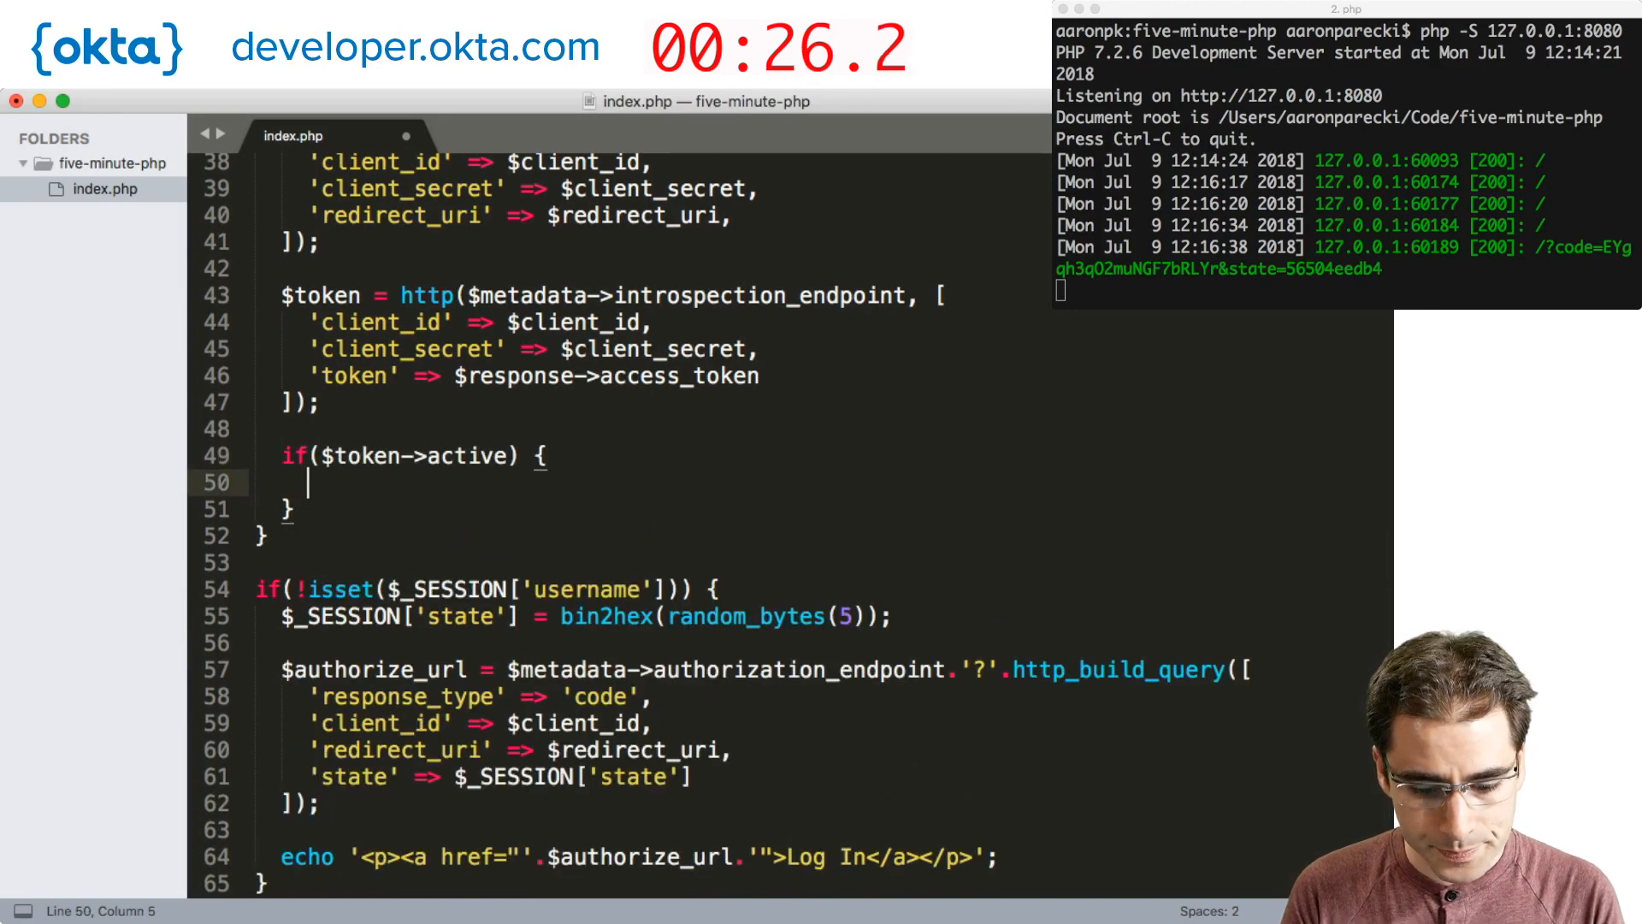
text($)
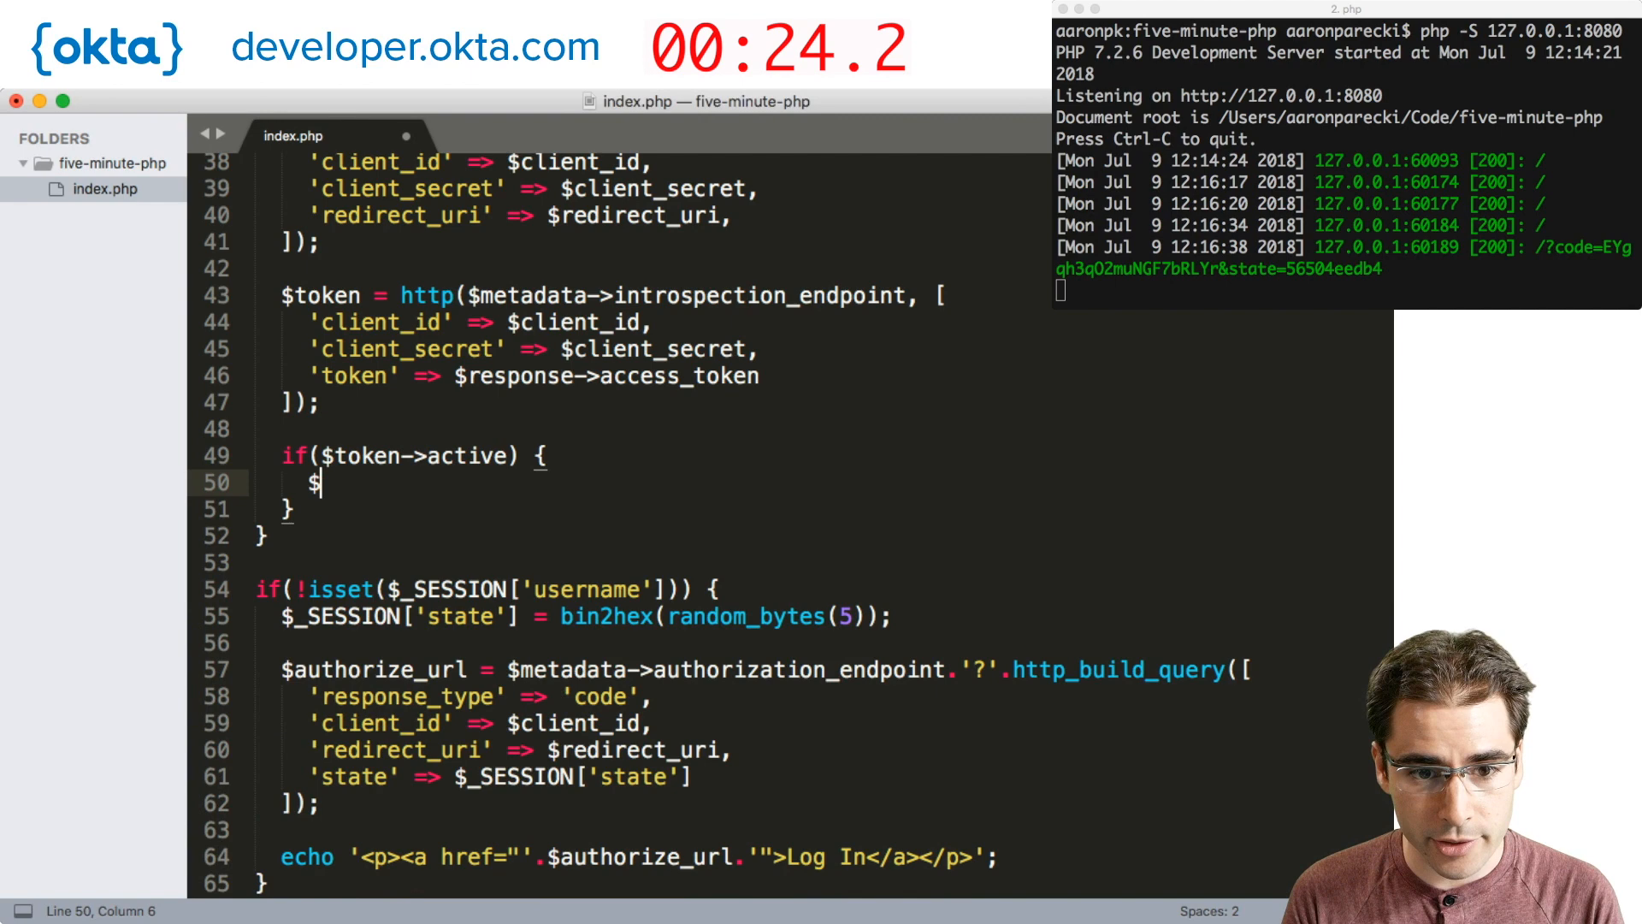
text(_SESSION[''])
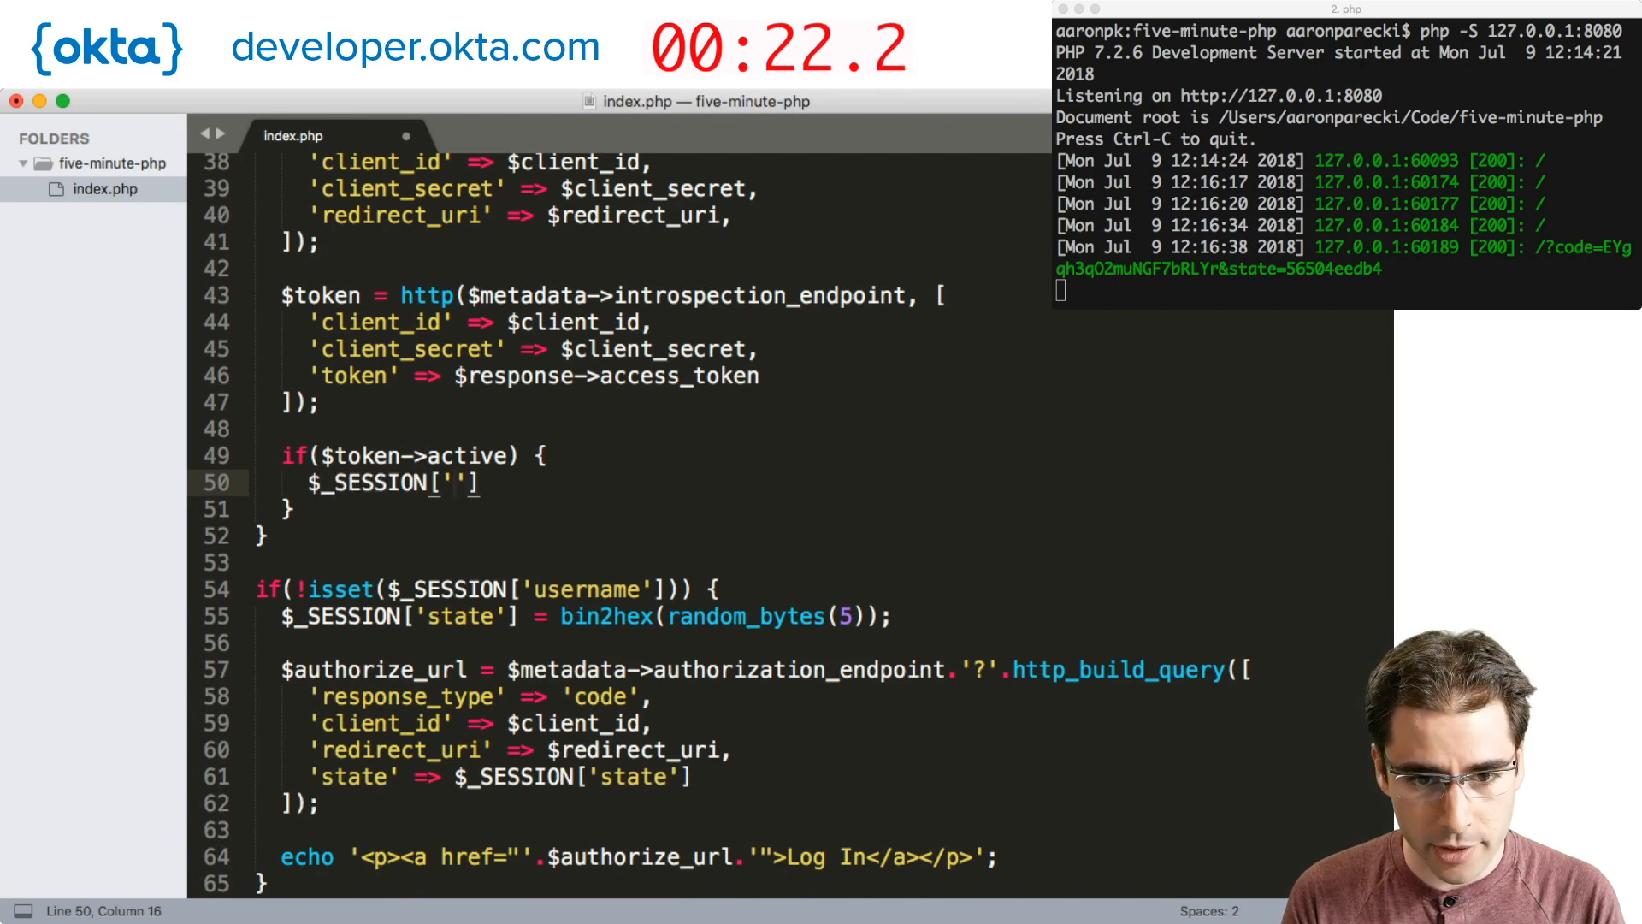
text(username'] =)
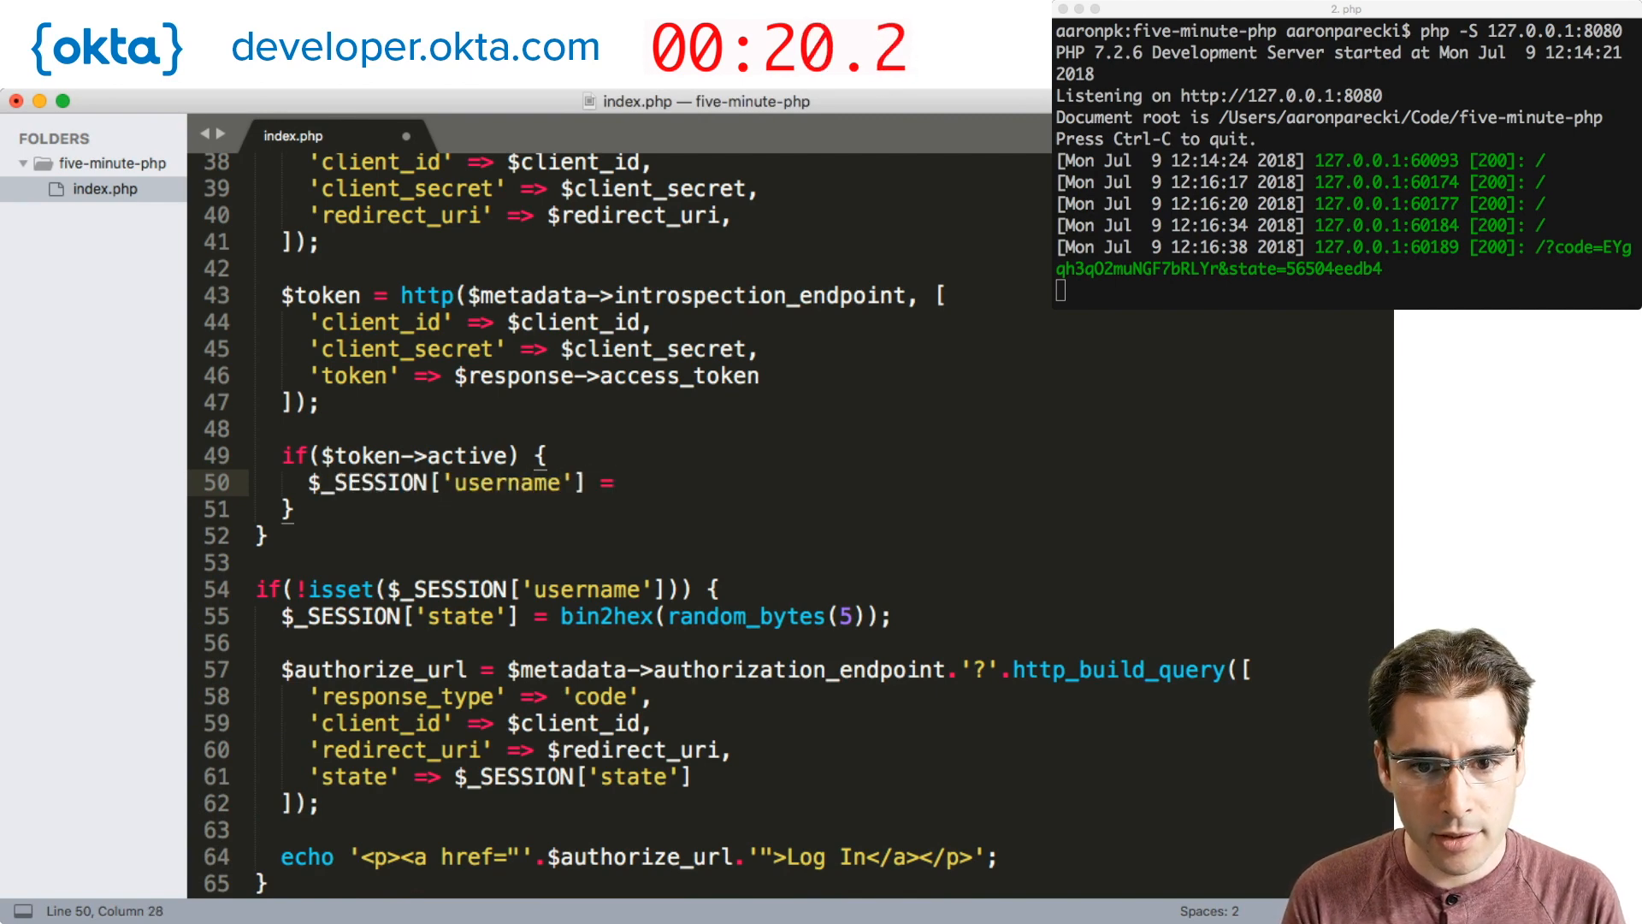
text($token->username;)
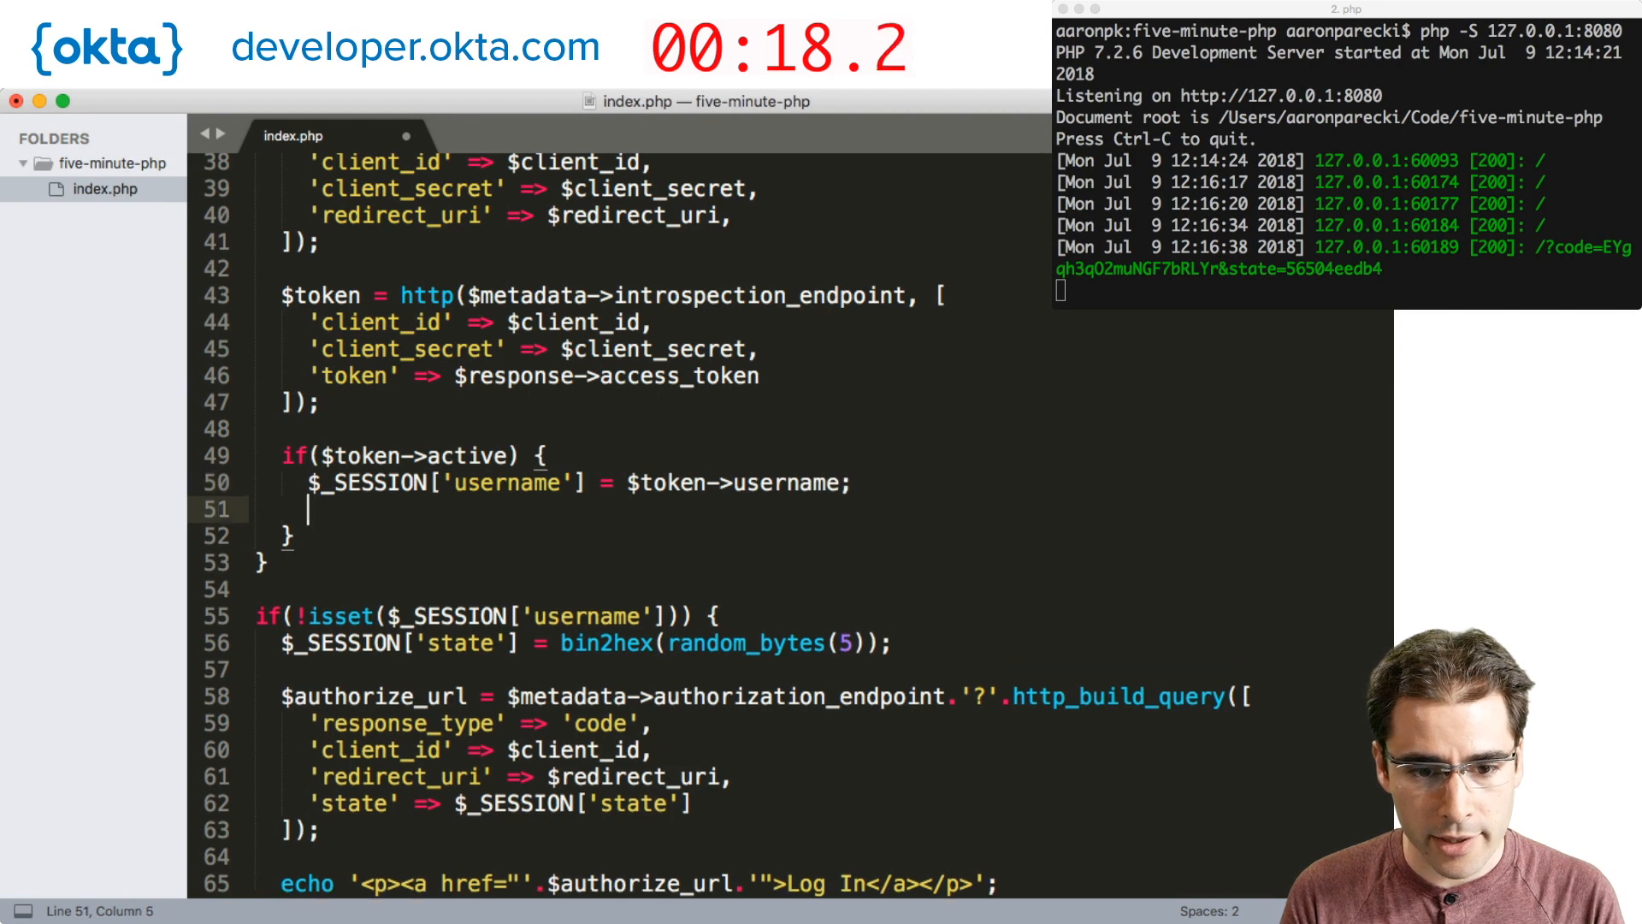
text(header('Lo'))
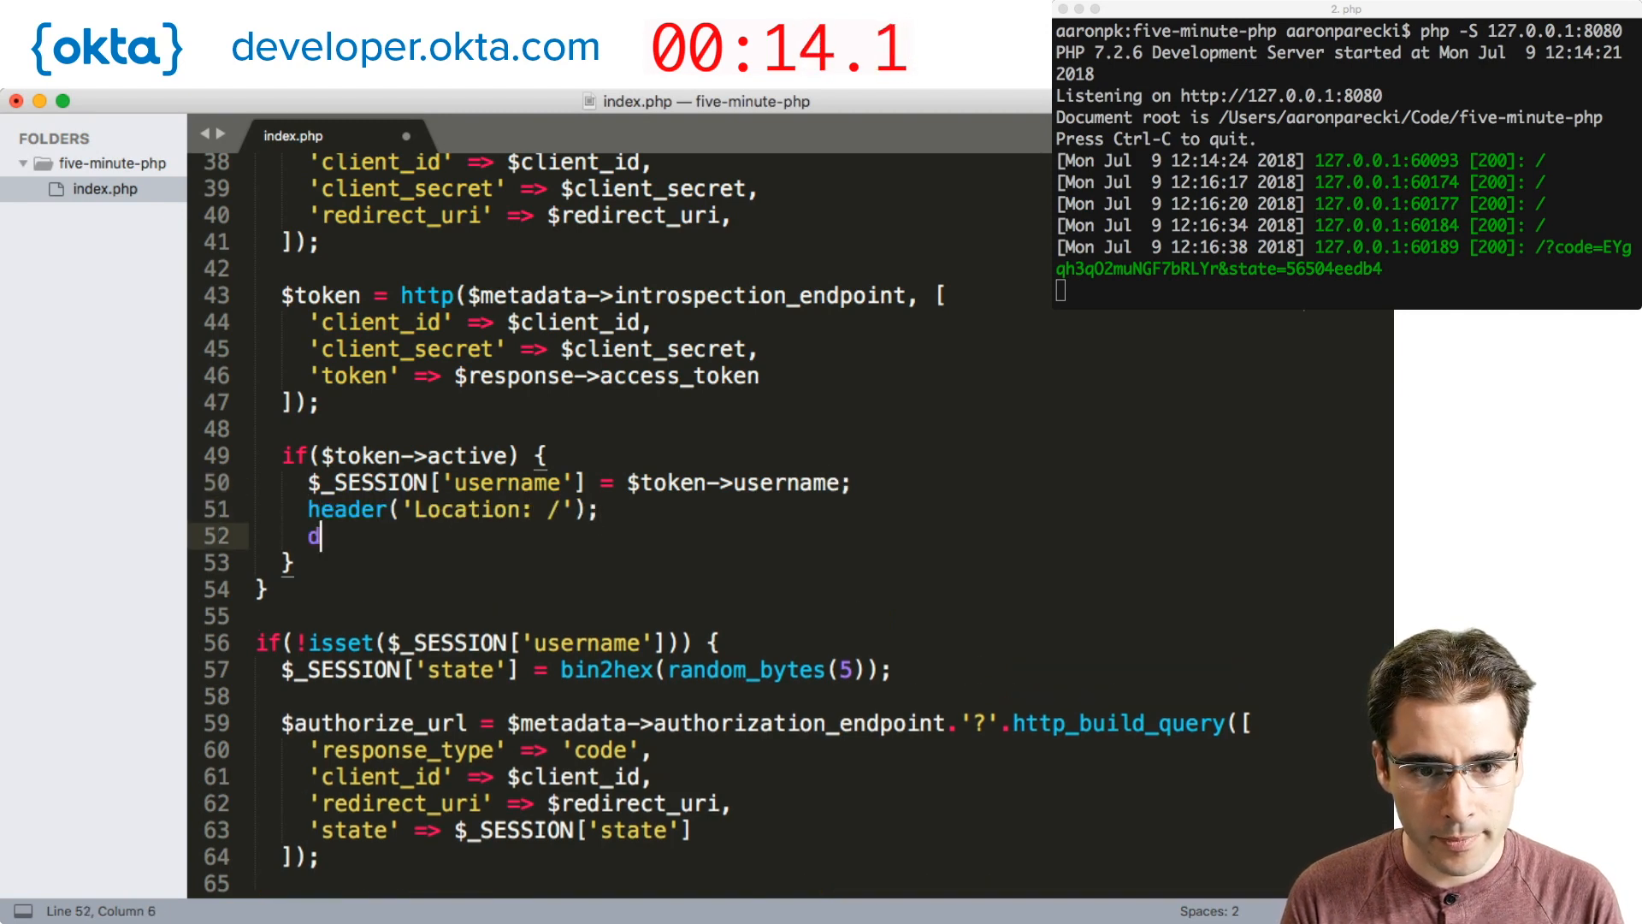
text(ie();)
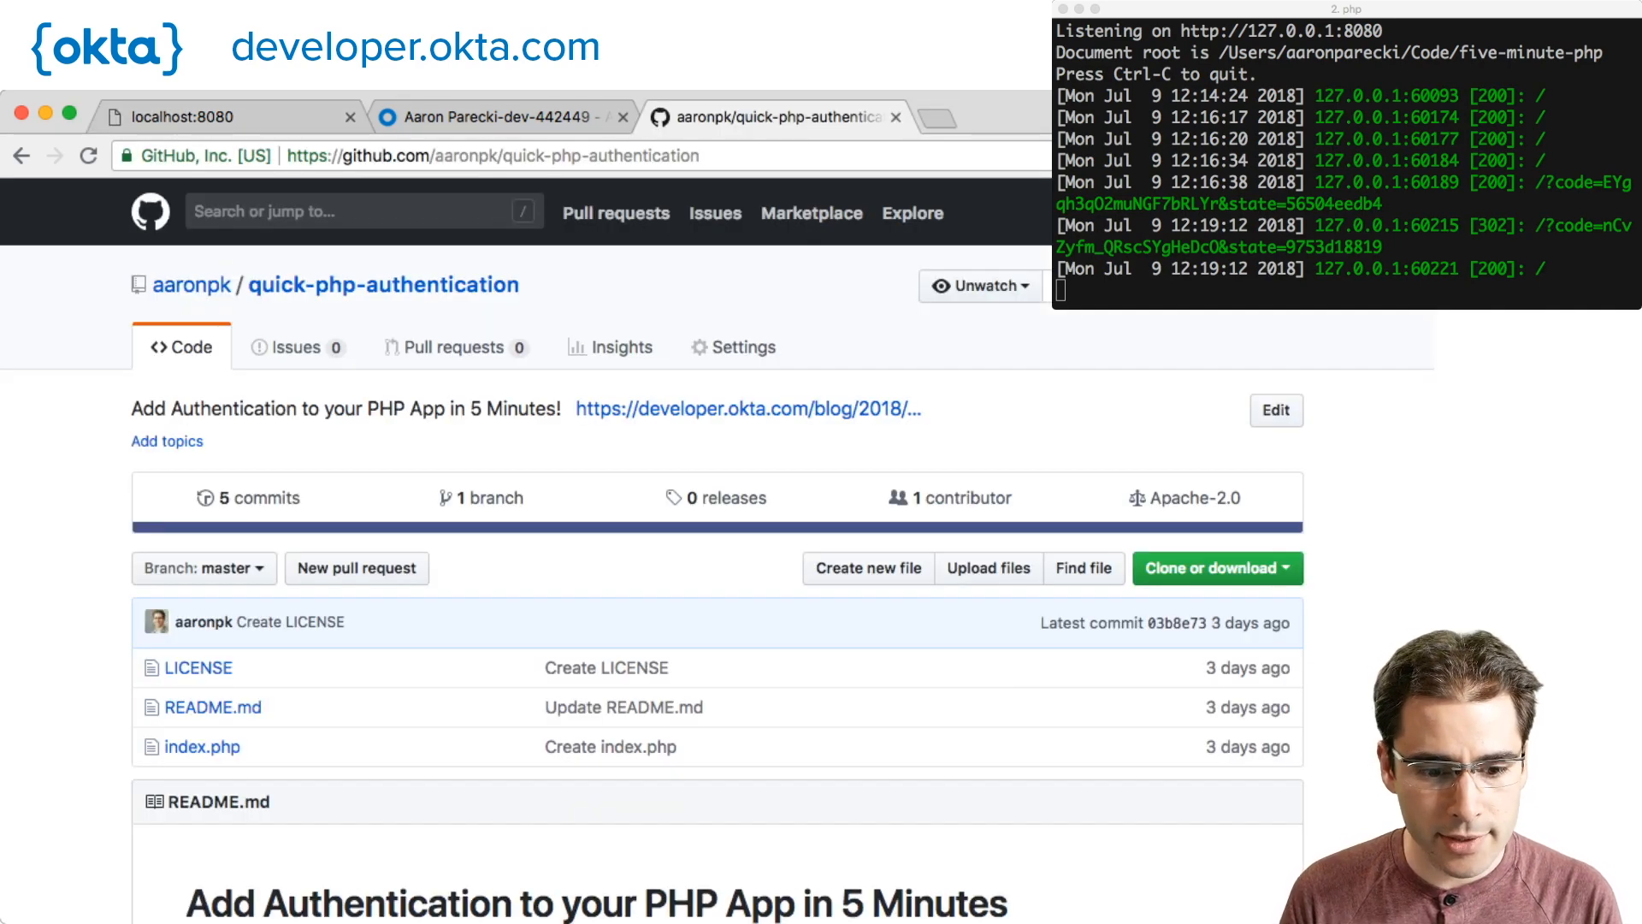
View the finished index.php on GitHub, then return to the Okta authorization server tab.
scroll(down, 3)
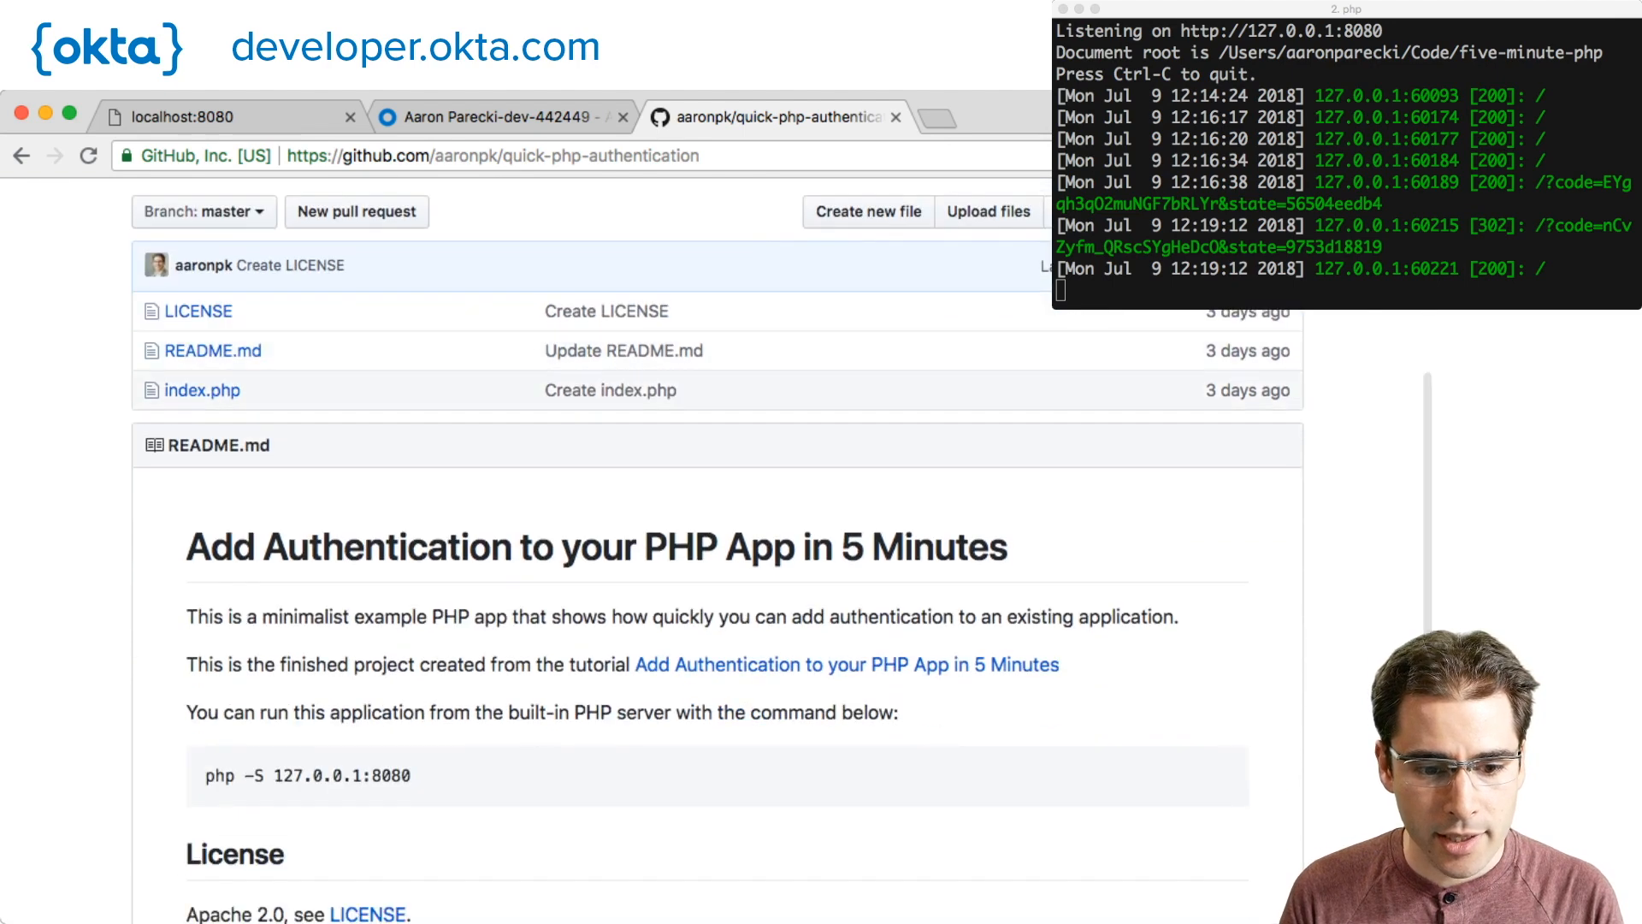
click(202, 390)
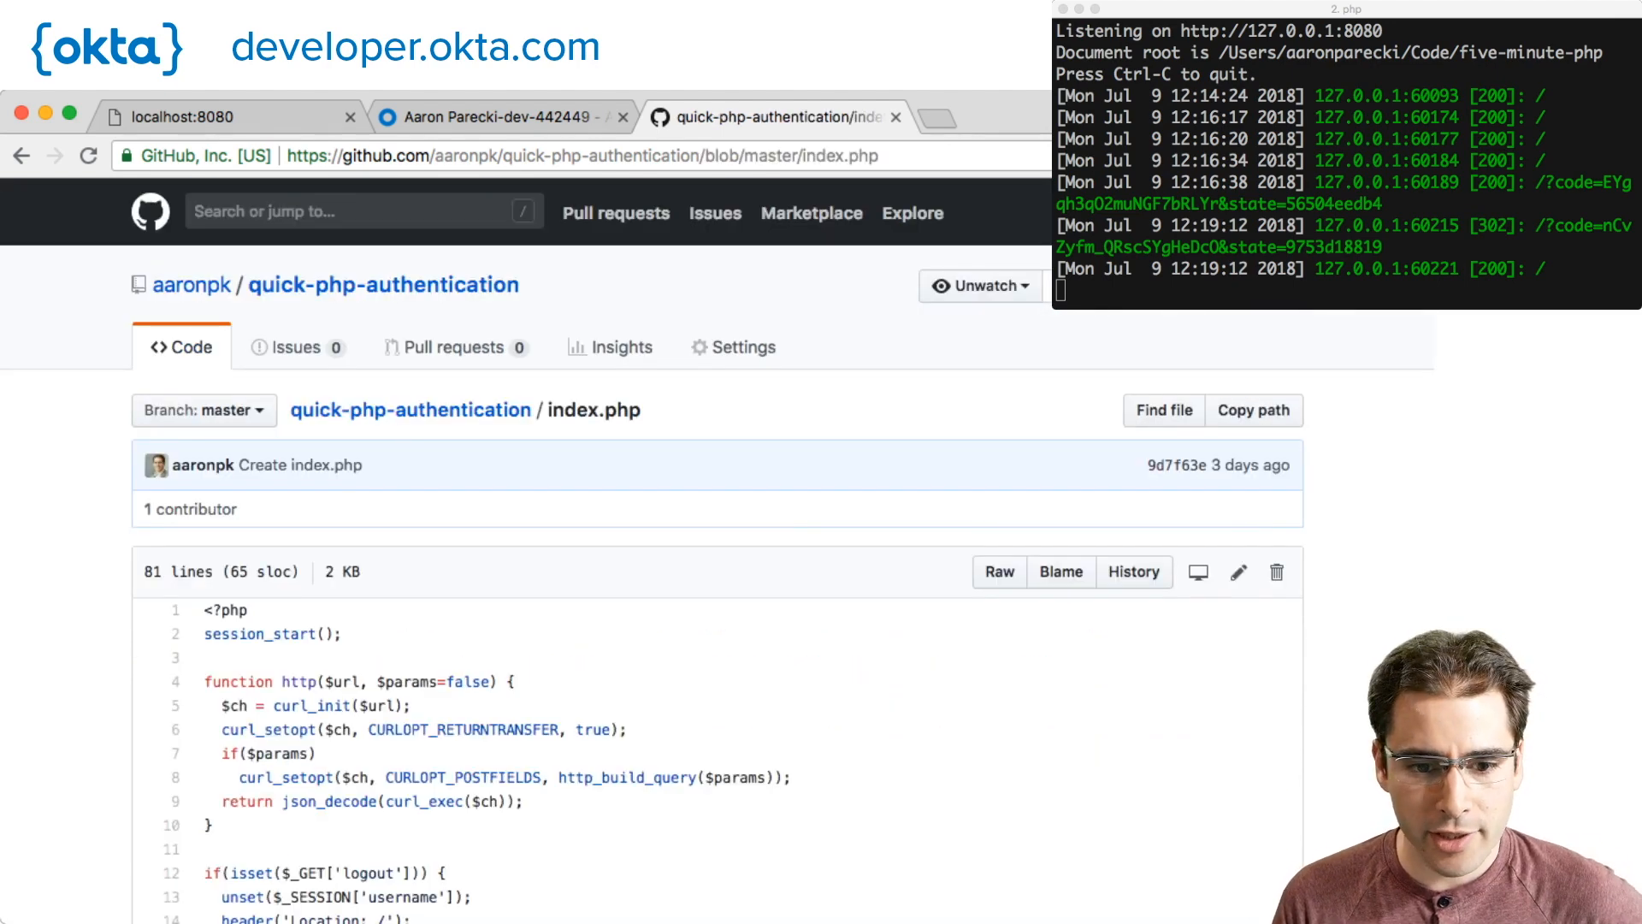
click(503, 116)
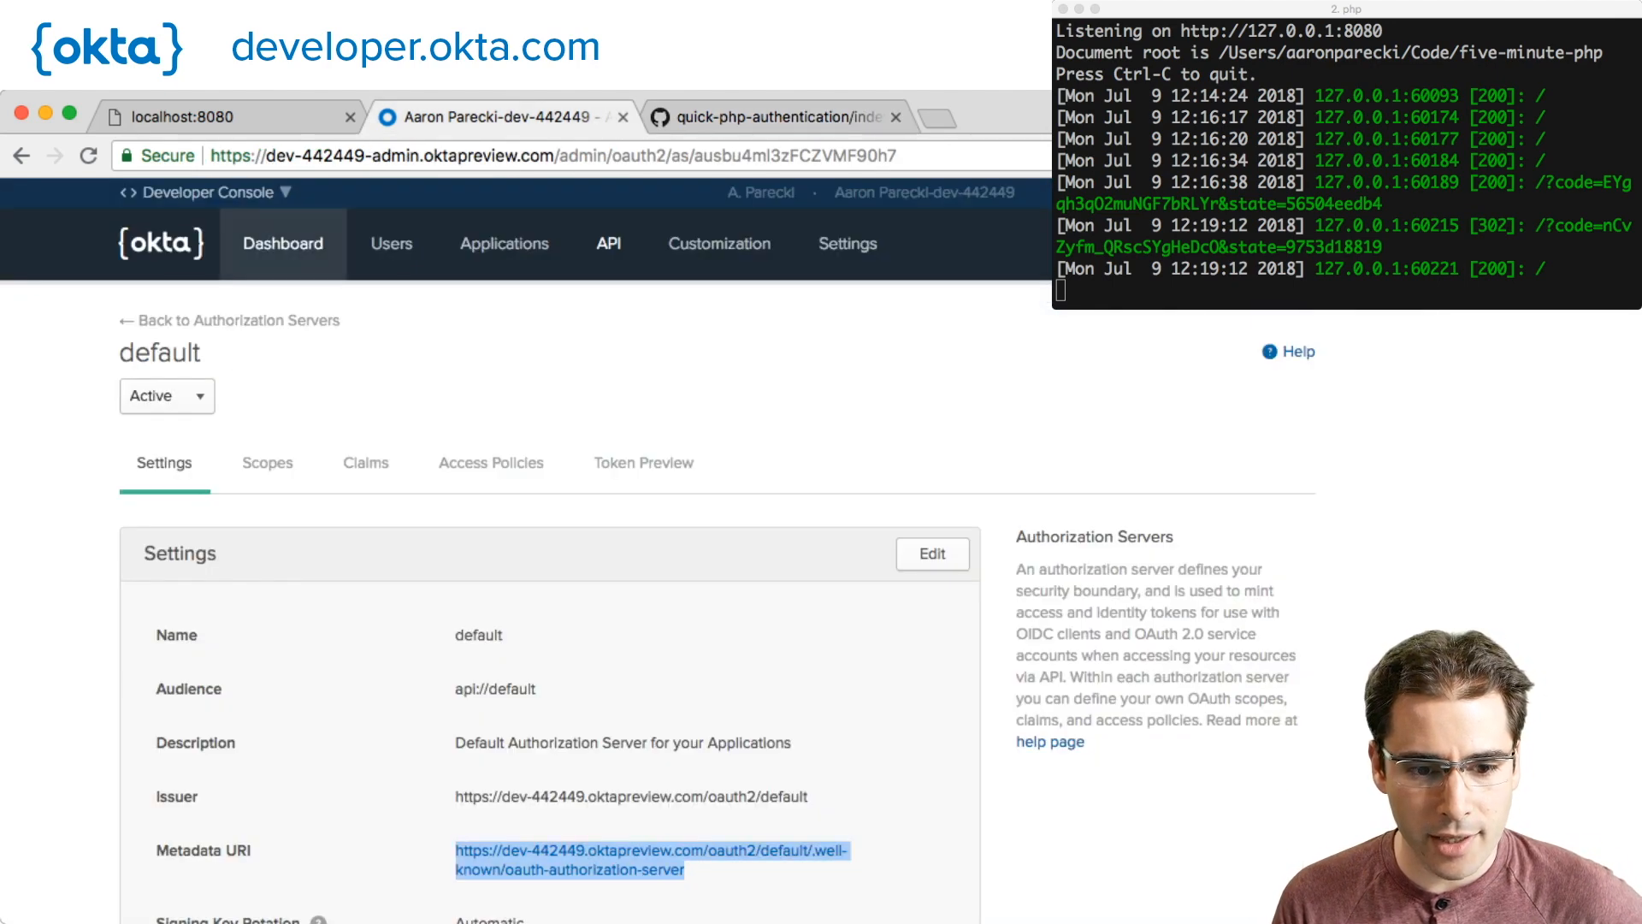